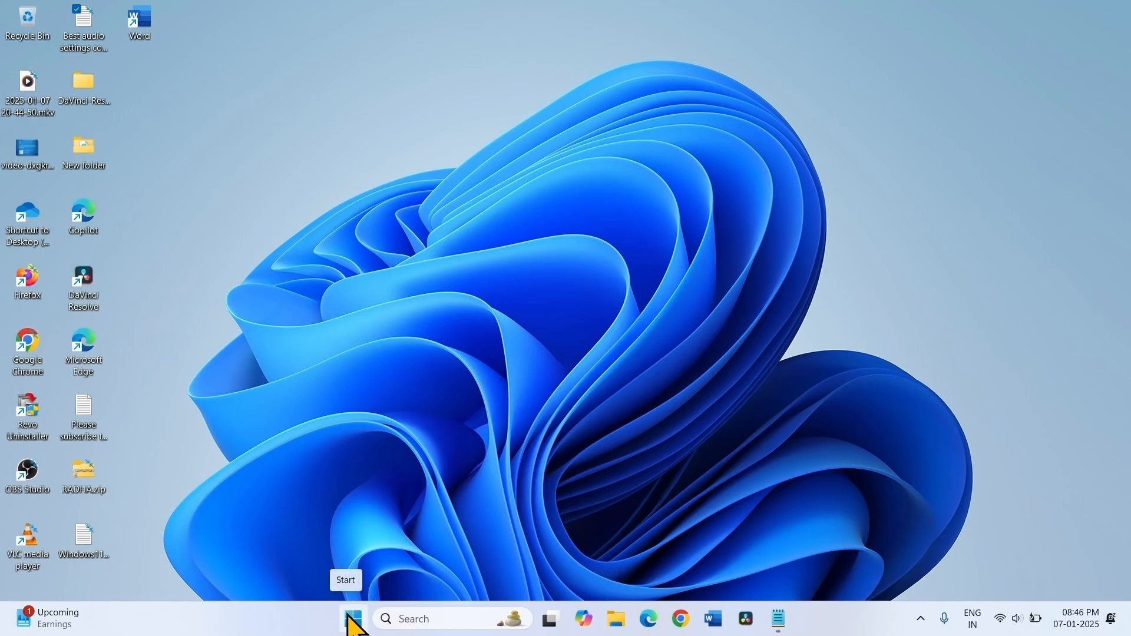
# Paste 'msdt.exe -id DeviceDiagnostic' copied from the Notepad notes into the Run dialog.
pyautogui.rightClick(353, 619)
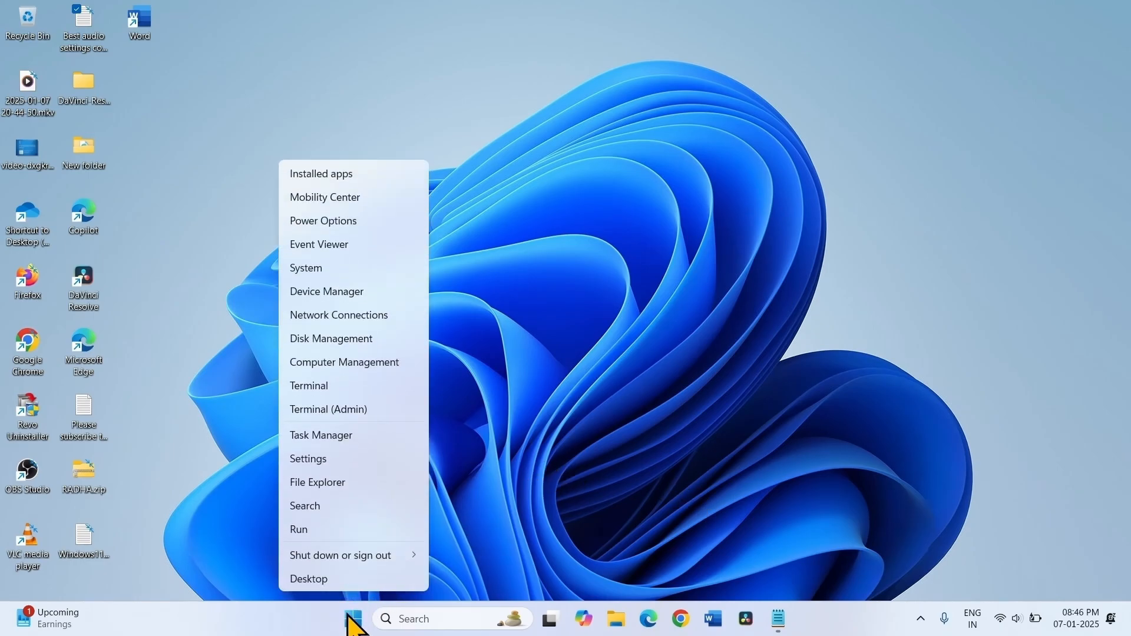
pyautogui.click(298, 529)
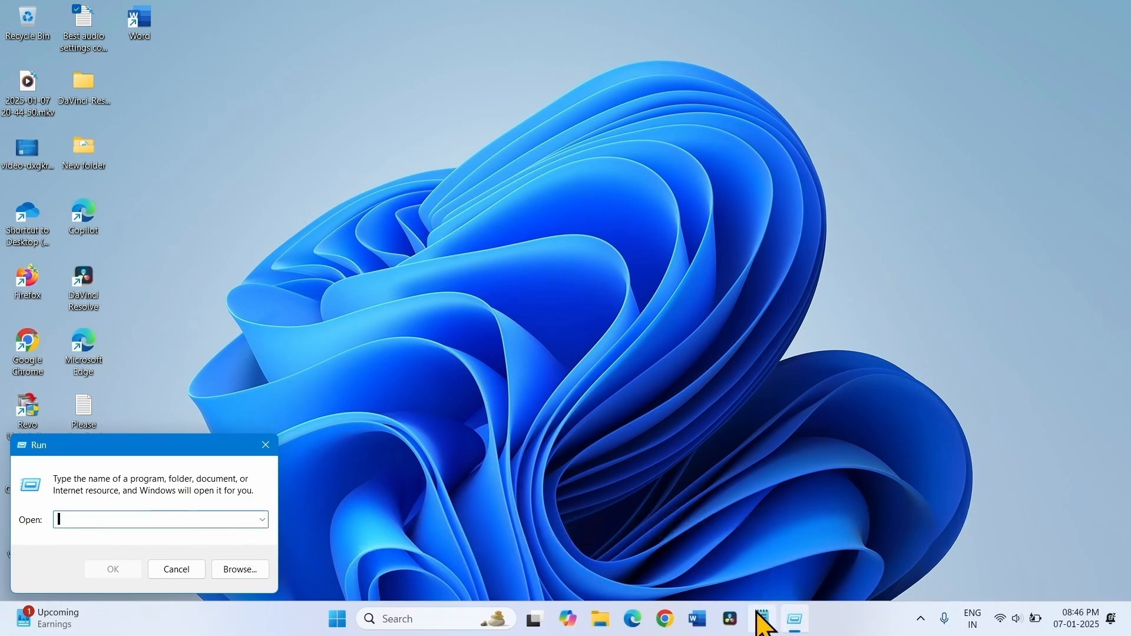
pyautogui.click(761, 619)
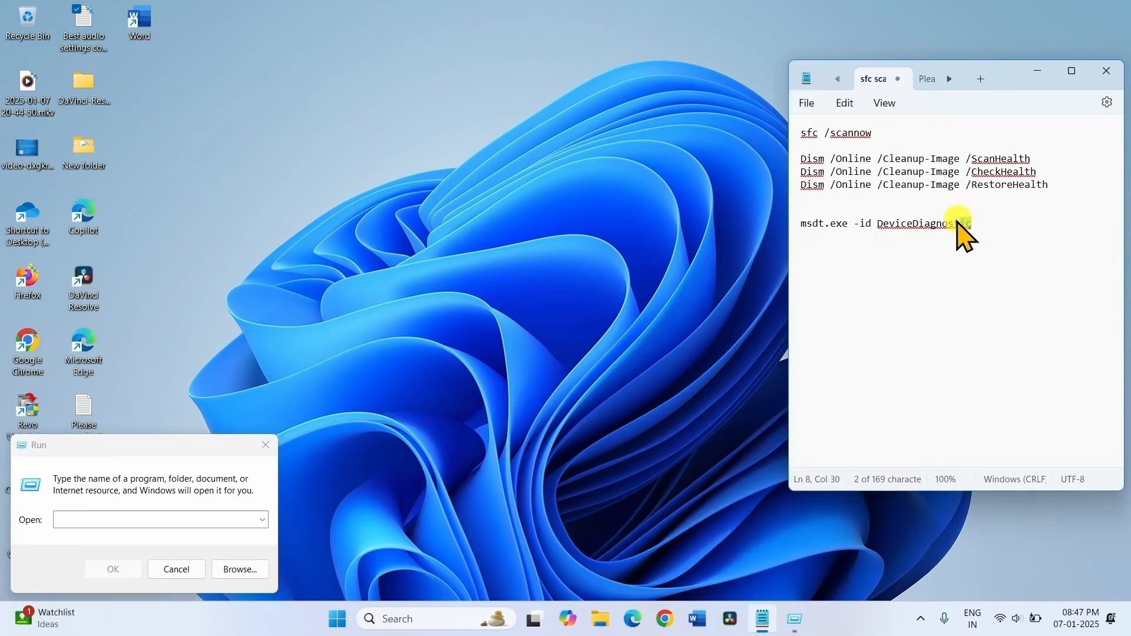
pyautogui.moveTo(970, 224); pyautogui.dragTo(800, 224)
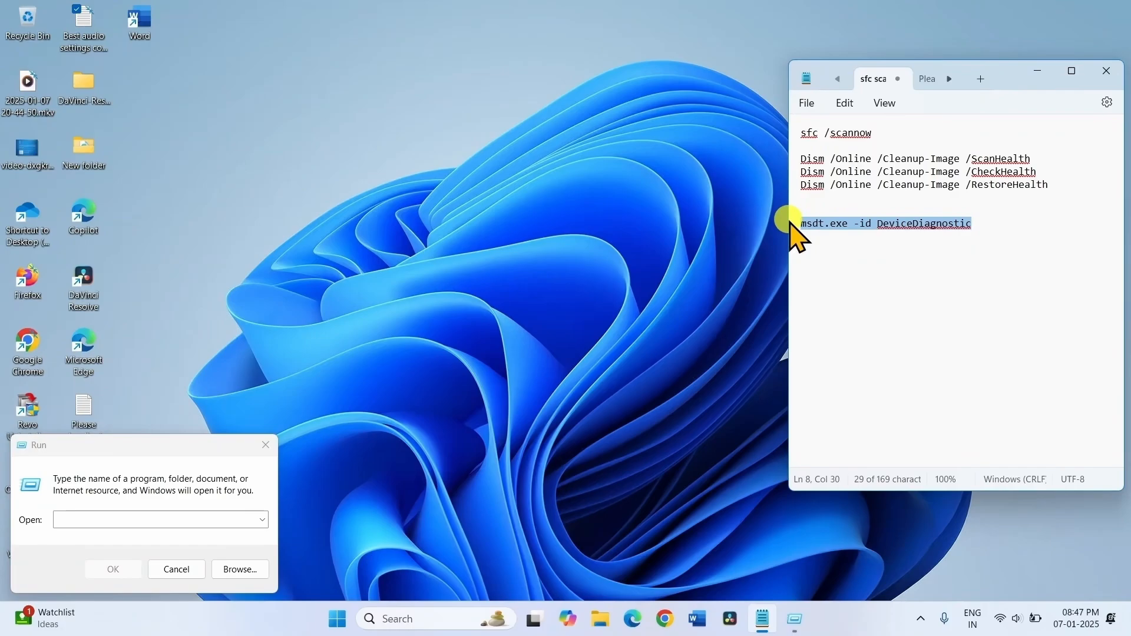
pyautogui.rightClick(851, 216)
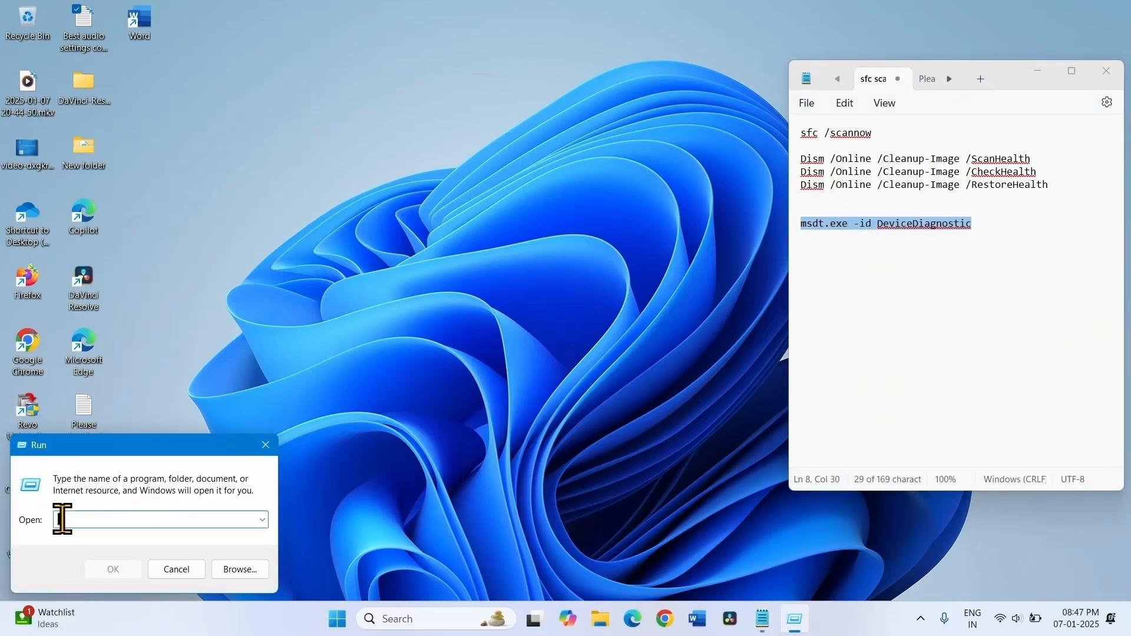
pyautogui.rightClick(158, 520)
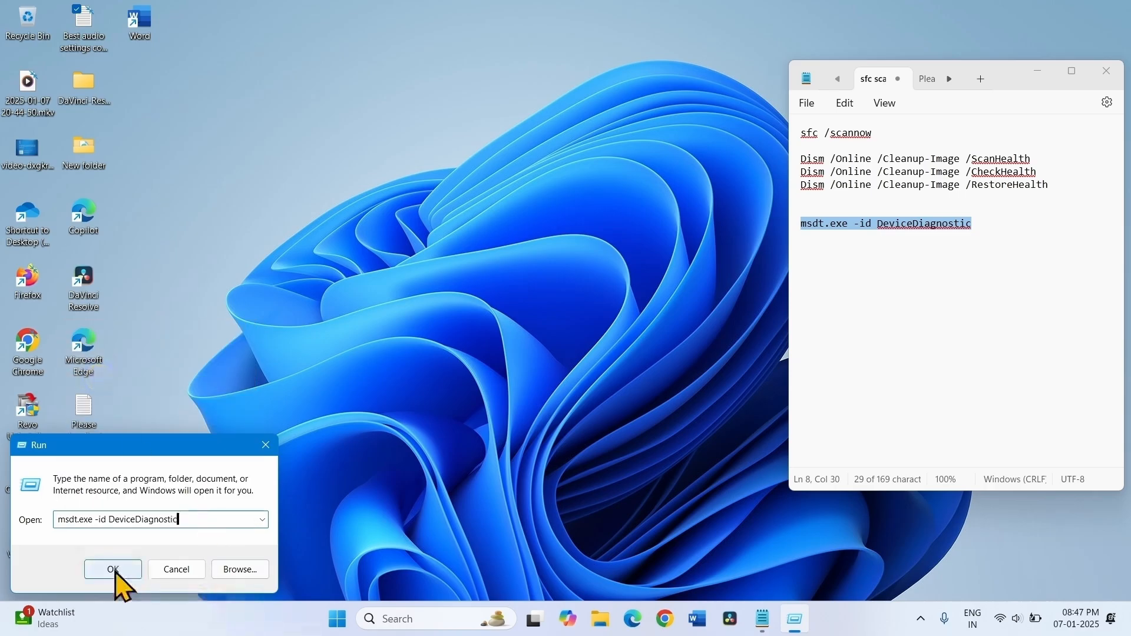
# Run the Hardware and Devices scan with automatic repairs, then close it when nothing is found.
pyautogui.click(112, 569)
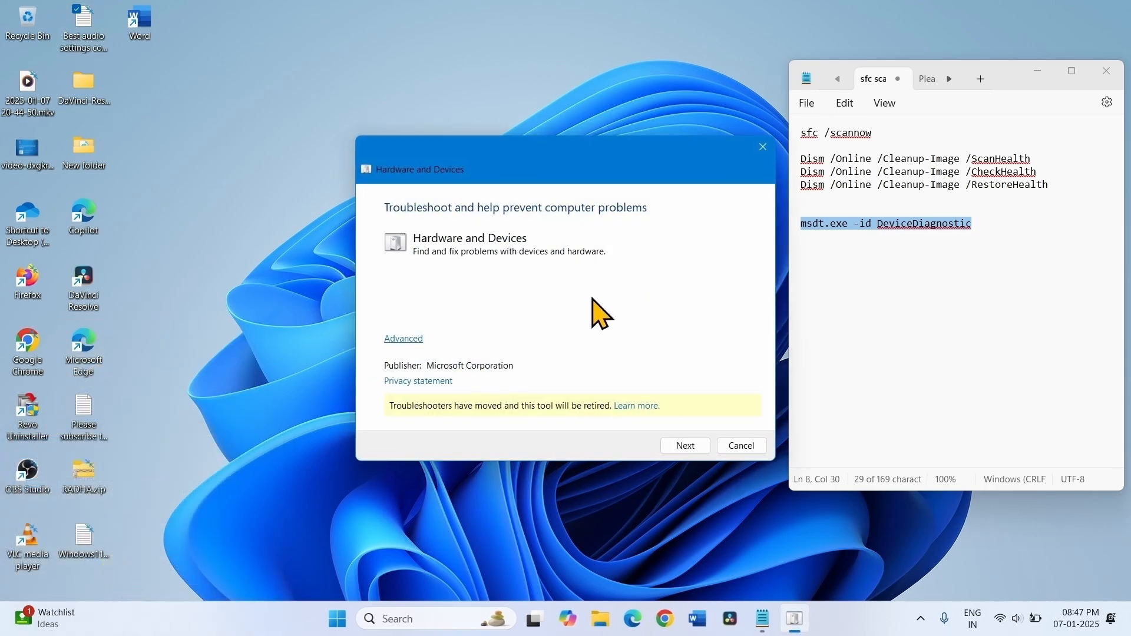
pyautogui.click(403, 338)
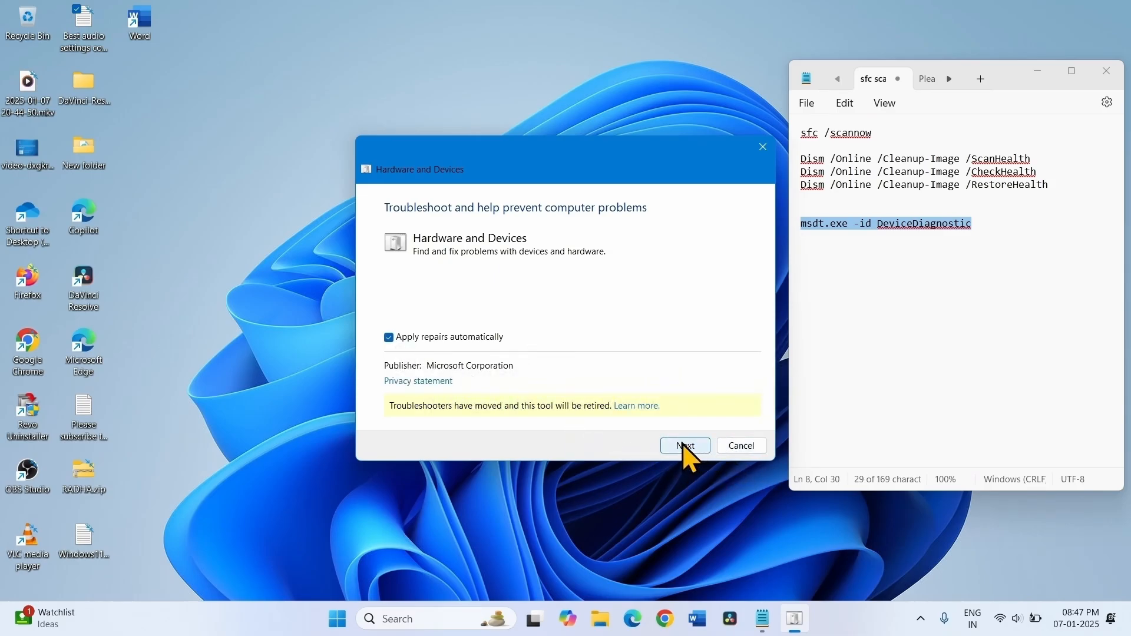
pyautogui.click(683, 445)
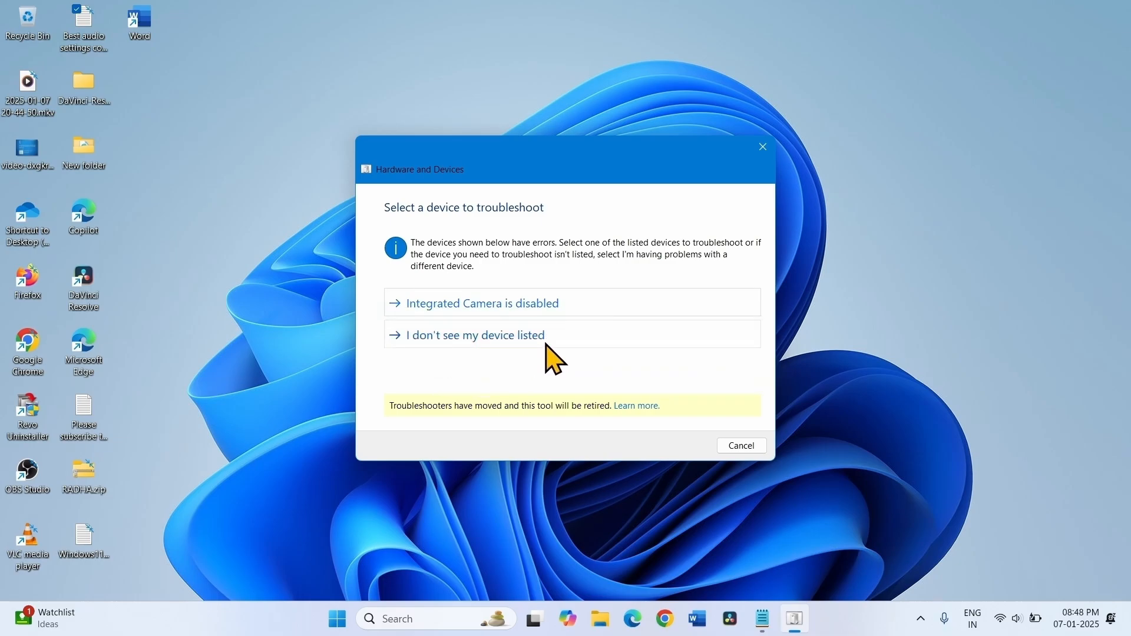
pyautogui.moveTo(520, 369)
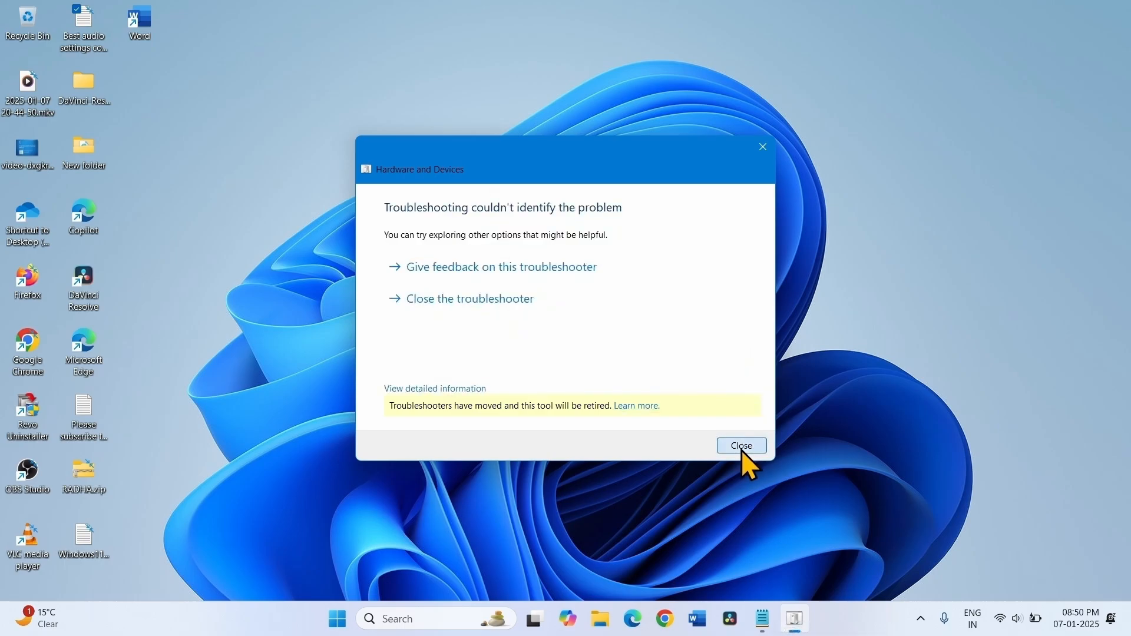
pyautogui.click(741, 446)
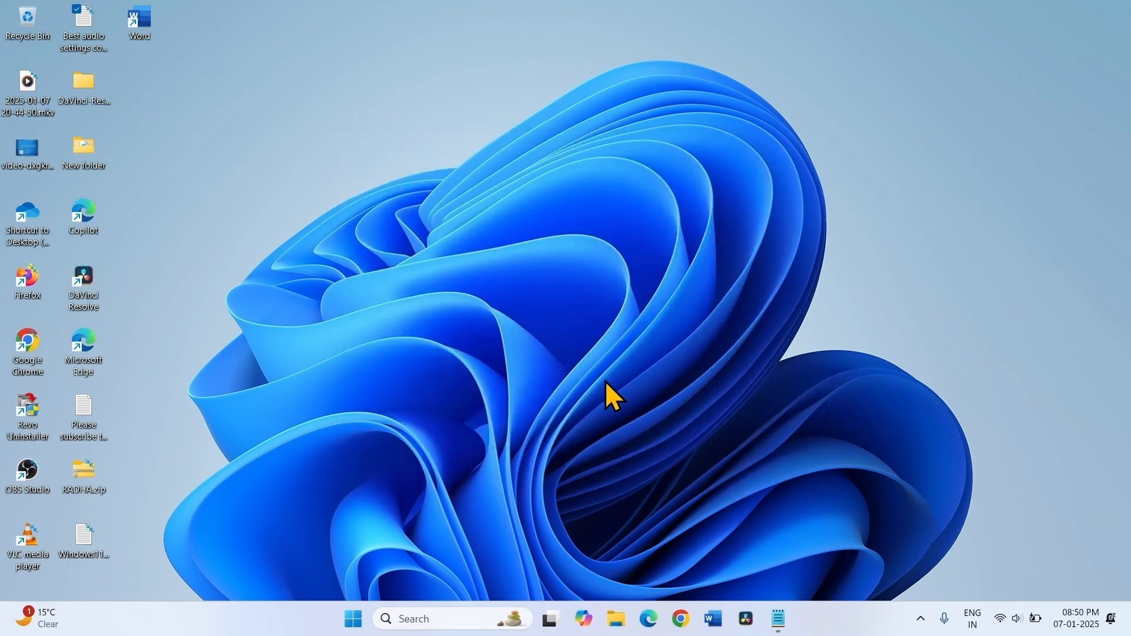
pyautogui.moveTo(393, 436)
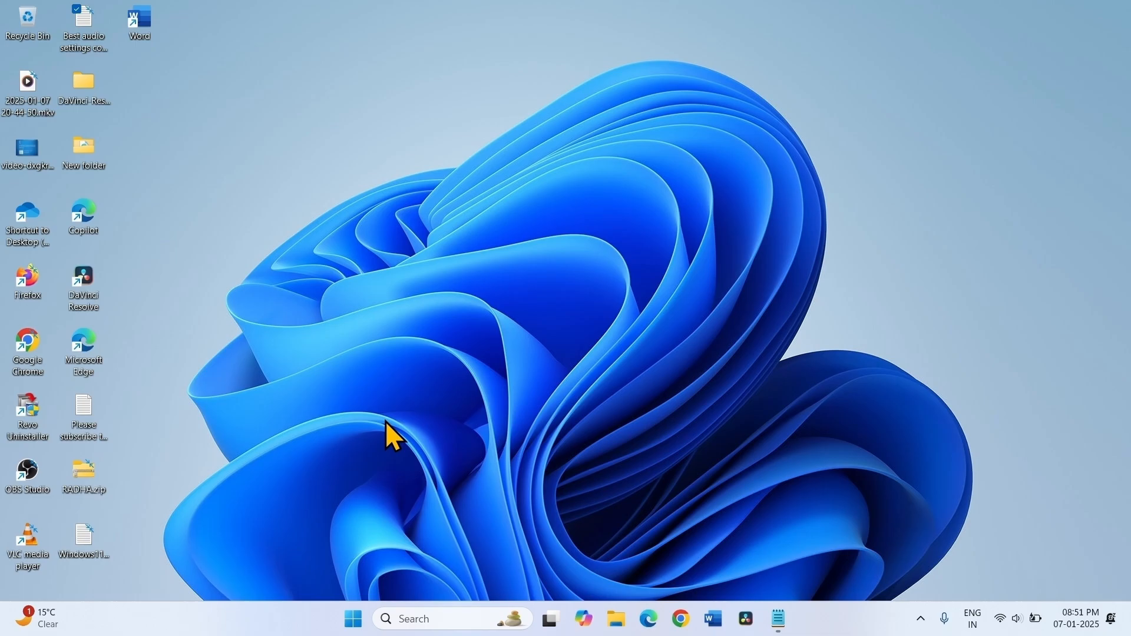
pyautogui.moveTo(382, 468)
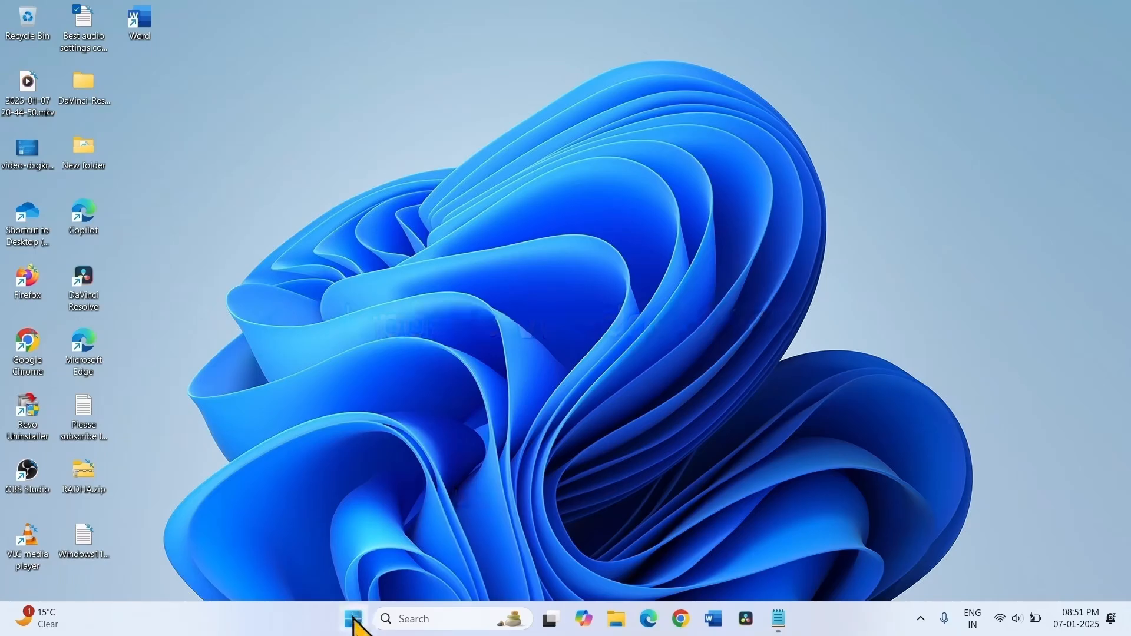
# Open the Start menu from the taskbar.
pyautogui.click(353, 619)
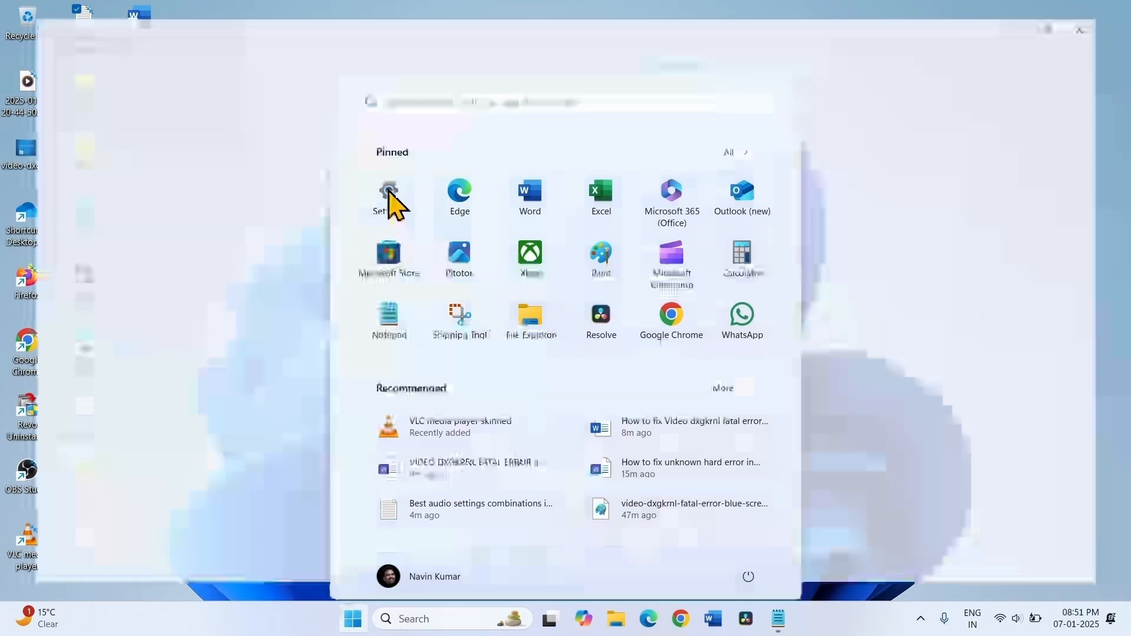
# Start a Windows Update check from Settings, then minimize the Settings window.
pyautogui.click(389, 195)
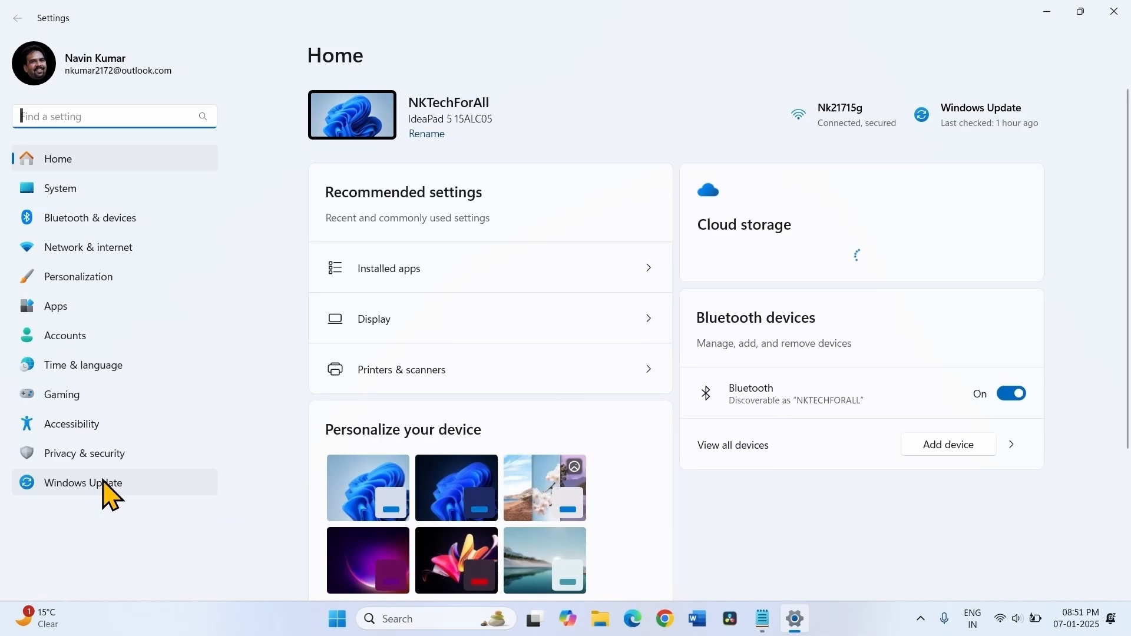
pyautogui.click(82, 482)
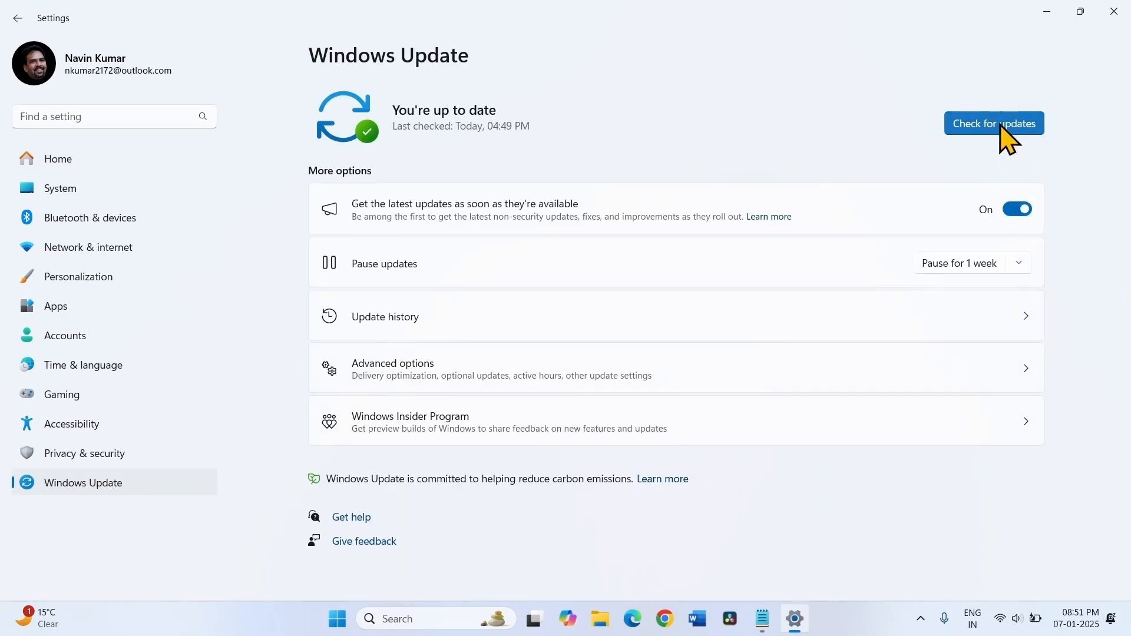
pyautogui.click(993, 123)
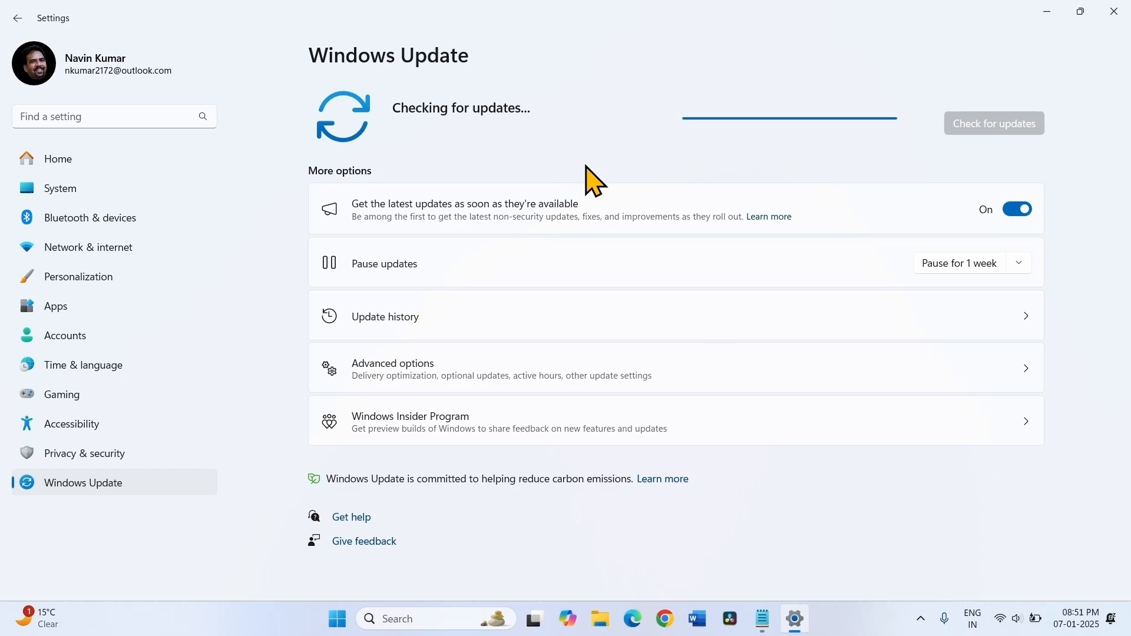
pyautogui.moveTo(851, 176)
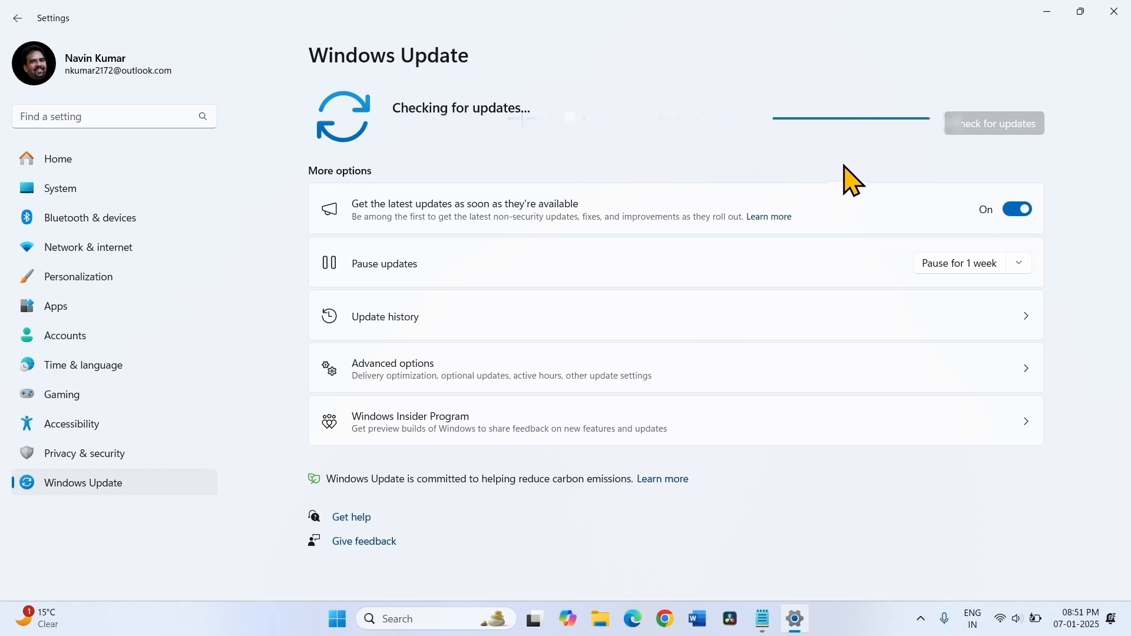
pyautogui.moveTo(814, 320)
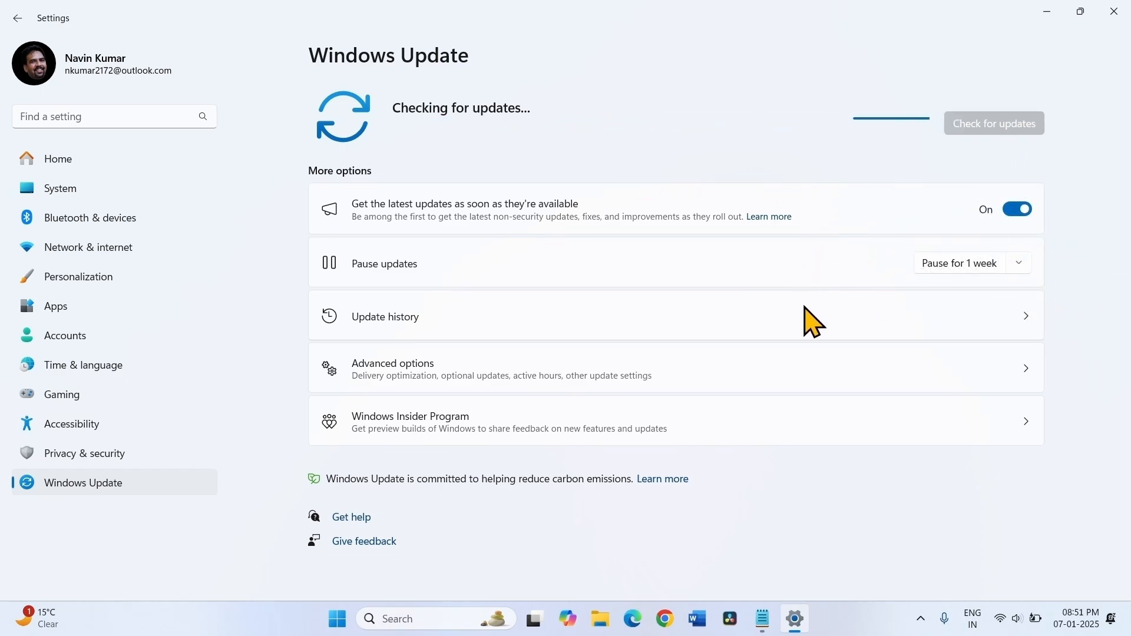
pyautogui.moveTo(803, 391)
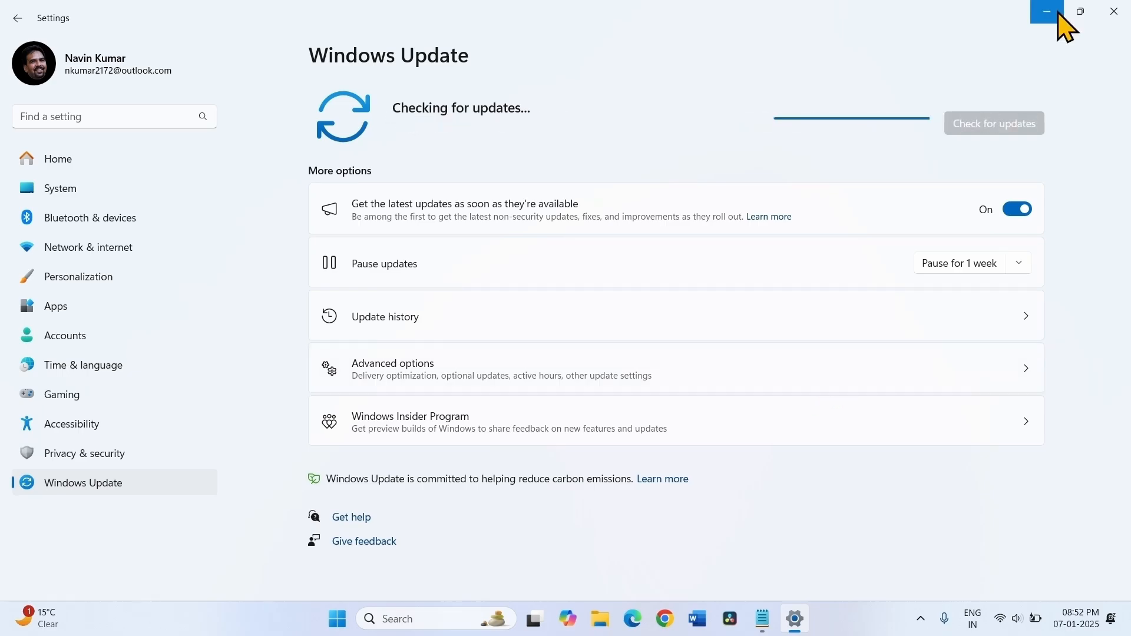
pyautogui.click(1045, 12)
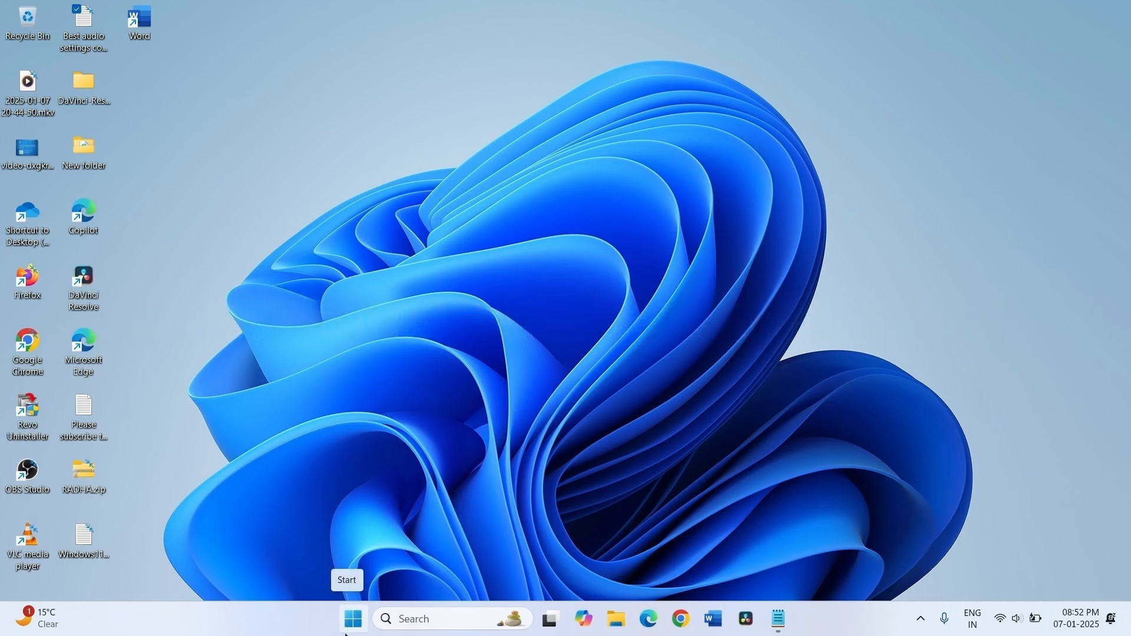
# Open Device Manager from the Start button's quick menu and maximize it.
pyautogui.rightClick(353, 618)
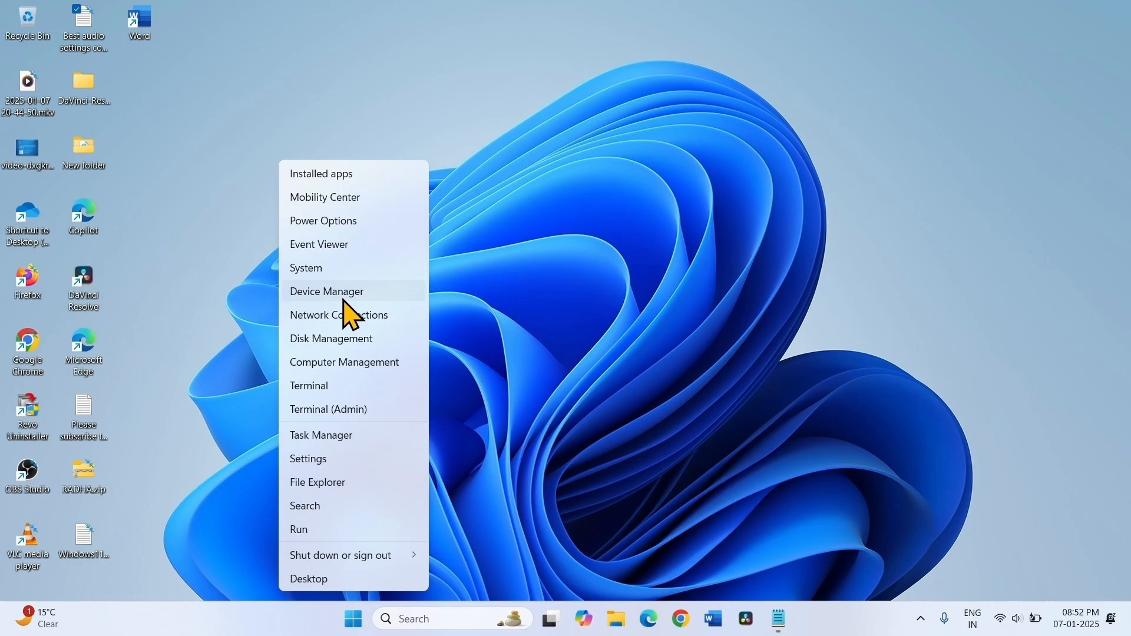
pyautogui.click(326, 292)
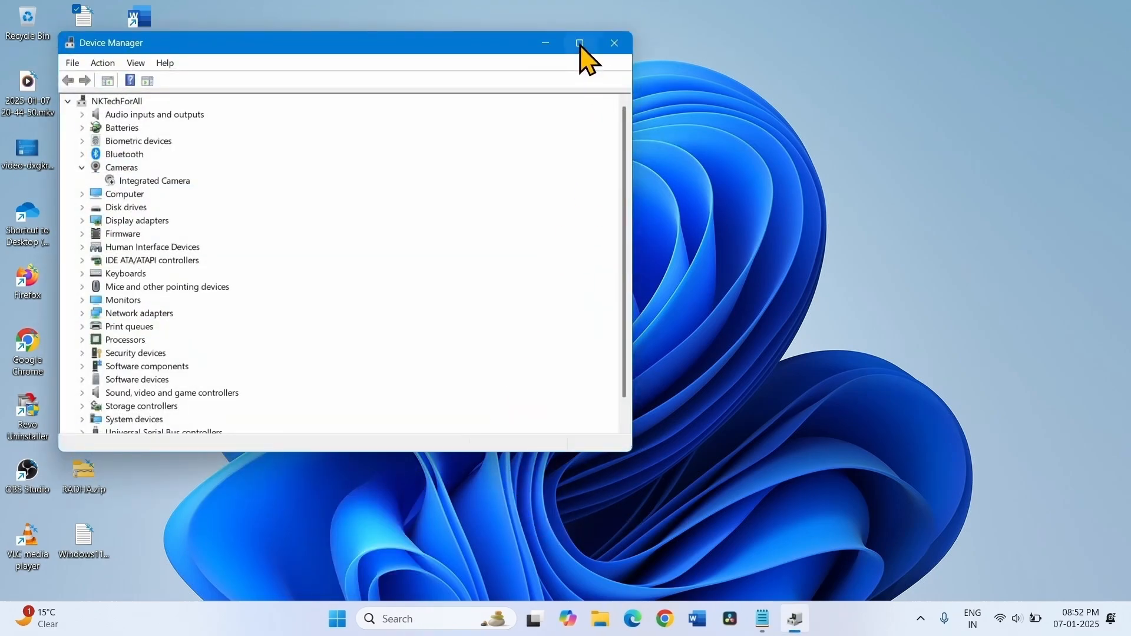
pyautogui.click(579, 42)
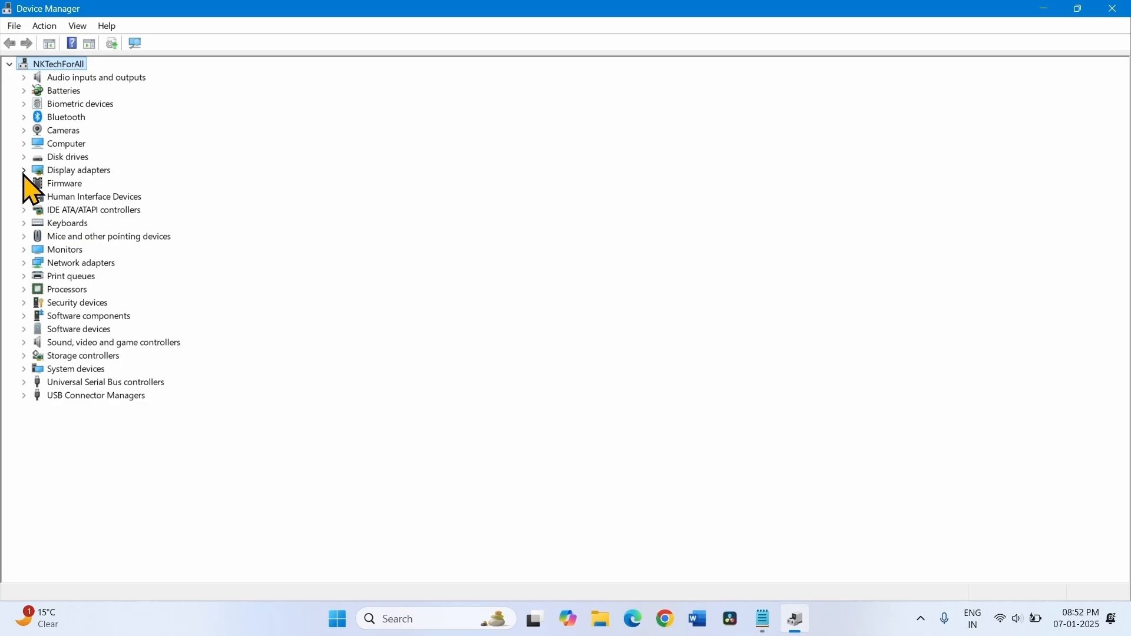
pyautogui.moveTo(29, 191)
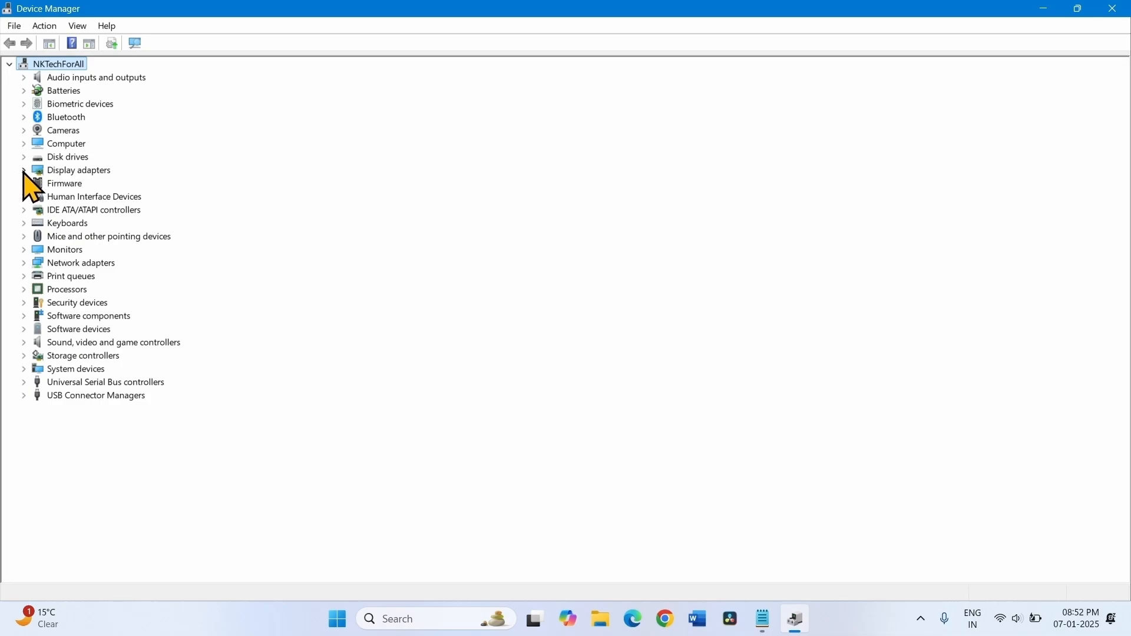
# Uninstall the AMD Radeon(TM) Graphics adapter under Display adapters, confirming the prompt.
pyautogui.click(24, 170)
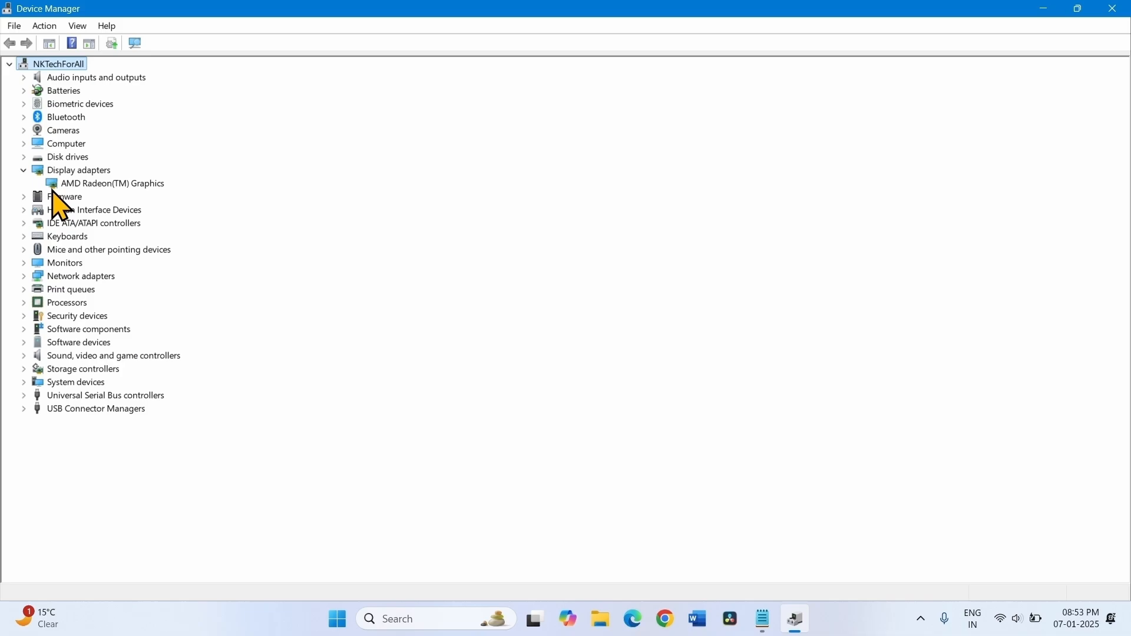
pyautogui.moveTo(133, 206)
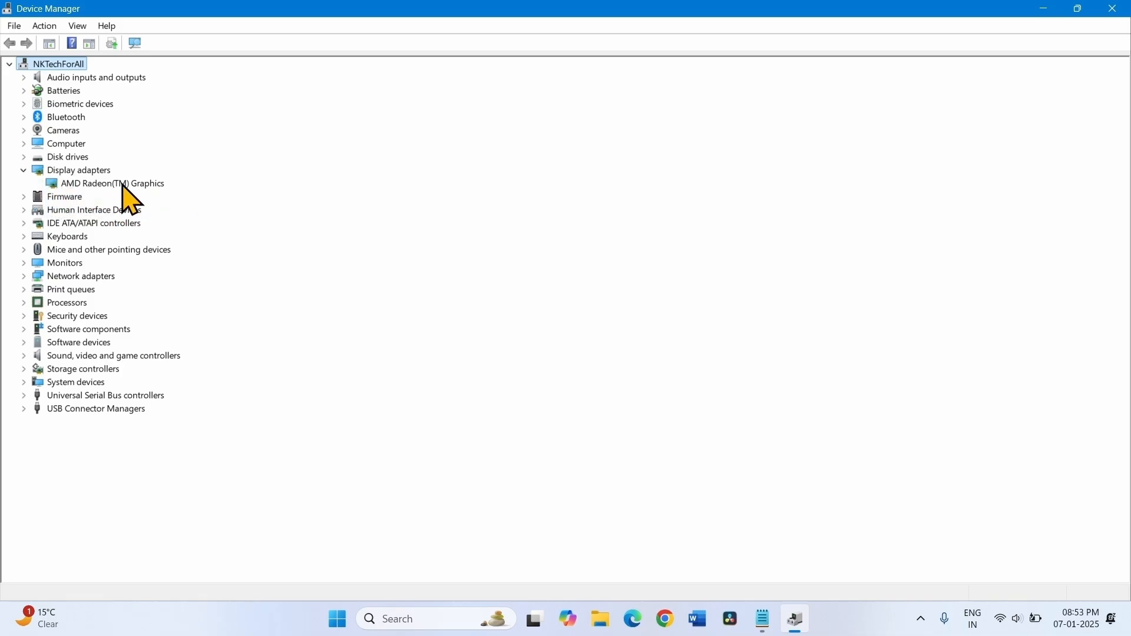
pyautogui.moveTo(118, 199)
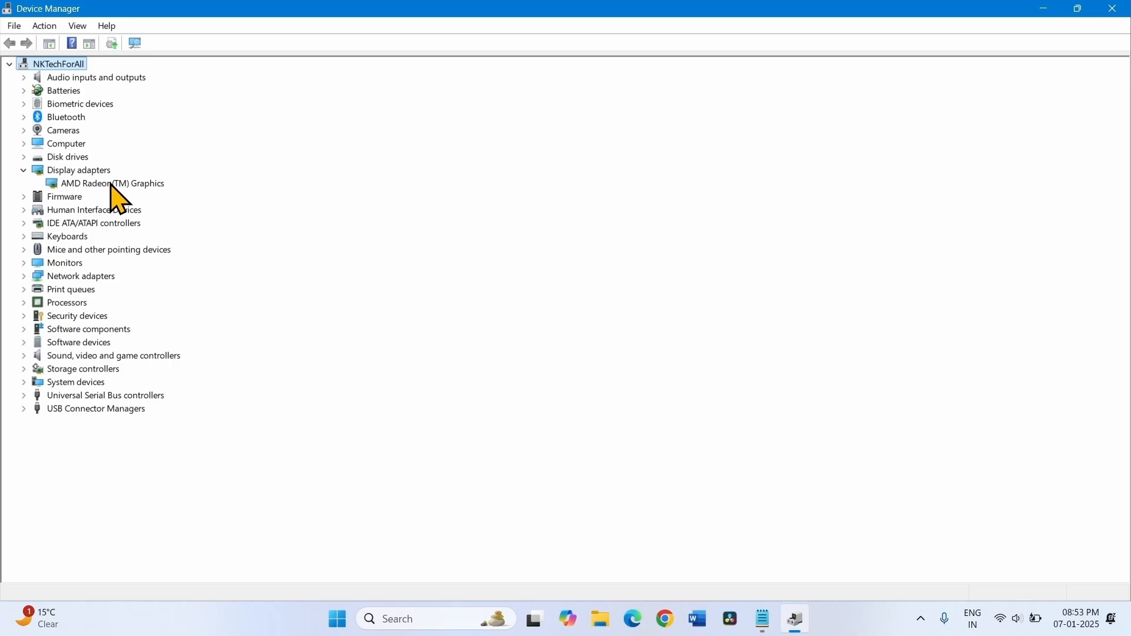
pyautogui.rightClick(112, 182)
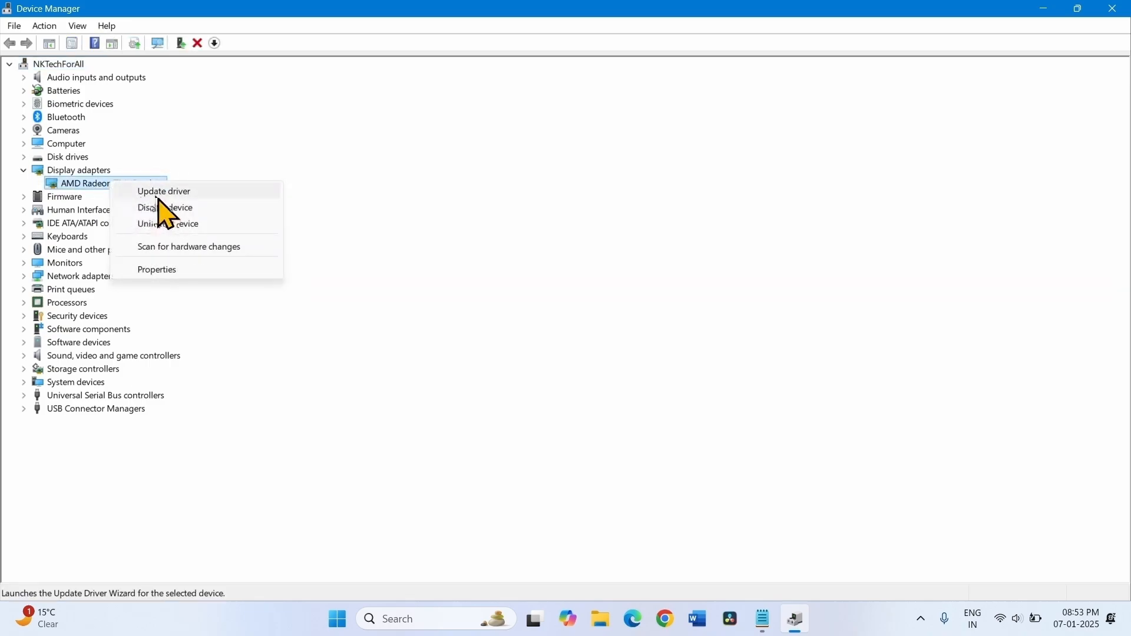
pyautogui.moveTo(167, 223)
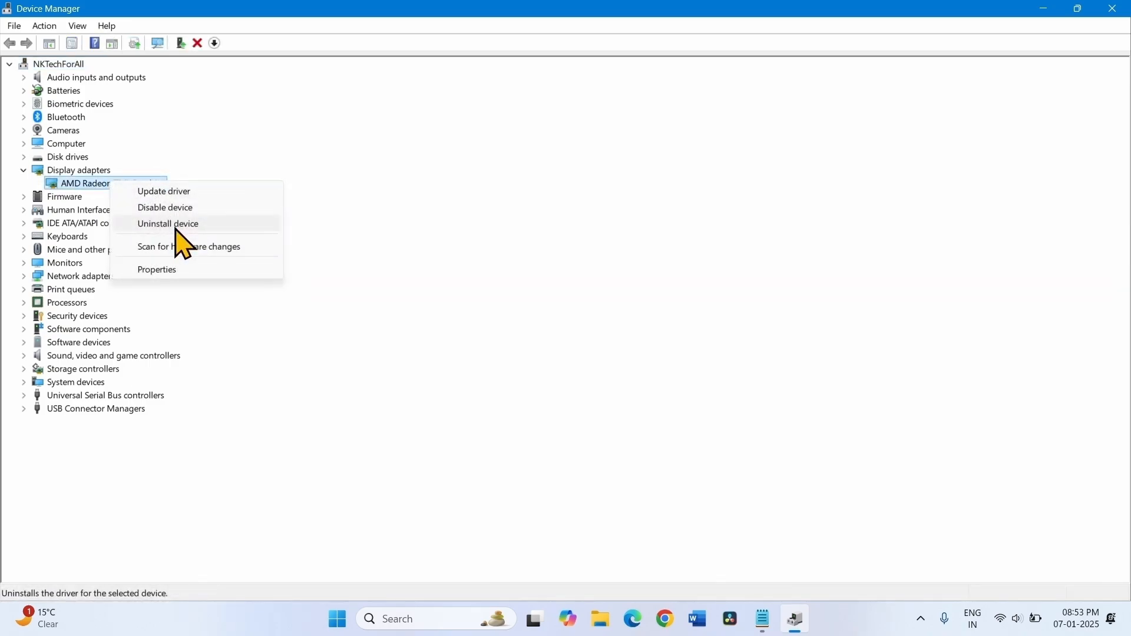
pyautogui.click(167, 224)
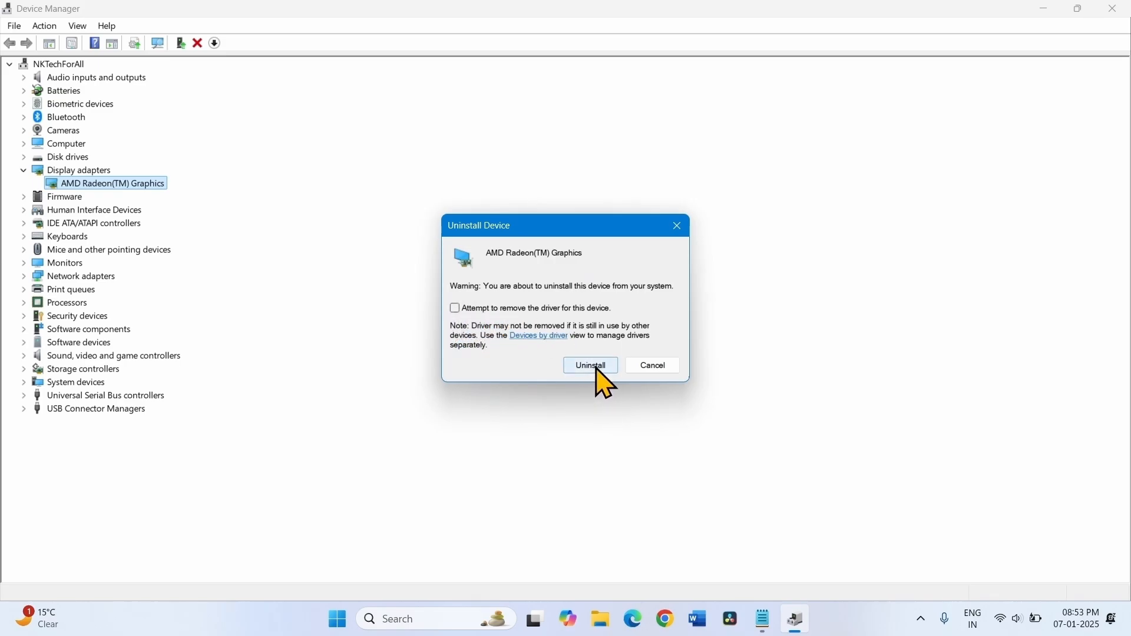
pyautogui.click(589, 365)
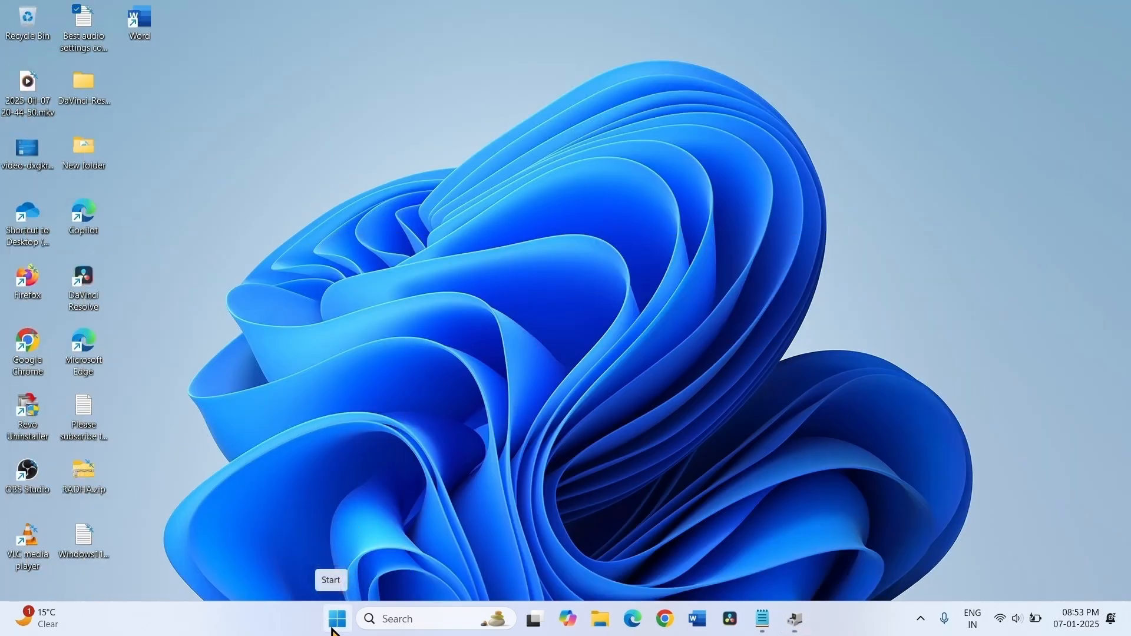
# Open and close the Start menu, then bring up the Start button's quick tools menu.
pyautogui.click(336, 620)
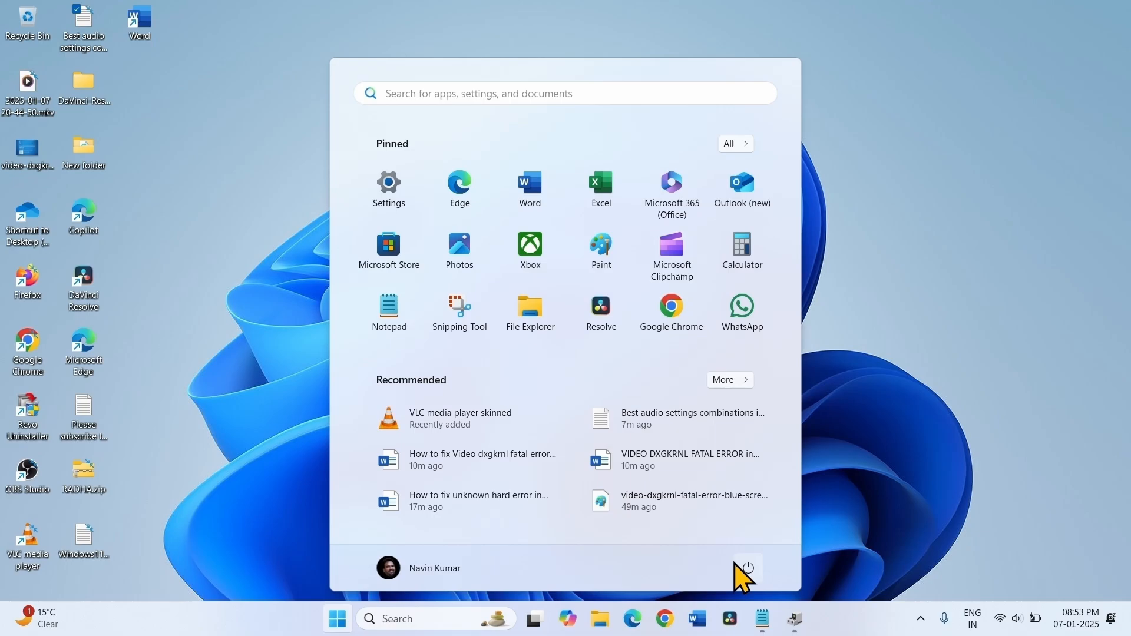
pyautogui.click(746, 569)
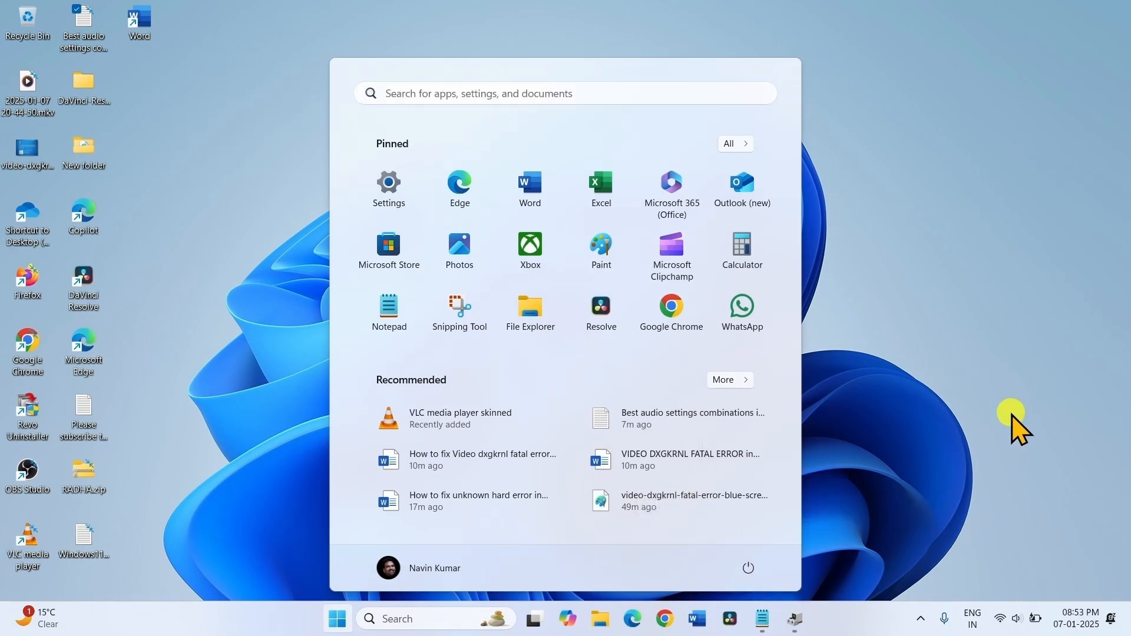
pyautogui.click(336, 618)
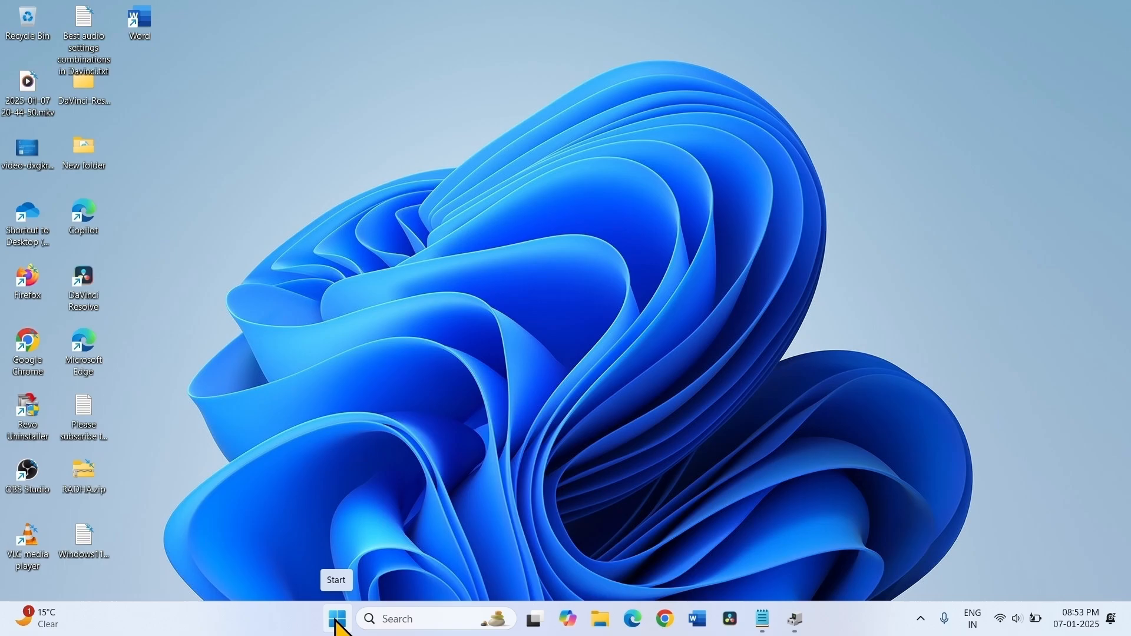
pyautogui.rightClick(335, 619)
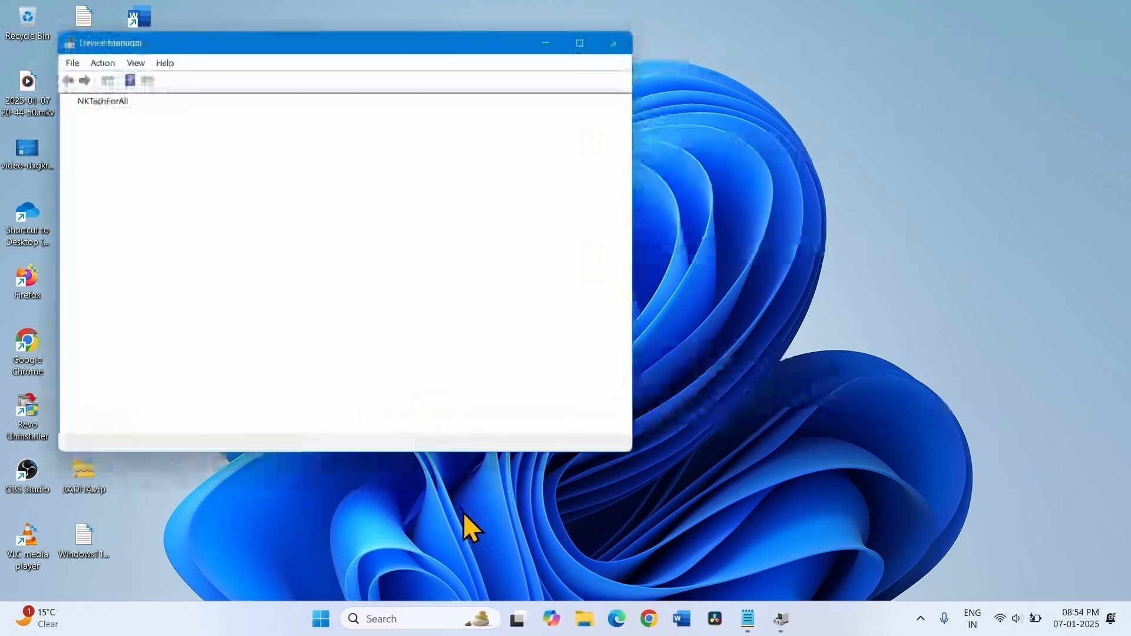
# Rescan Display adapters so AMD Radeon(TM) Graphics reappears, then close Device Manager.
pyautogui.click(138, 220)
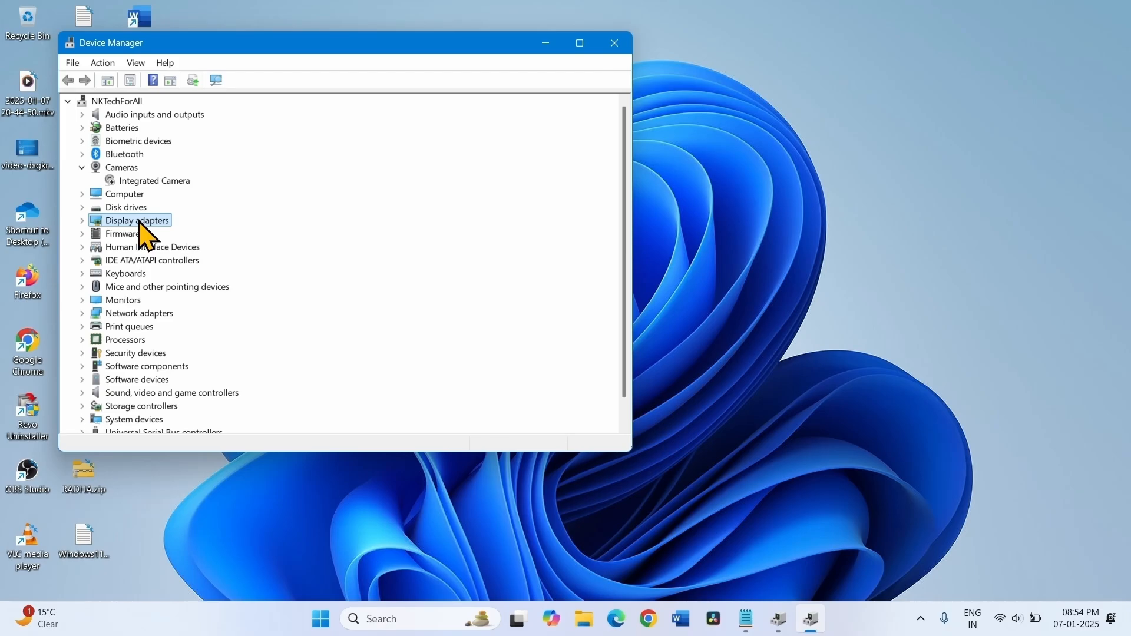
pyautogui.rightClick(135, 220)
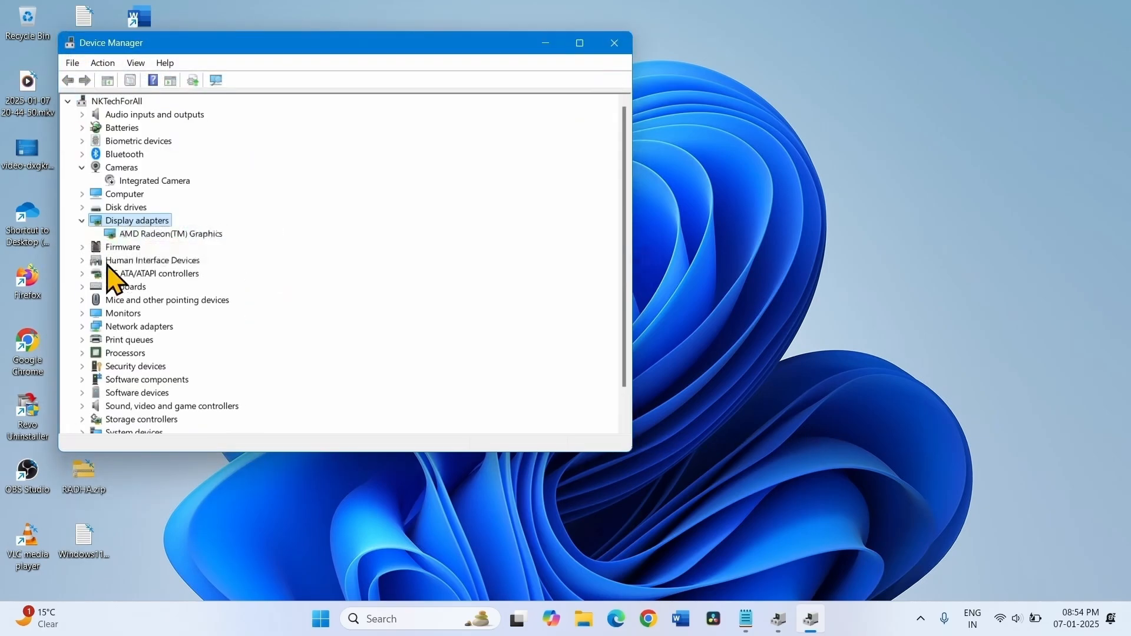
pyautogui.click(171, 233)
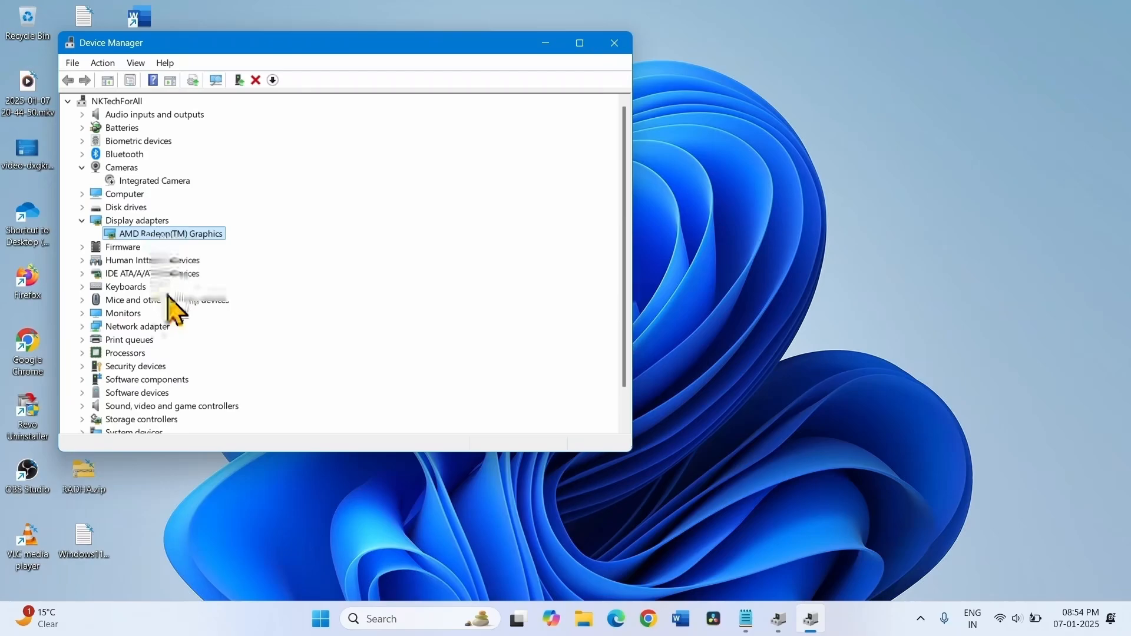
pyautogui.moveTo(209, 249)
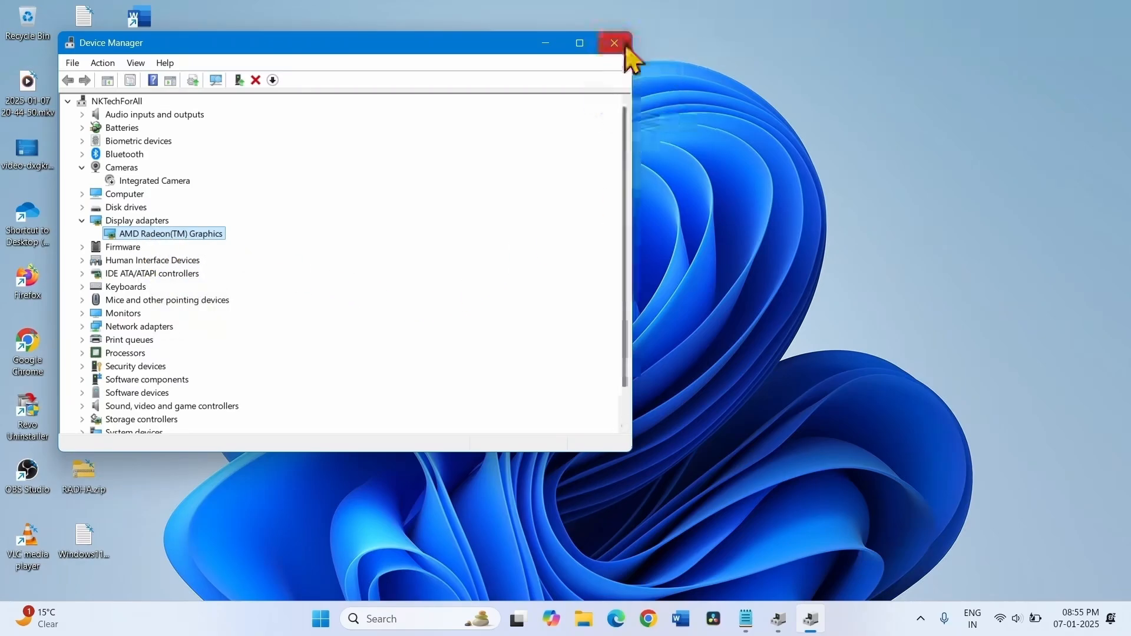
pyautogui.moveTo(116, 249)
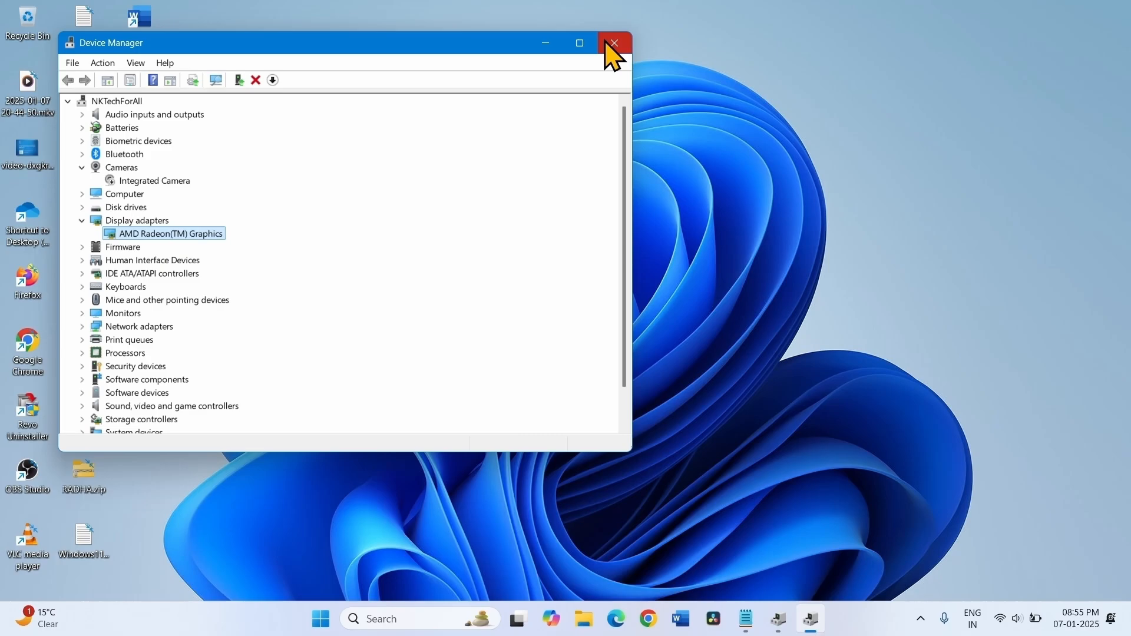
pyautogui.click(613, 42)
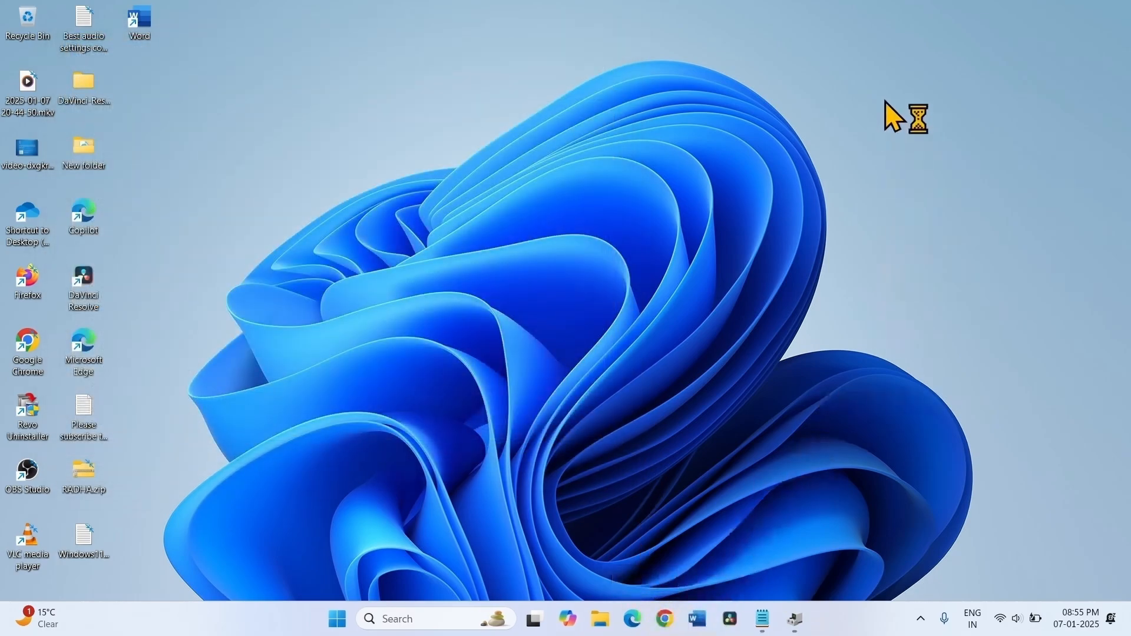
# Search 'nvidia driver download' in maximized Chrome, open NVIDIA's drivers page, and dismiss the cookie banner.
pyautogui.click(664, 619)
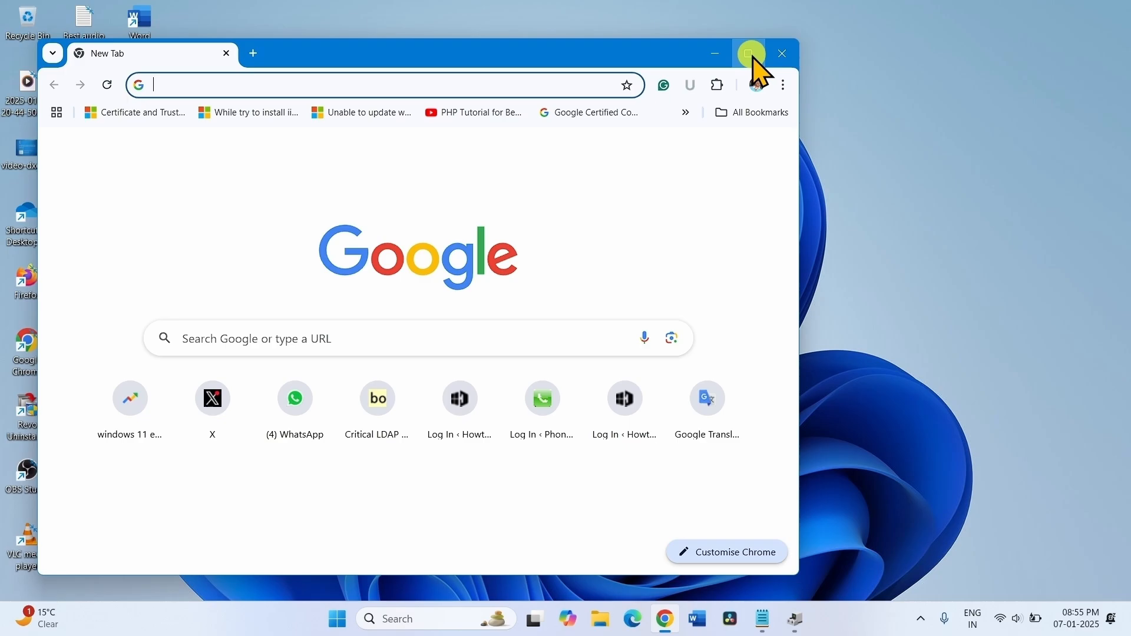
pyautogui.click(750, 53)
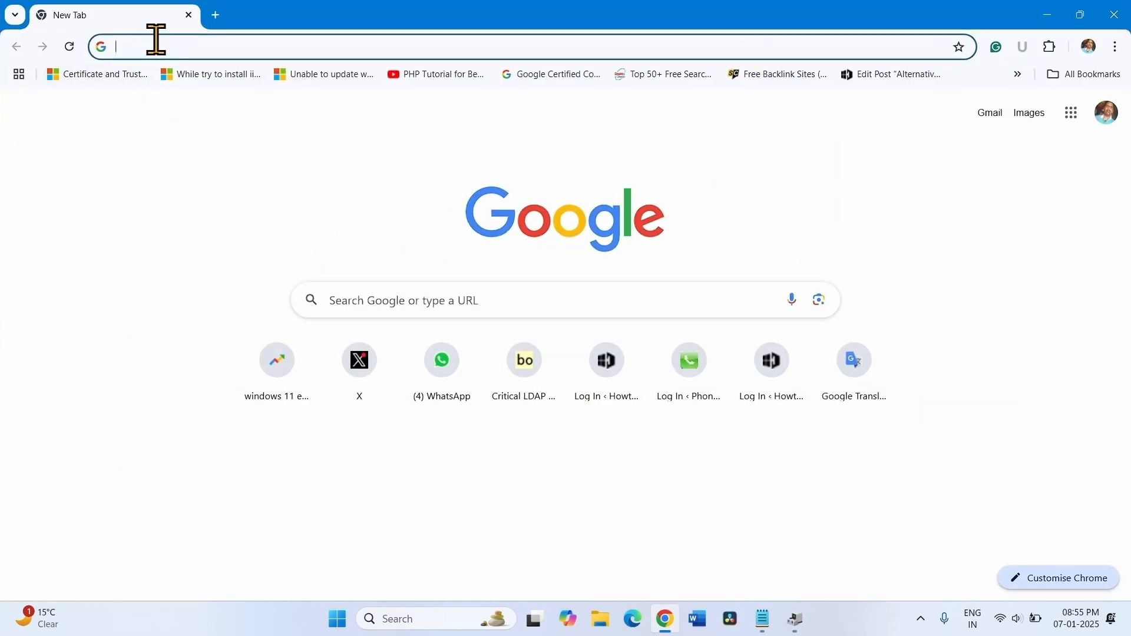
pyautogui.write('nvidia')
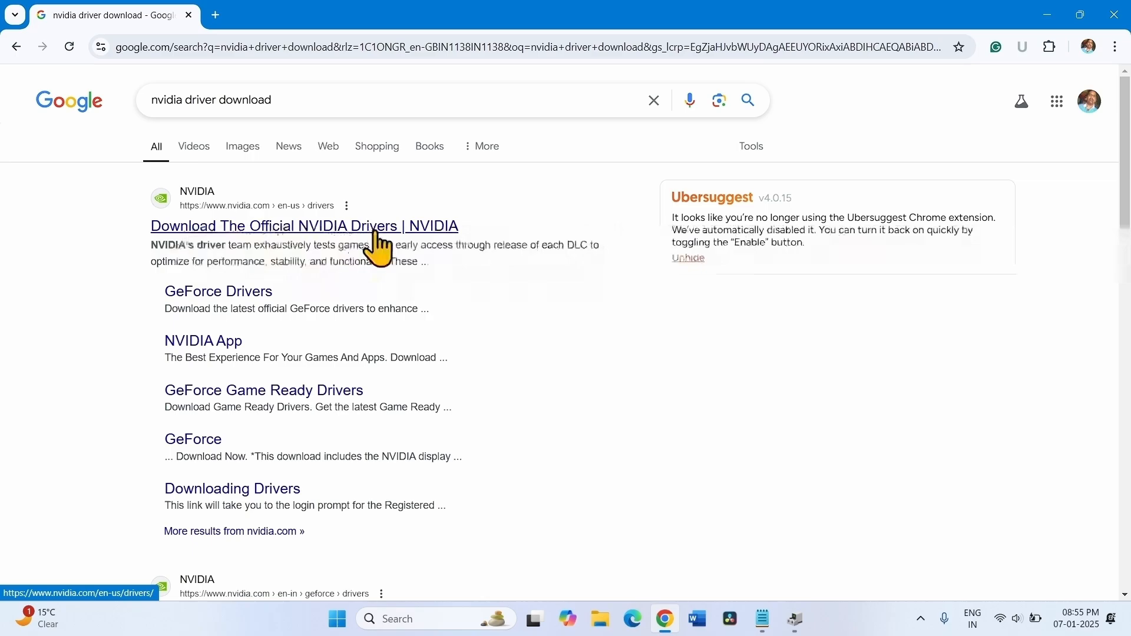
pyautogui.click(303, 226)
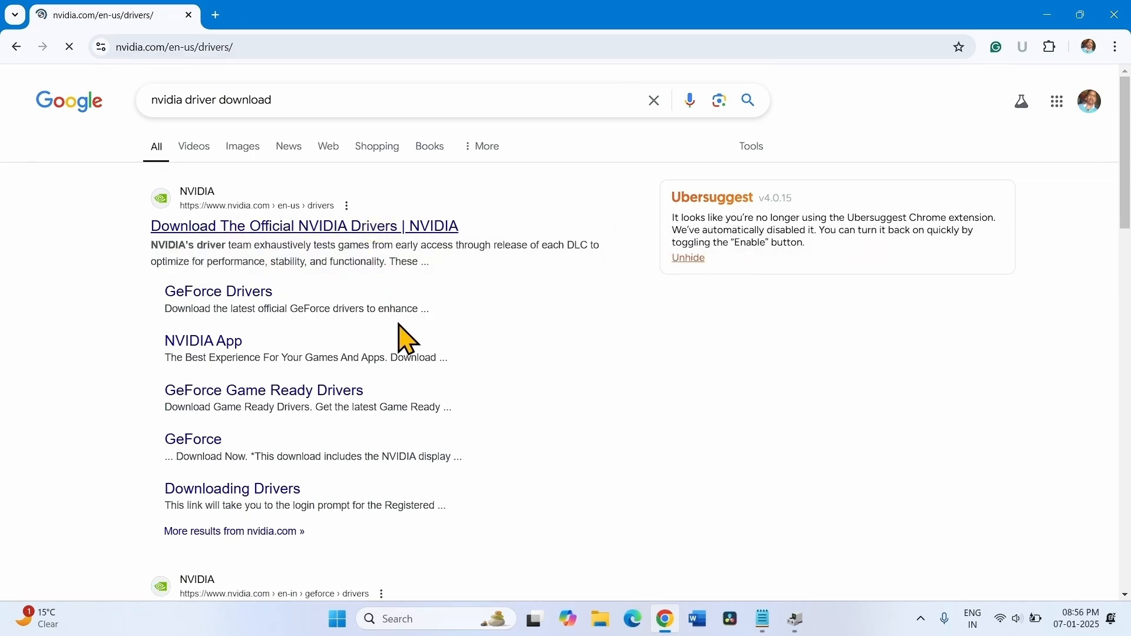
pyautogui.click(303, 226)
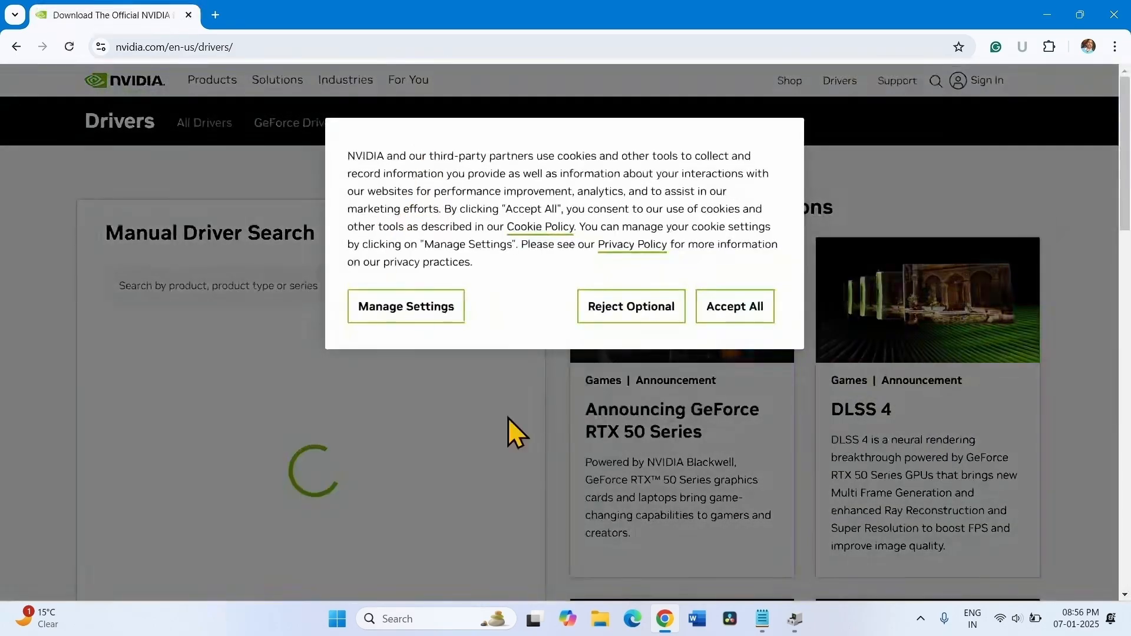
pyautogui.click(733, 306)
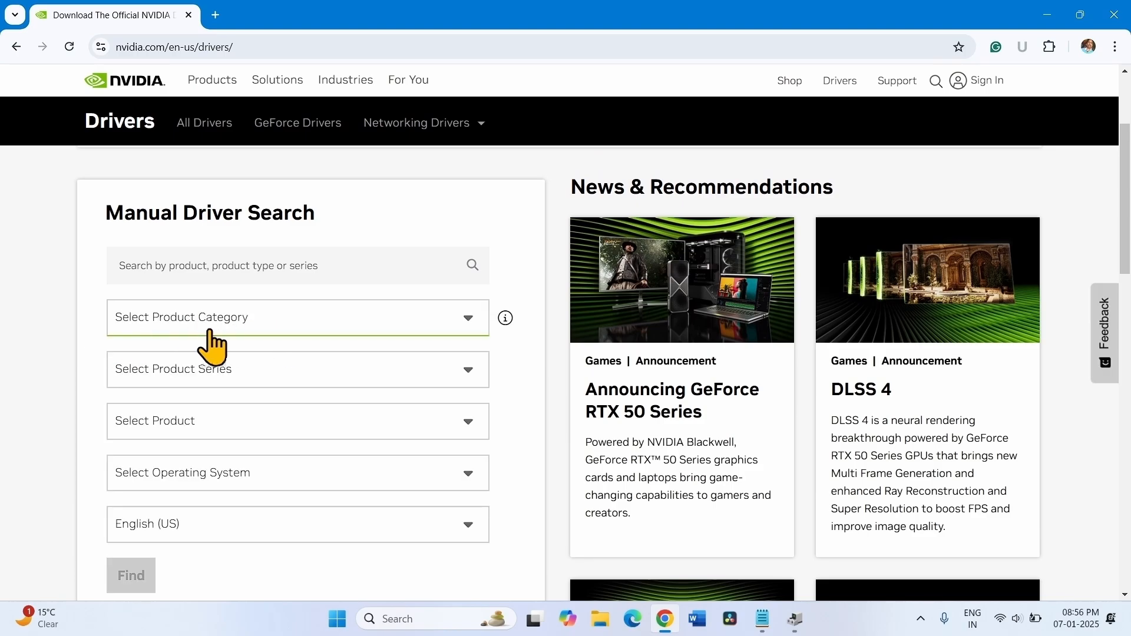
# Set the product category to GeForce and choose the GeForce MX300 Series (Notebooks) series.
pyautogui.click(296, 317)
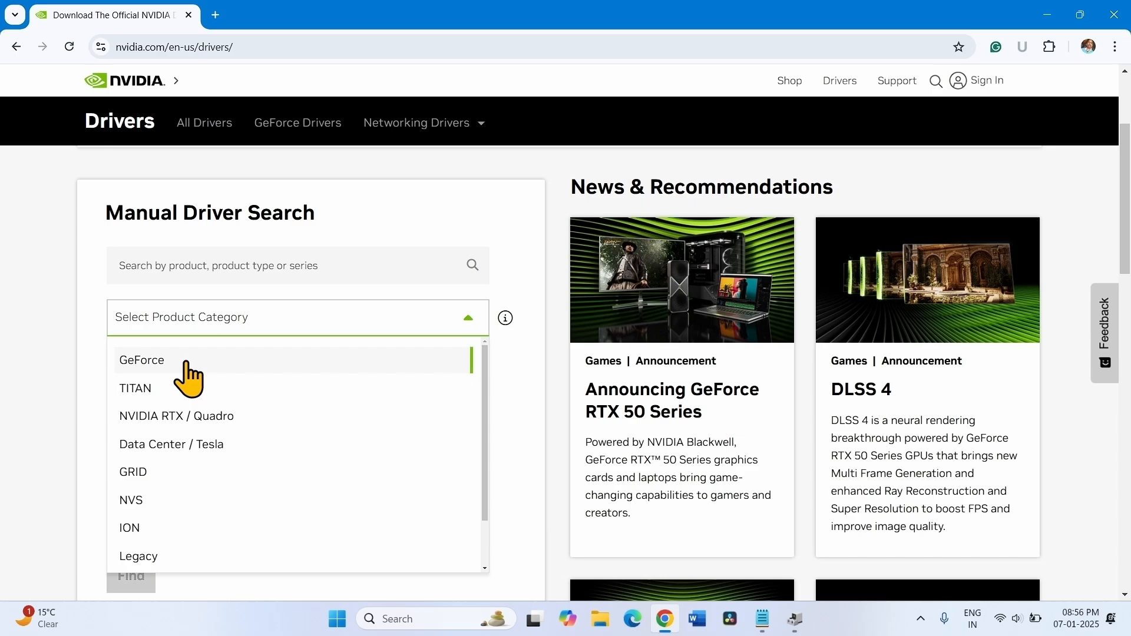
pyautogui.click(141, 360)
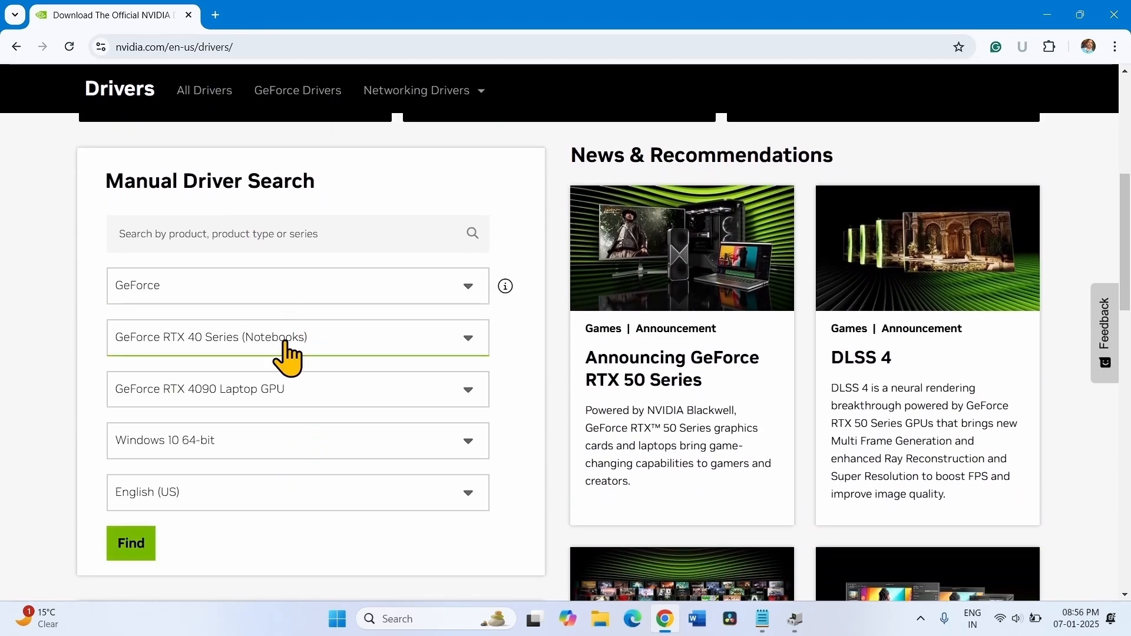
pyautogui.moveTo(231, 364)
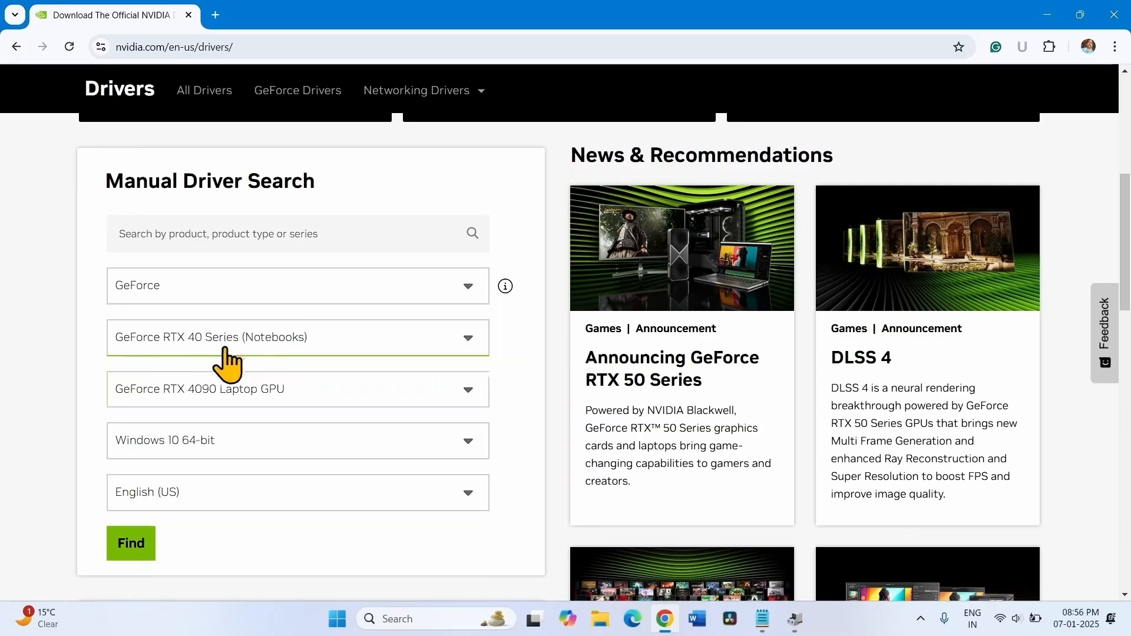
pyautogui.click(296, 337)
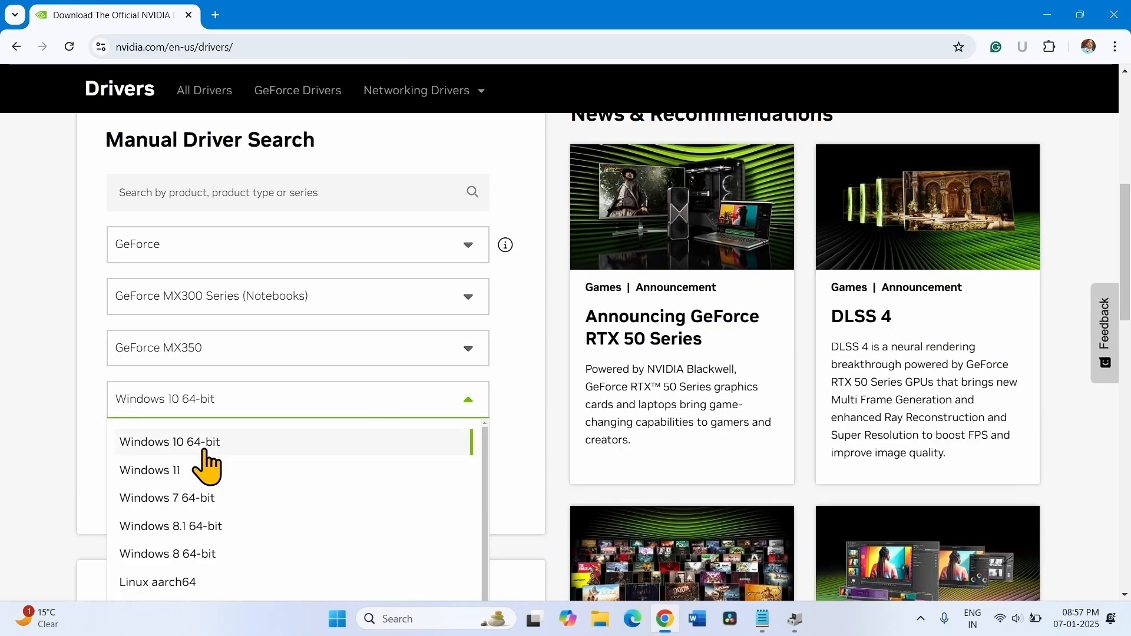
pyautogui.moveTo(195, 469)
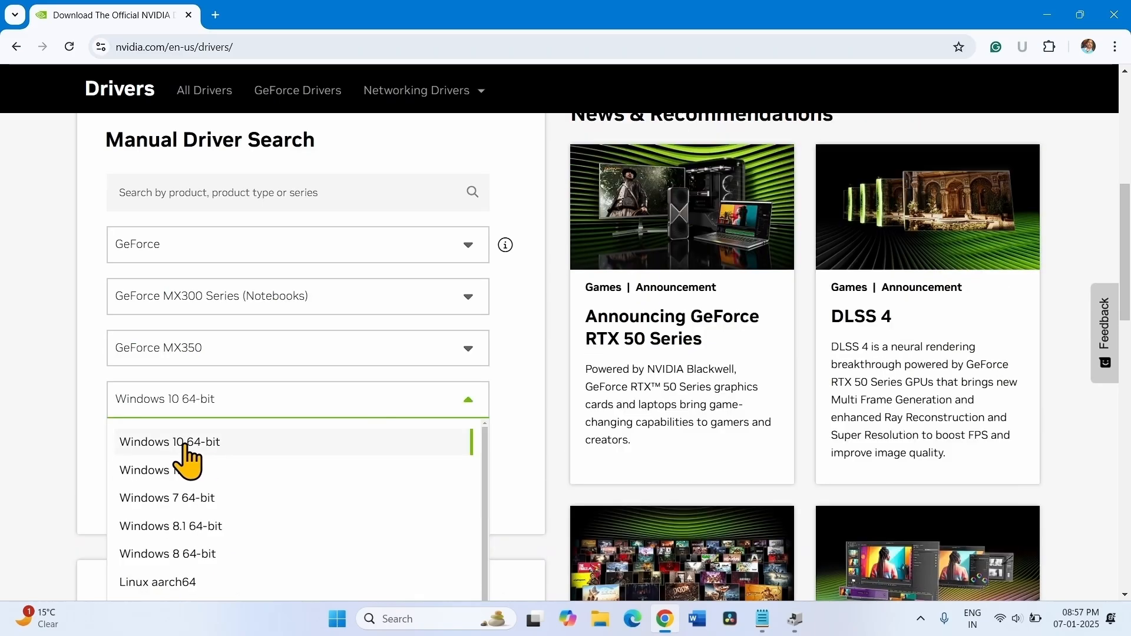
pyautogui.click(170, 441)
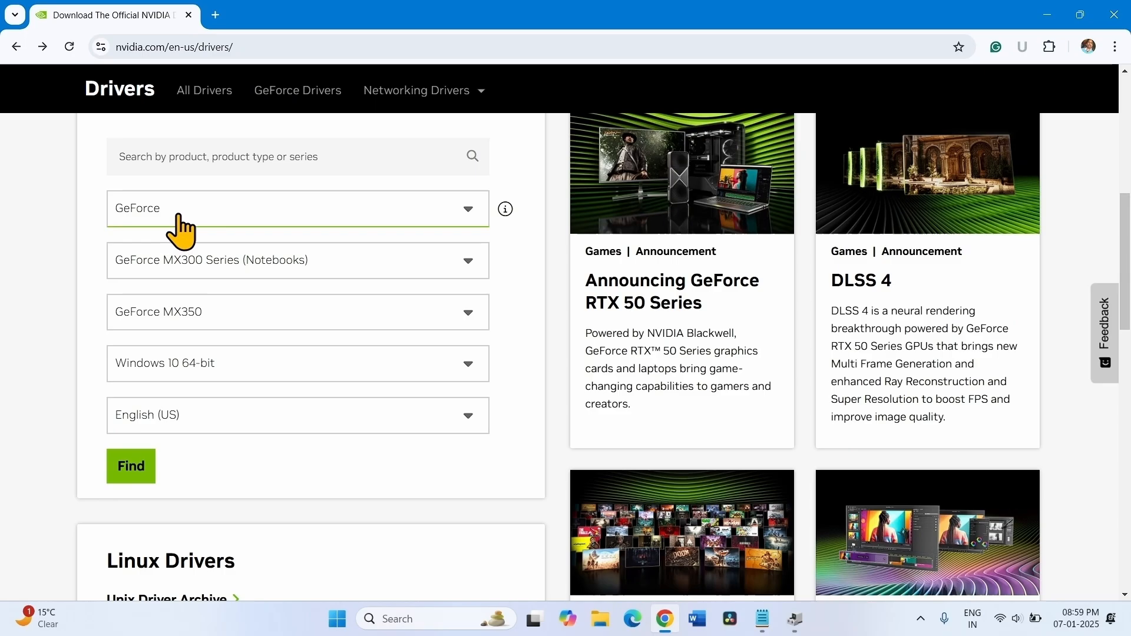
pyautogui.moveTo(246, 238)
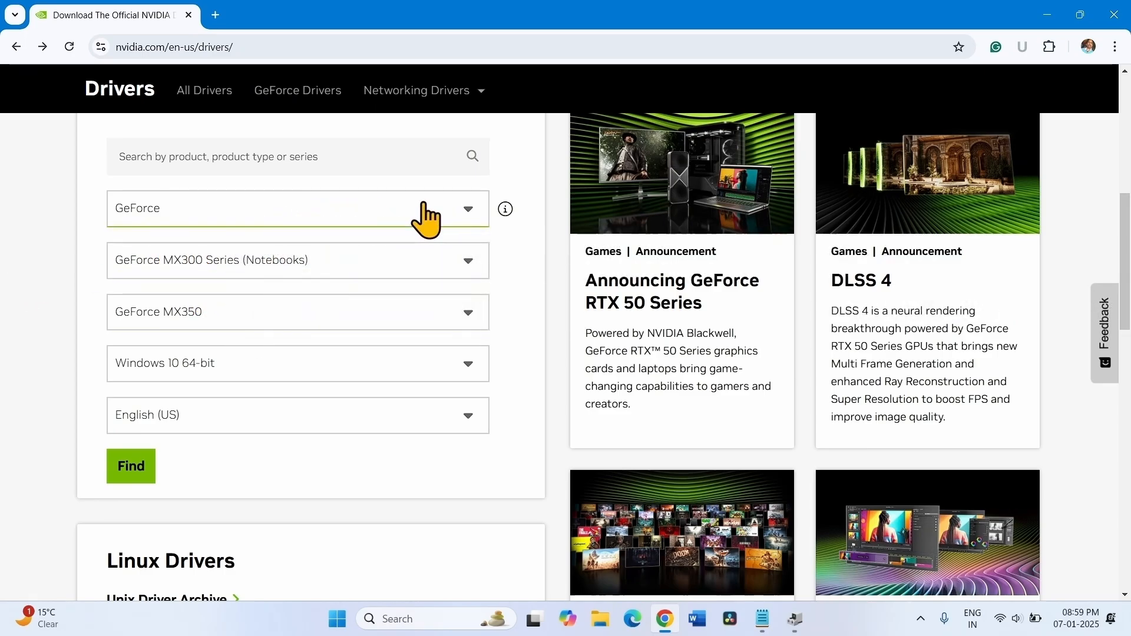
pyautogui.moveTo(395, 618)
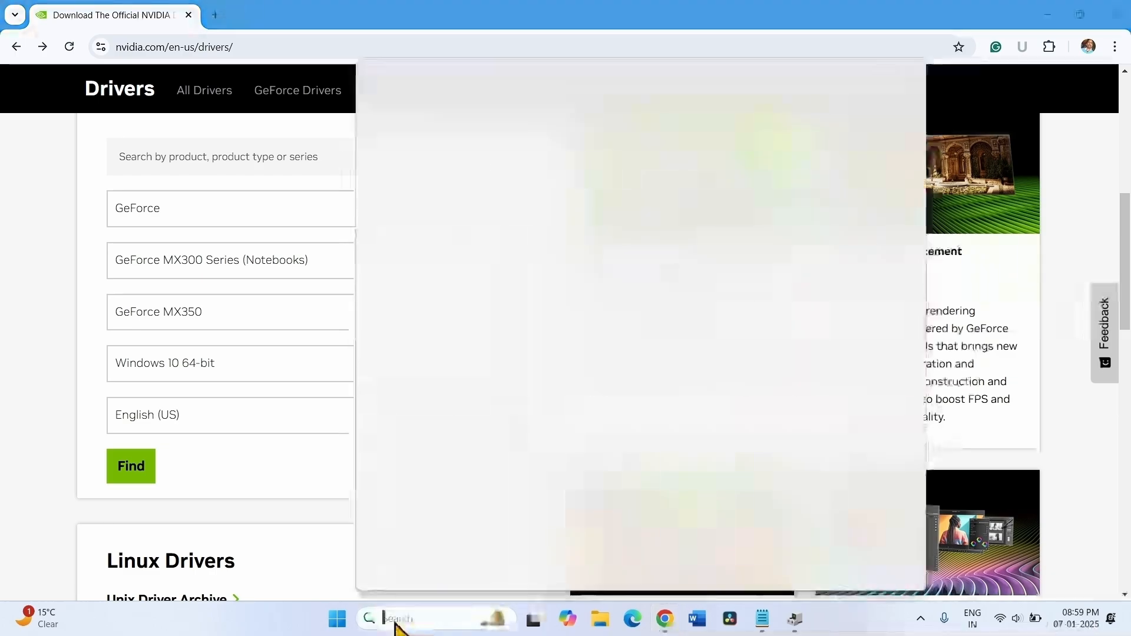
pyautogui.write('services')
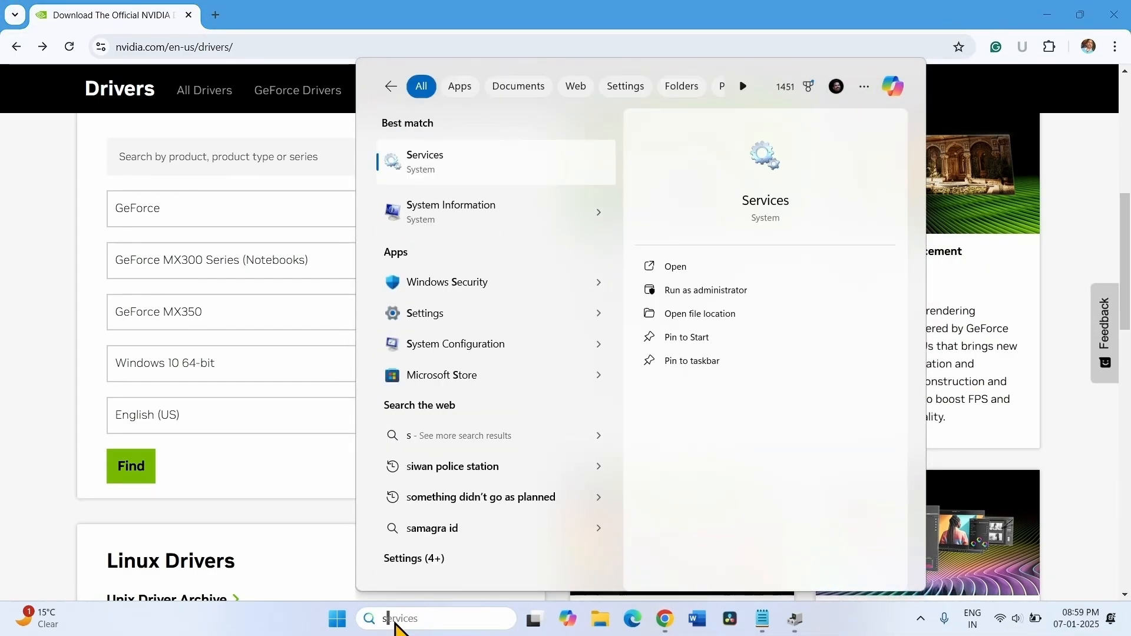
pyautogui.write('ystem information')
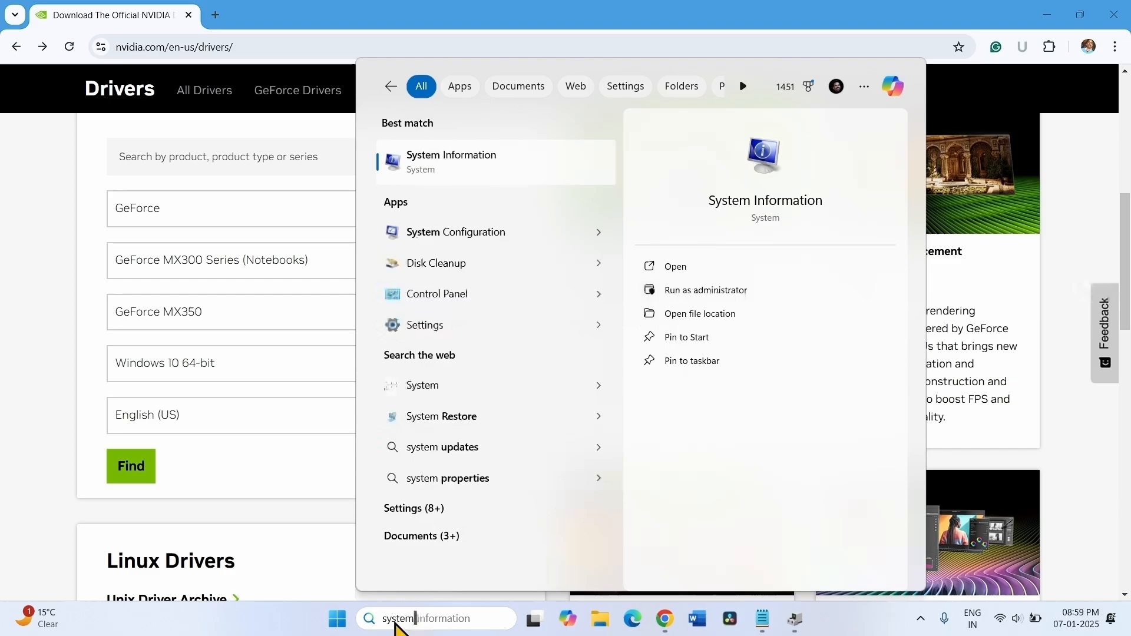
pyautogui.moveTo(549, 177)
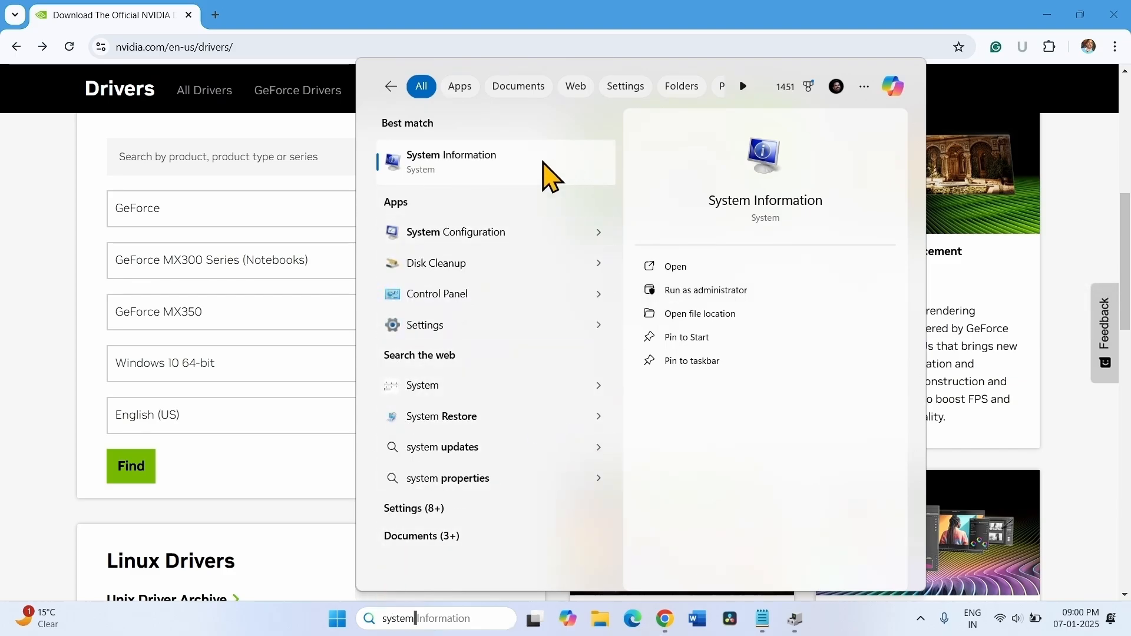
pyautogui.click(452, 162)
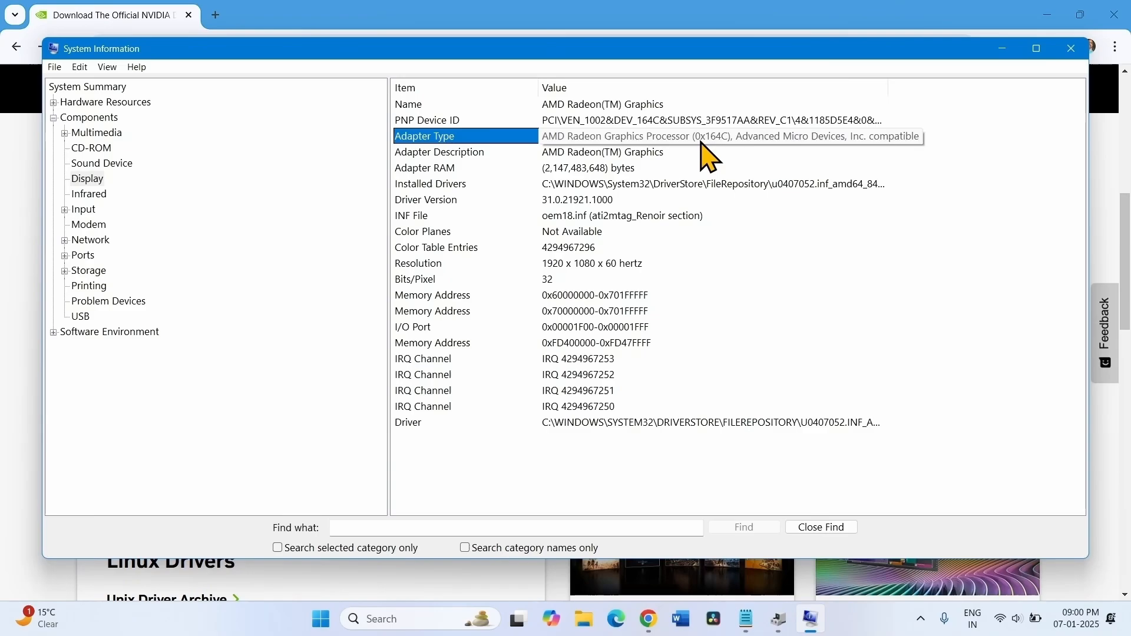
pyautogui.click(772, 135)
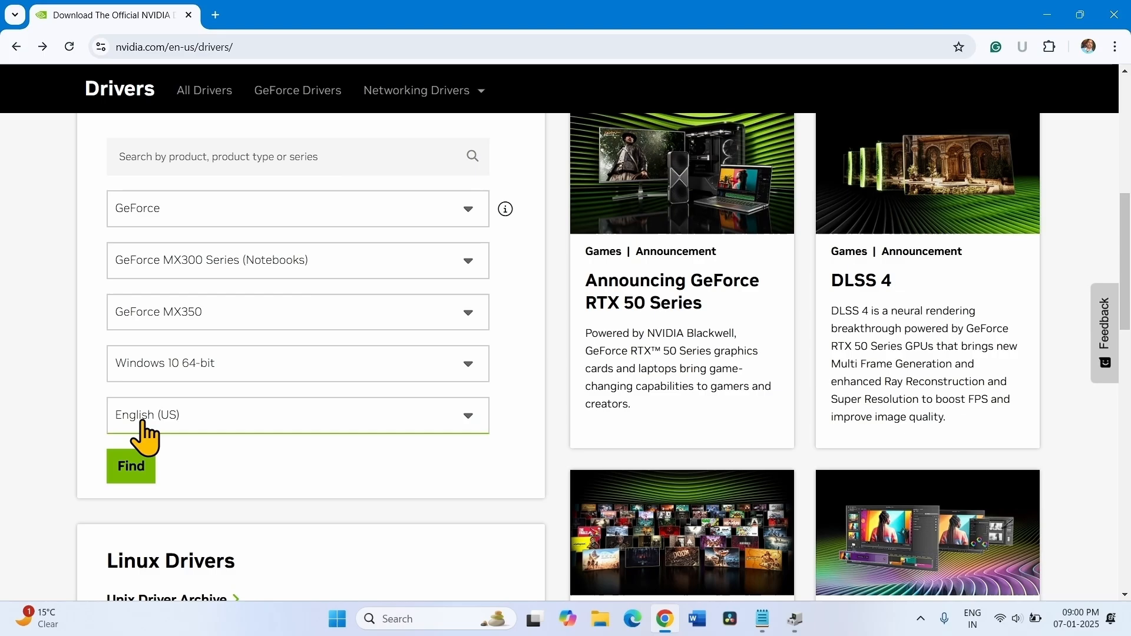
# Find and download GeForce Game Ready Driver 566.36, check downloads, then minimize Chrome.
pyautogui.click(131, 465)
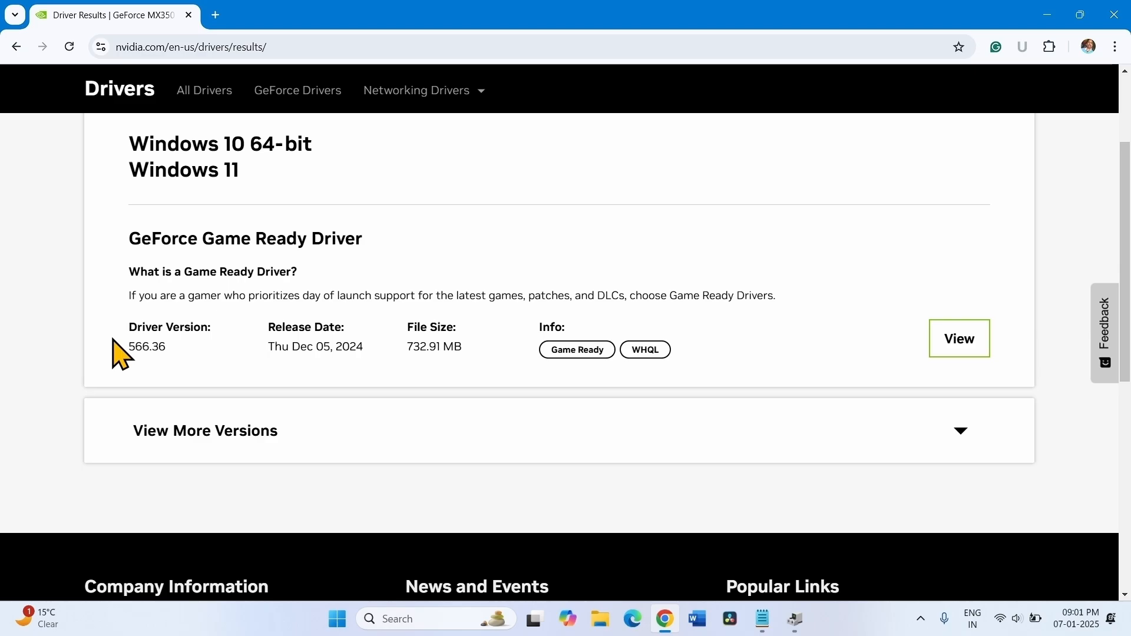
pyautogui.moveTo(959, 338)
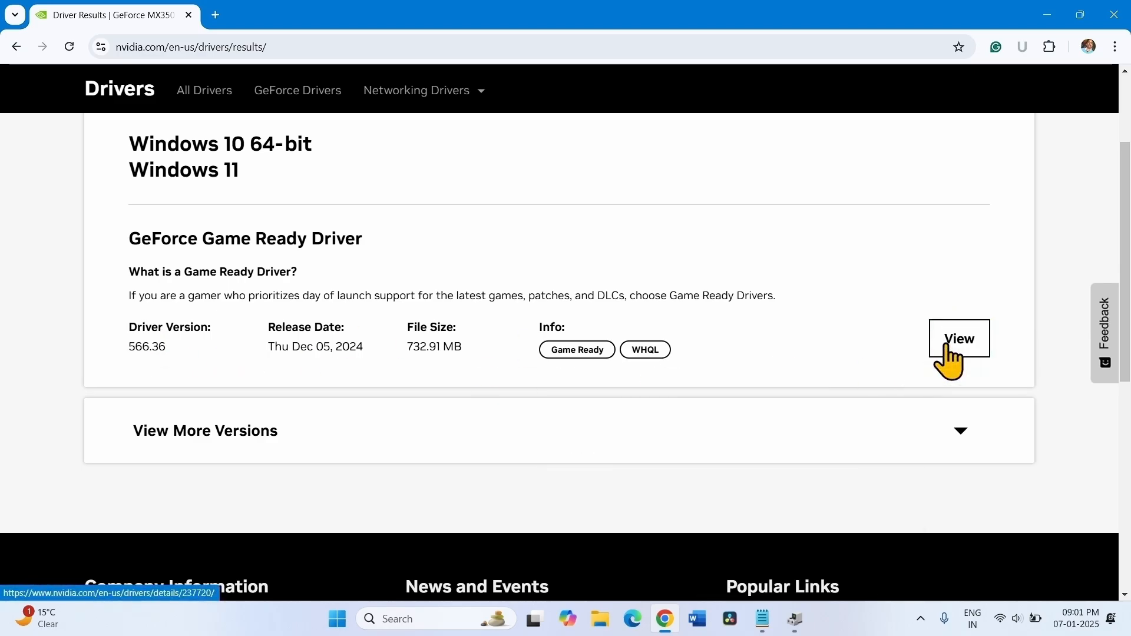
pyautogui.click(958, 339)
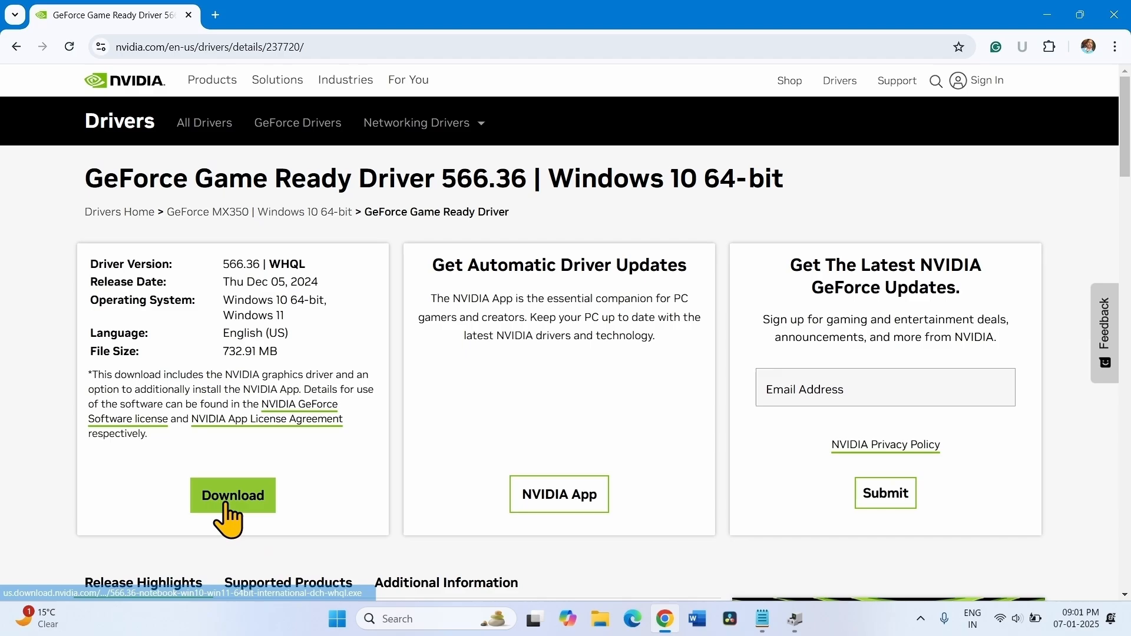
pyautogui.click(232, 495)
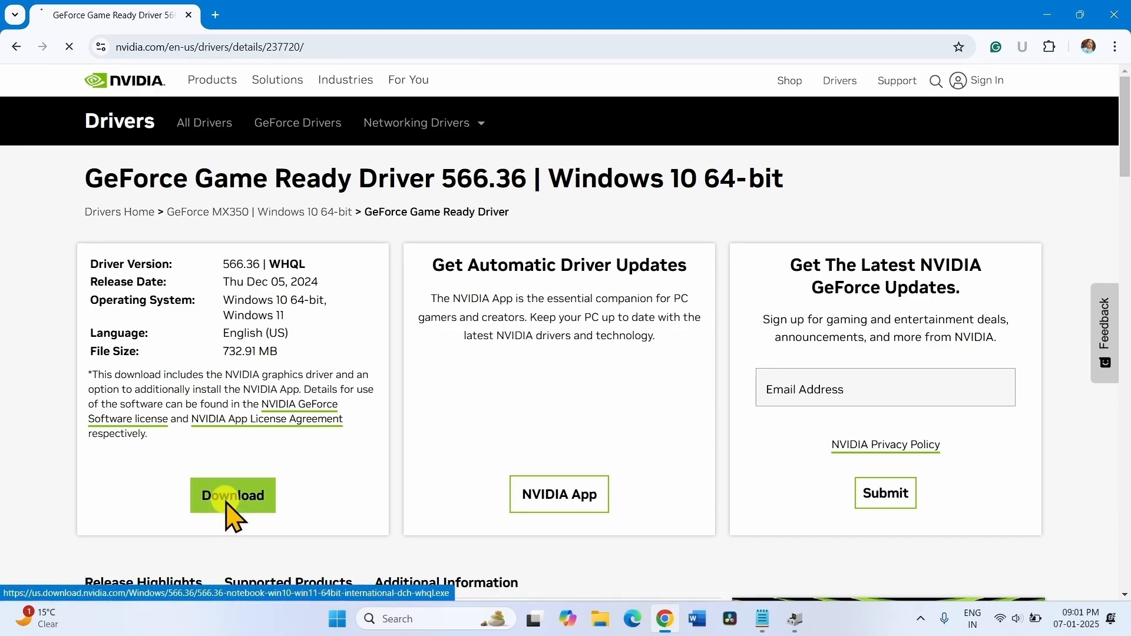
pyautogui.click(232, 495)
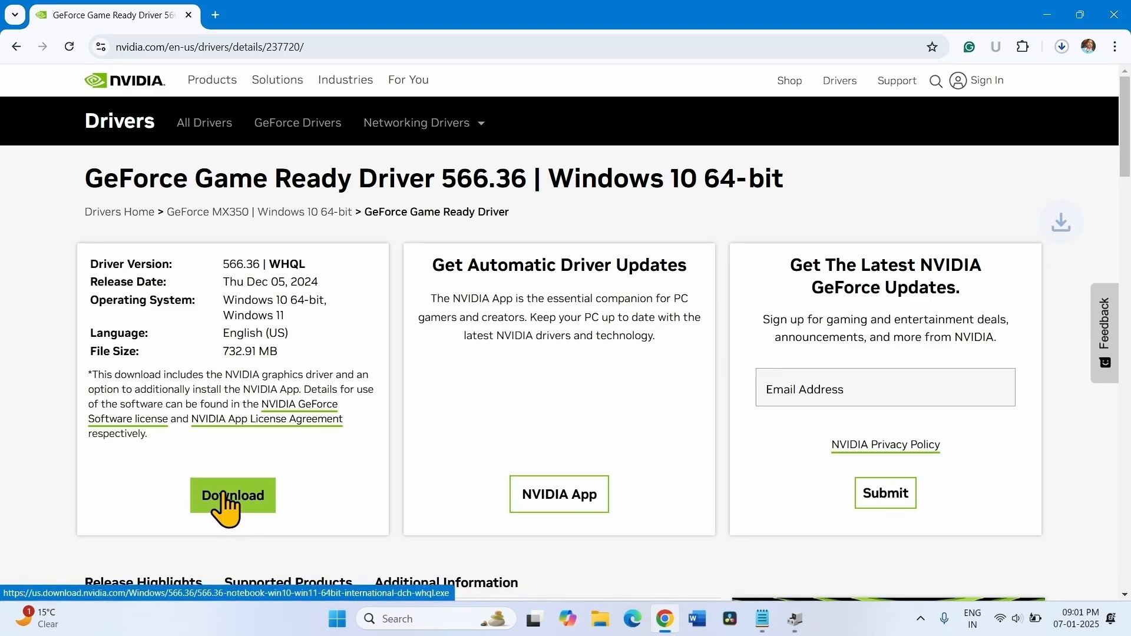
pyautogui.click(1060, 46)
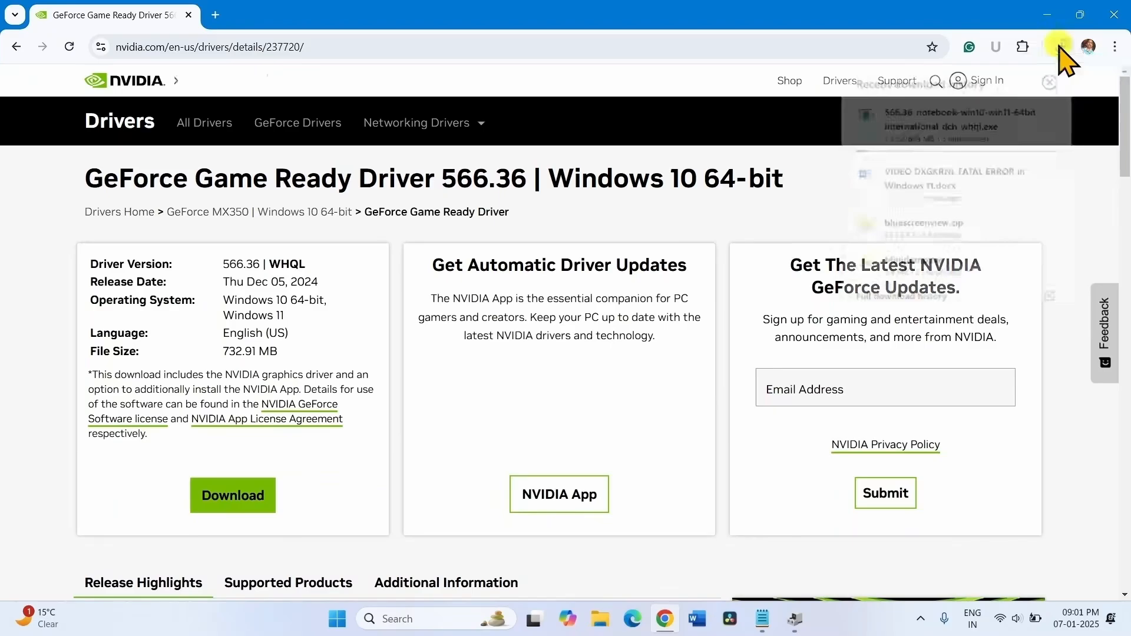
pyautogui.click(1060, 46)
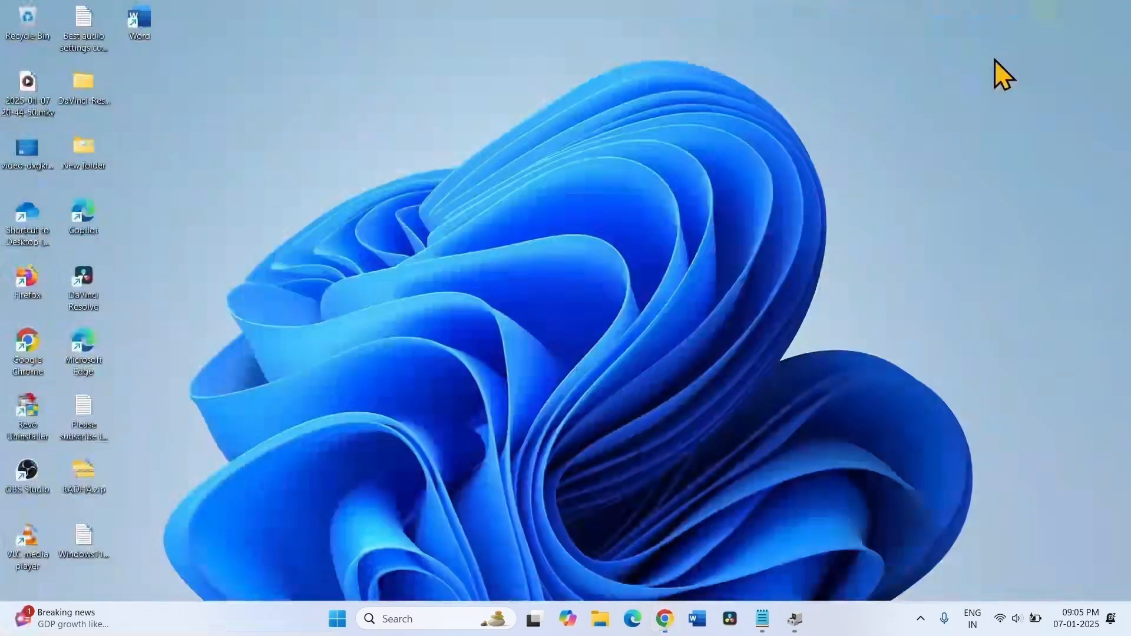
pyautogui.moveTo(600, 620)
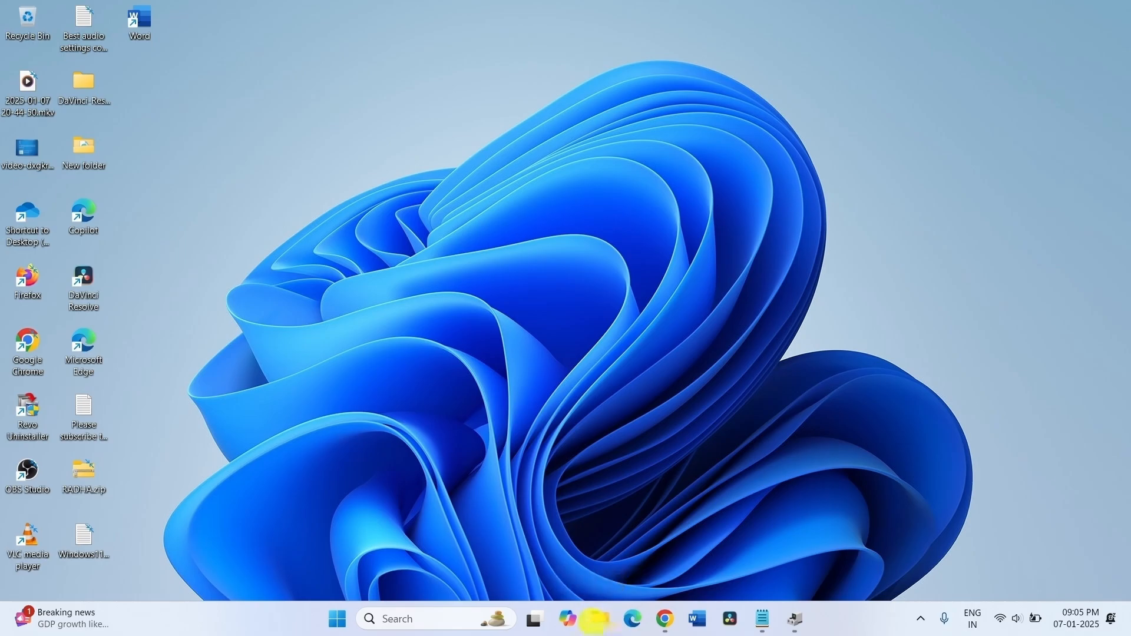
pyautogui.click(600, 620)
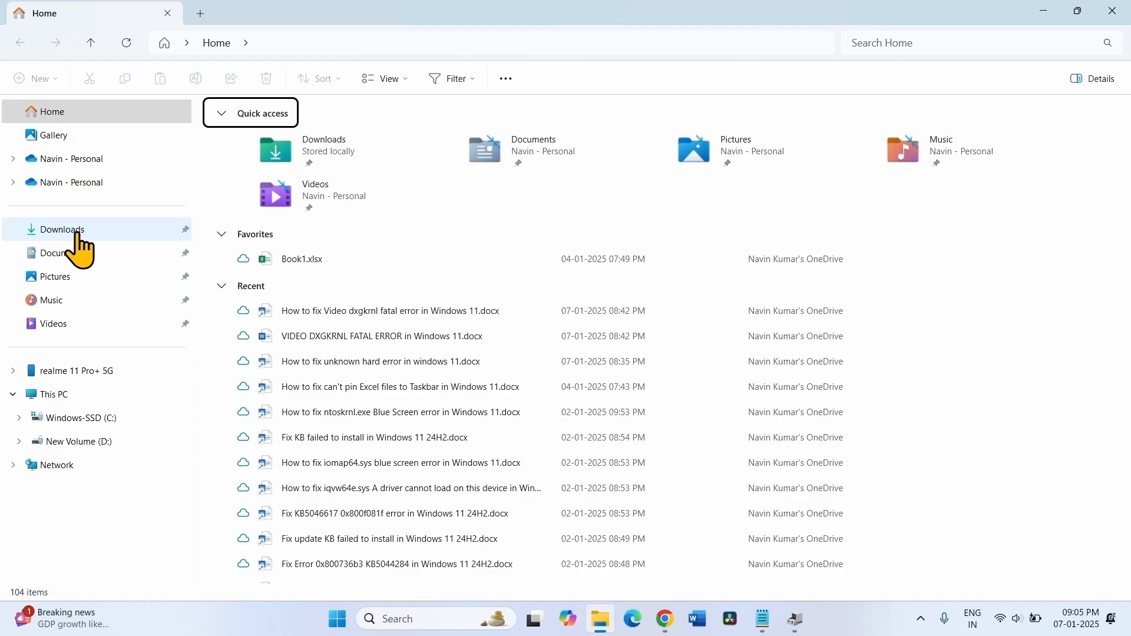
pyautogui.click(61, 229)
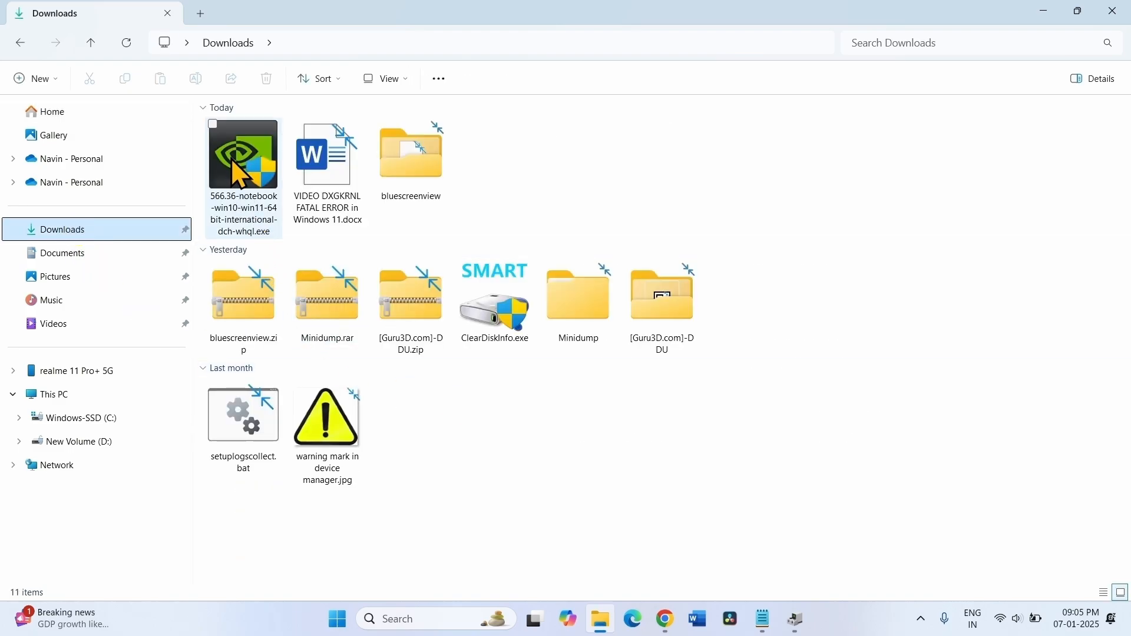
pyautogui.moveTo(243, 153)
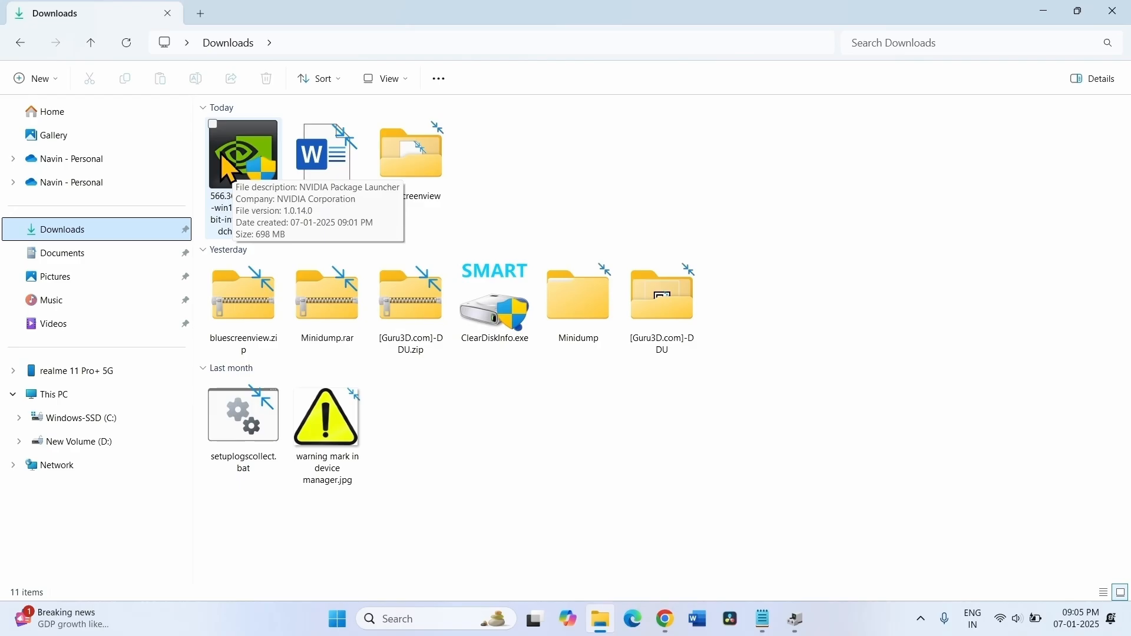
pyautogui.click(242, 151)
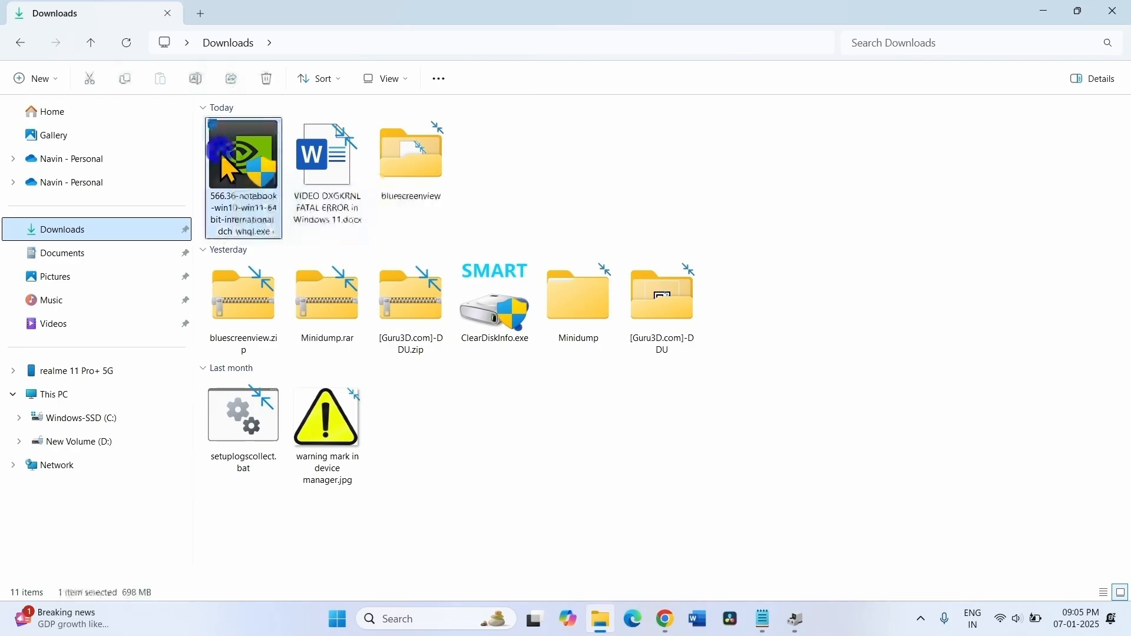
pyautogui.rightClick(242, 177)
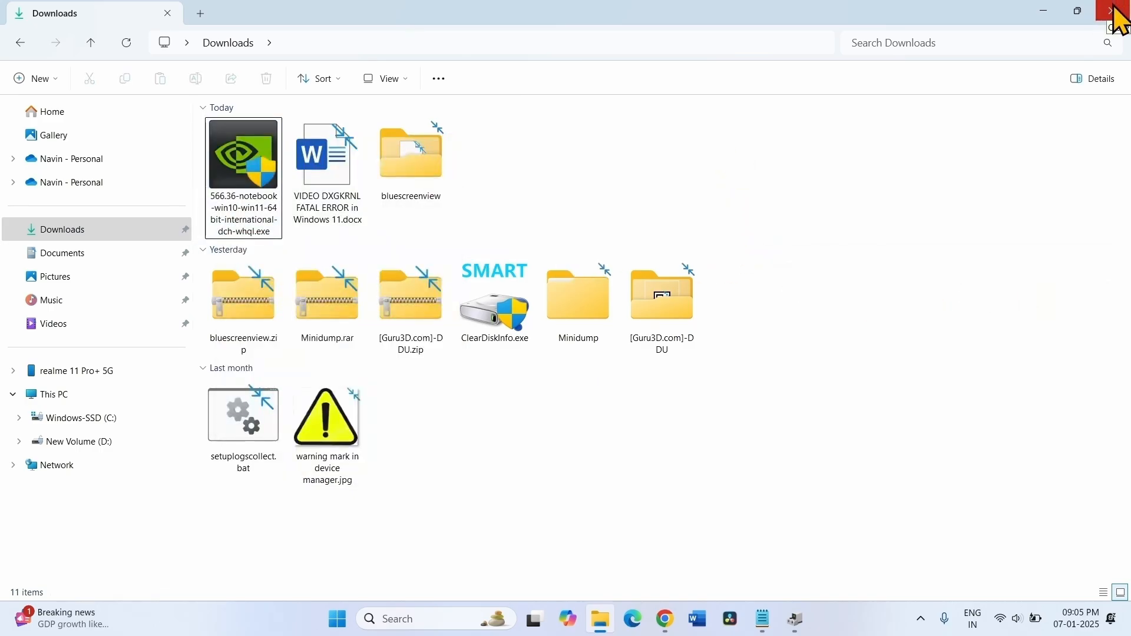
pyautogui.click(1117, 12)
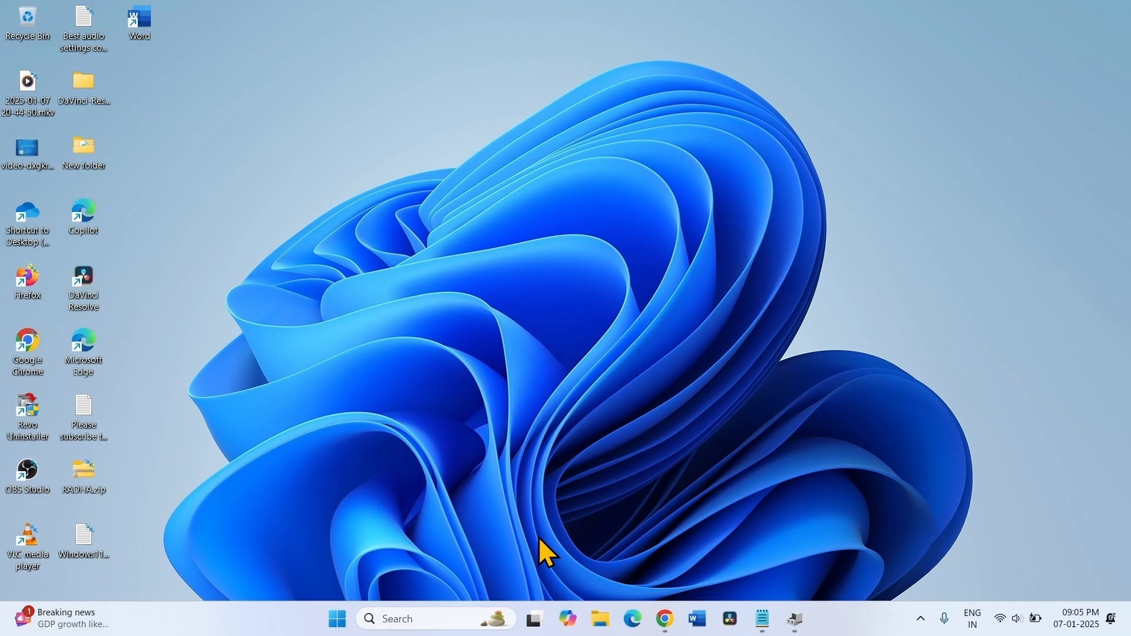
# Open and dismiss the Start menu, then open the taskbar Windows search panel.
pyautogui.click(336, 619)
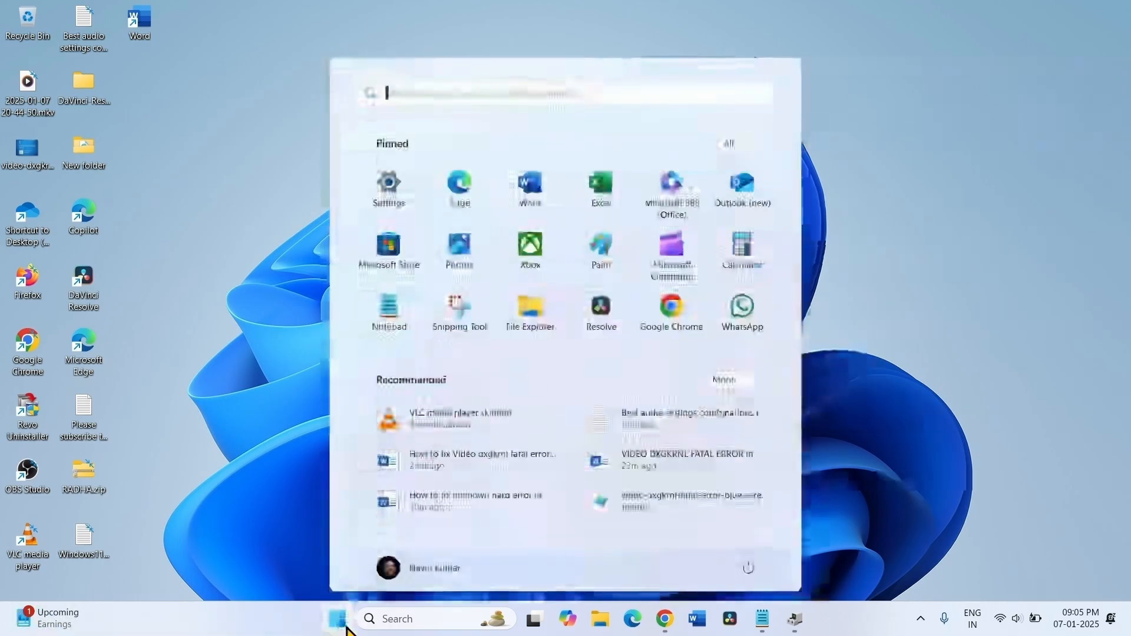
pyautogui.click(748, 568)
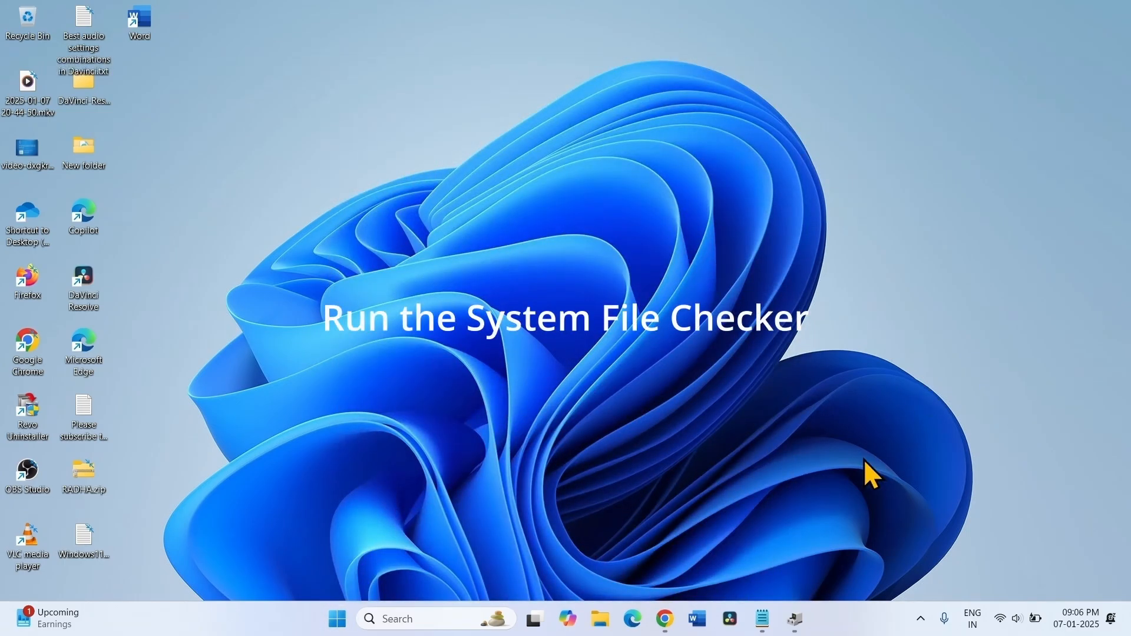
pyautogui.moveTo(820, 479)
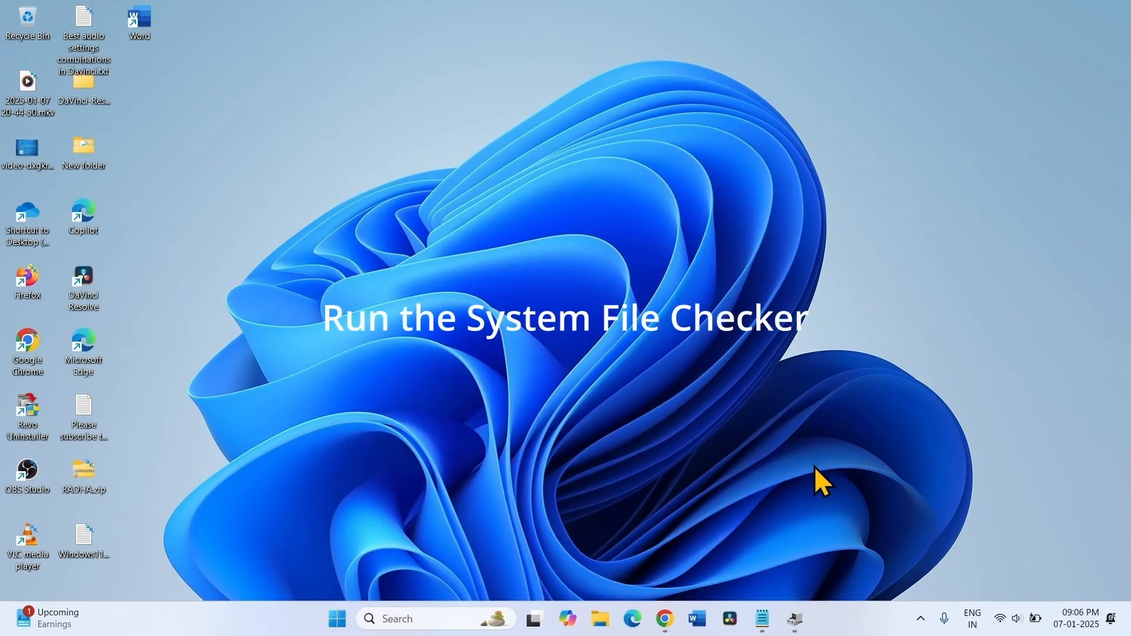
pyautogui.click(433, 618)
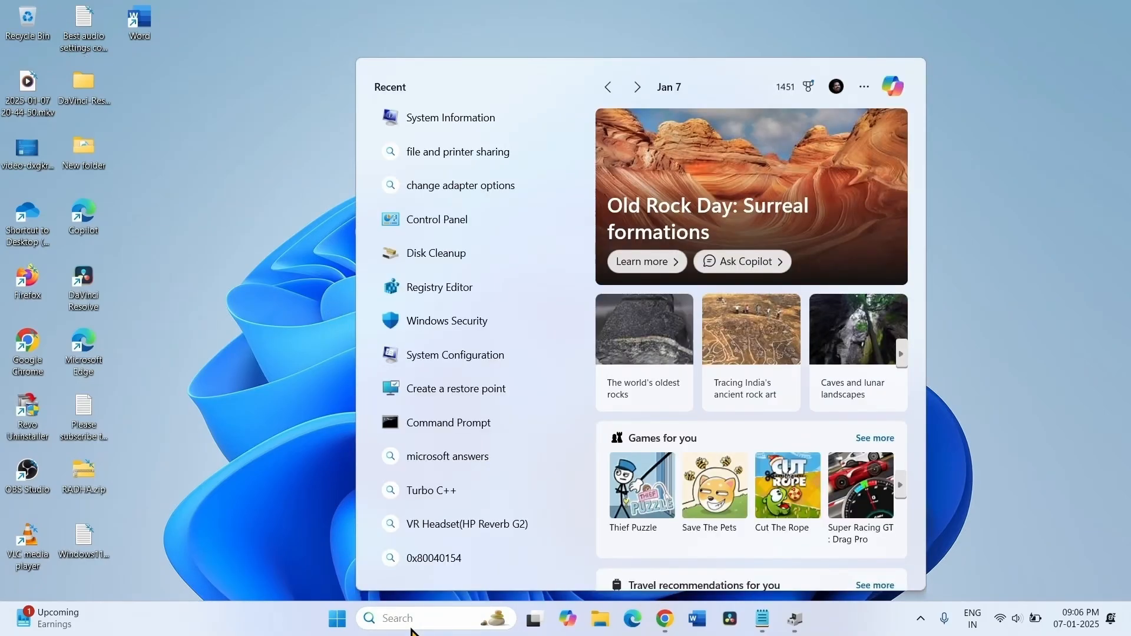
# Launch Command Prompt as administrator and run 'sfc /scannow' copied from the notes.
pyautogui.write('cmd')
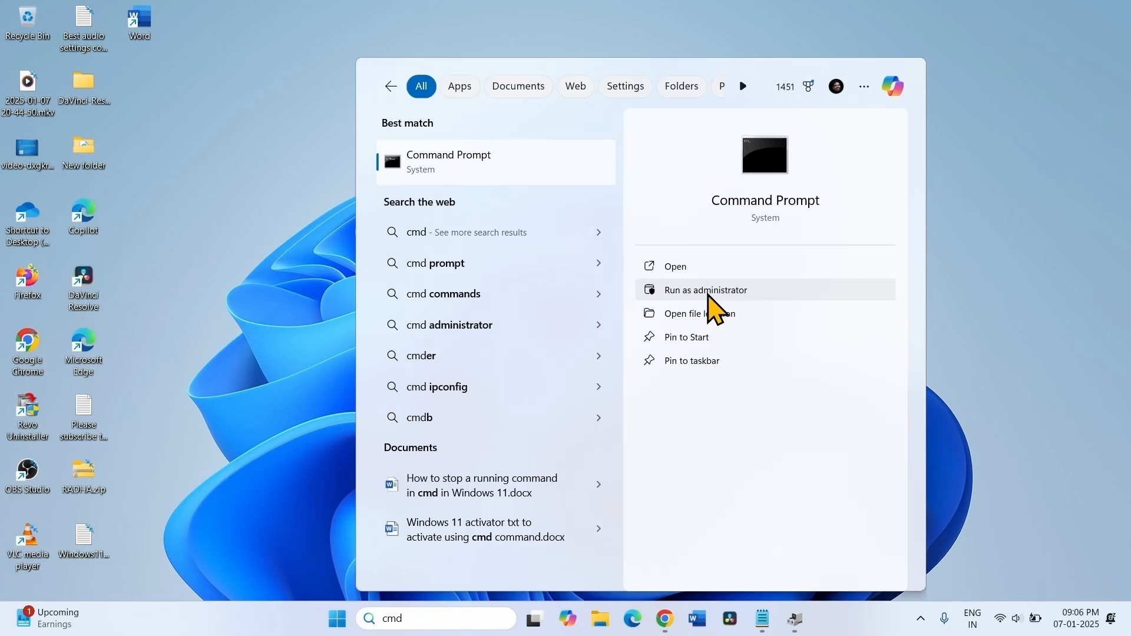
pyautogui.click(705, 289)
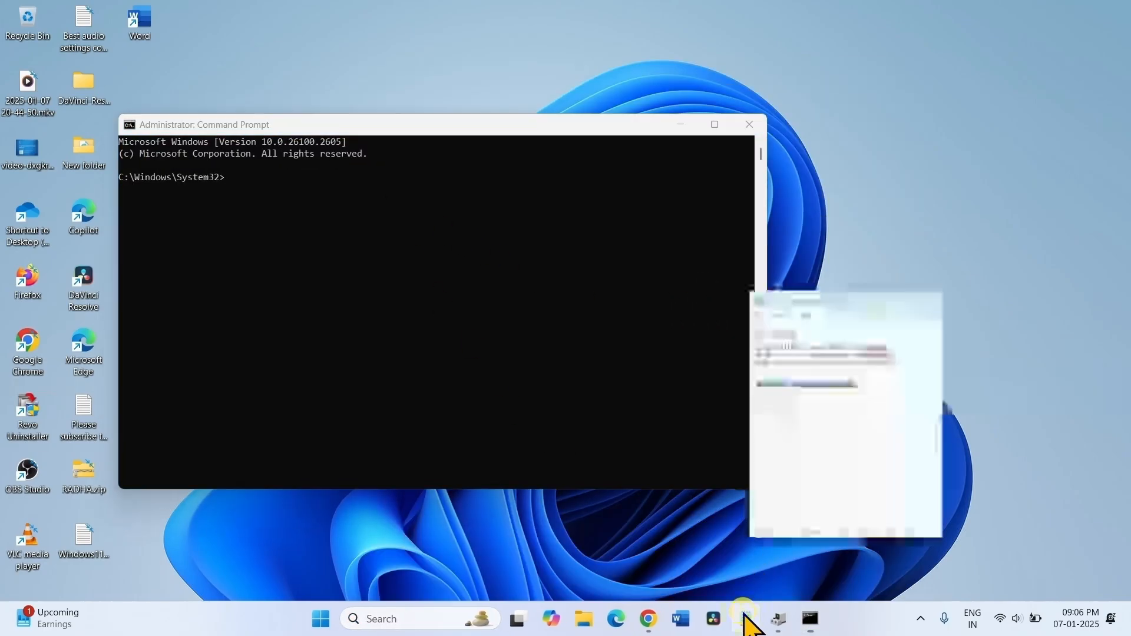
pyautogui.click(745, 620)
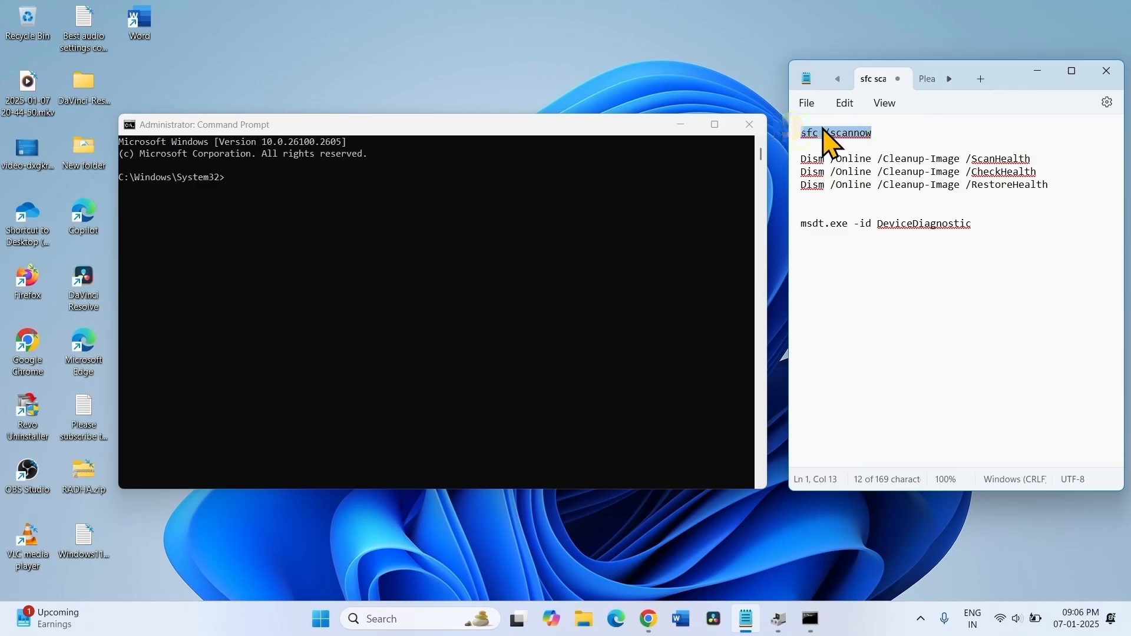
pyautogui.rightClick(835, 132)
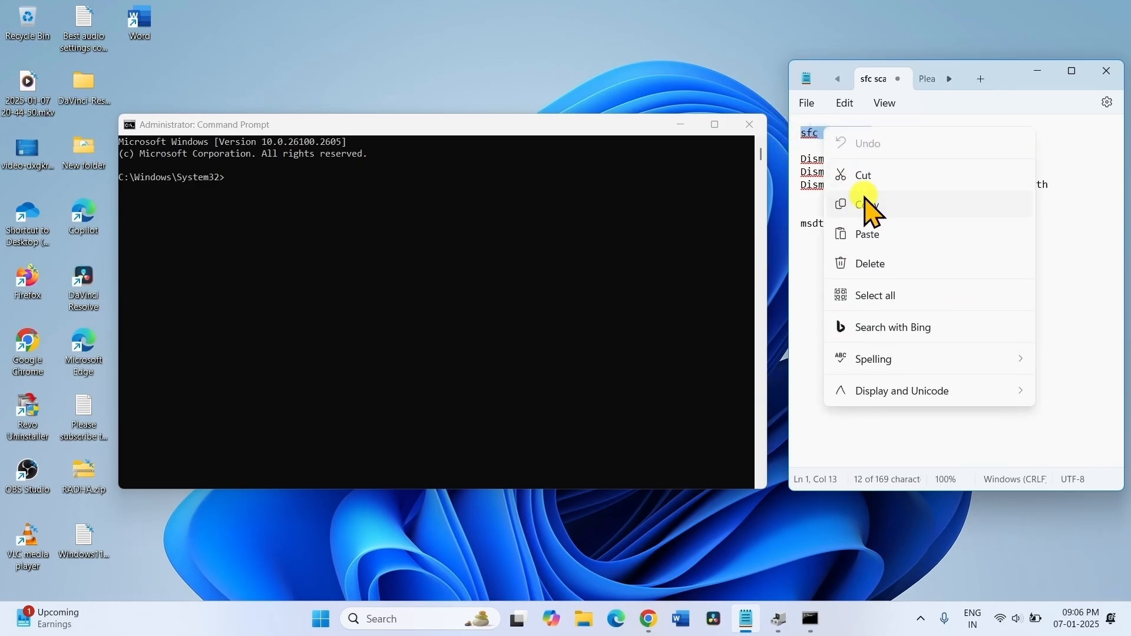
pyautogui.click(863, 204)
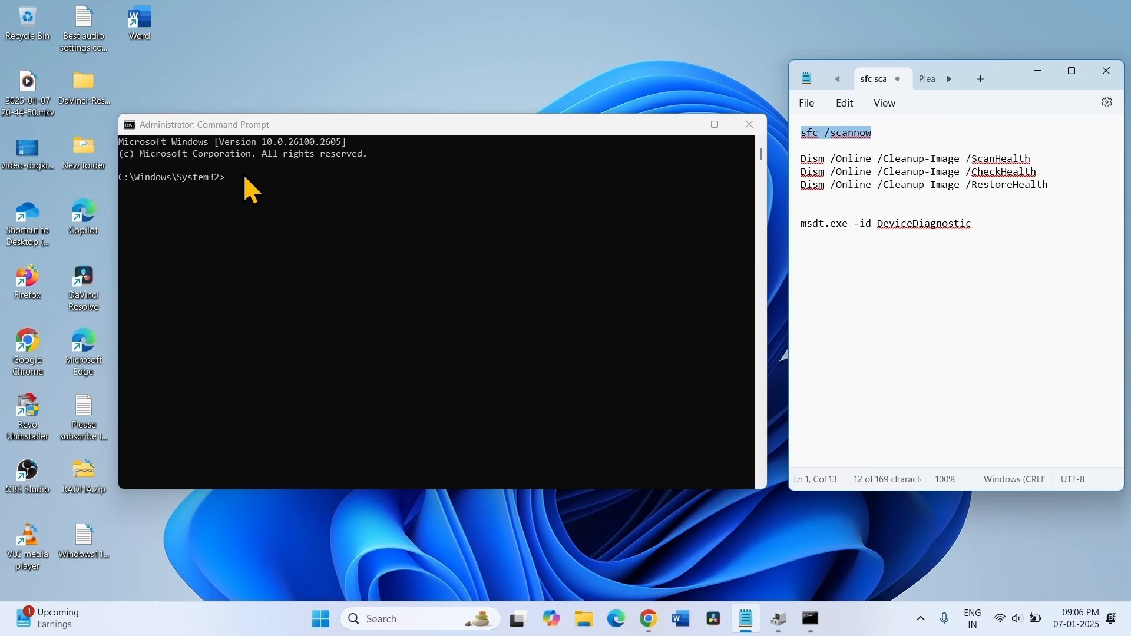
pyautogui.write('sfc /scannow')
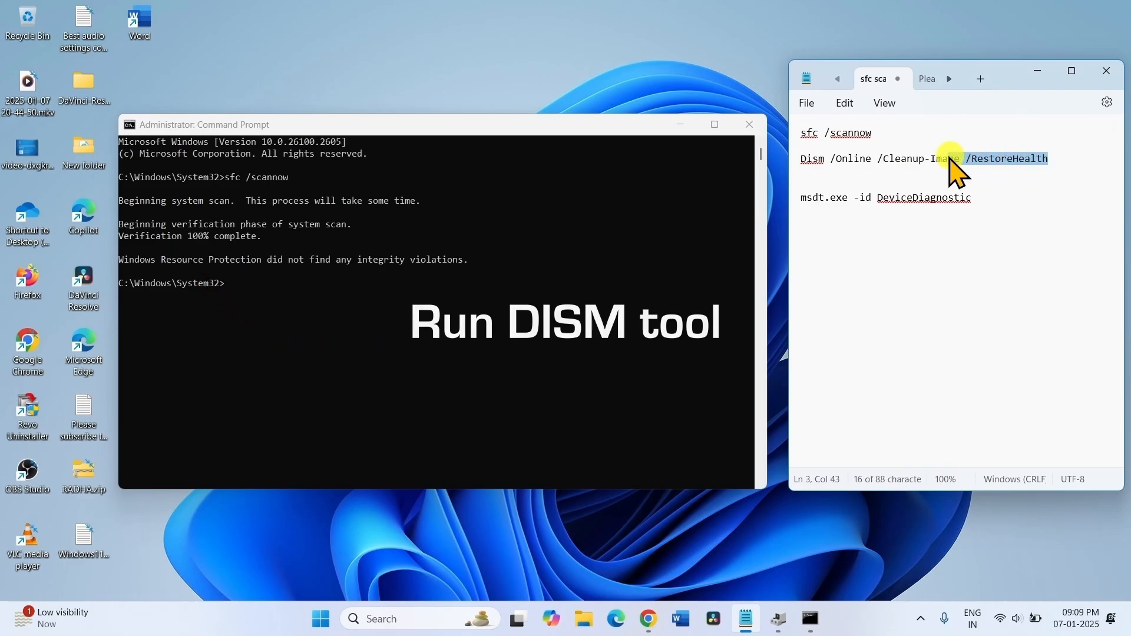
# Select 'Dism /Online /Cleanup-Image /RestoreHealth' in the notes and run it in Command Prompt.
pyautogui.moveTo(952, 158); pyautogui.dragTo(803, 158)
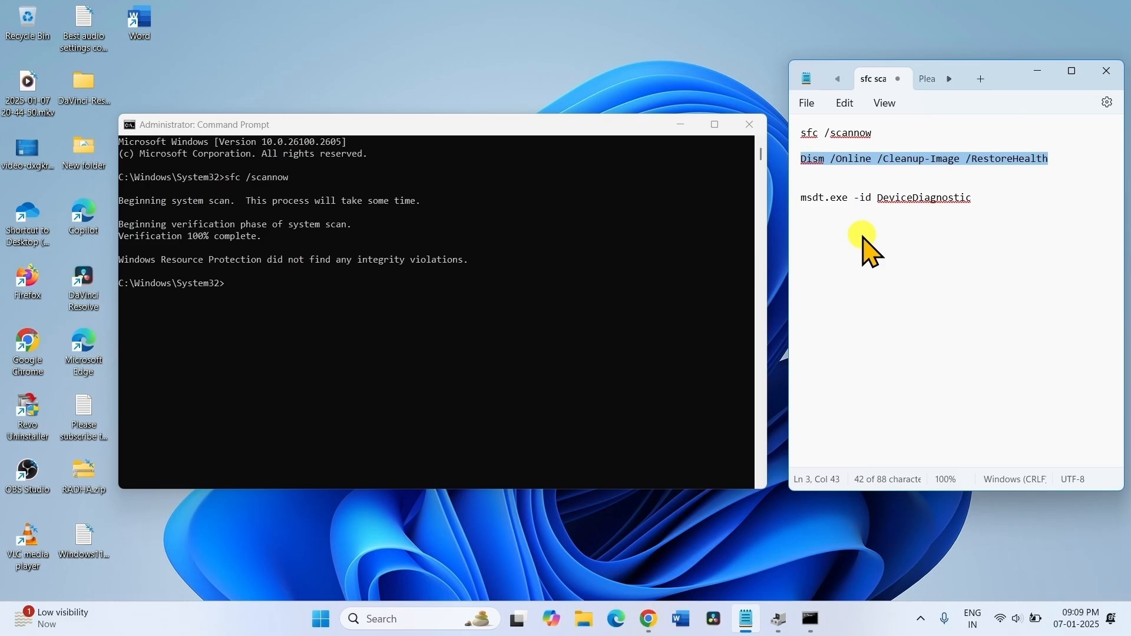
pyautogui.moveTo(264, 292)
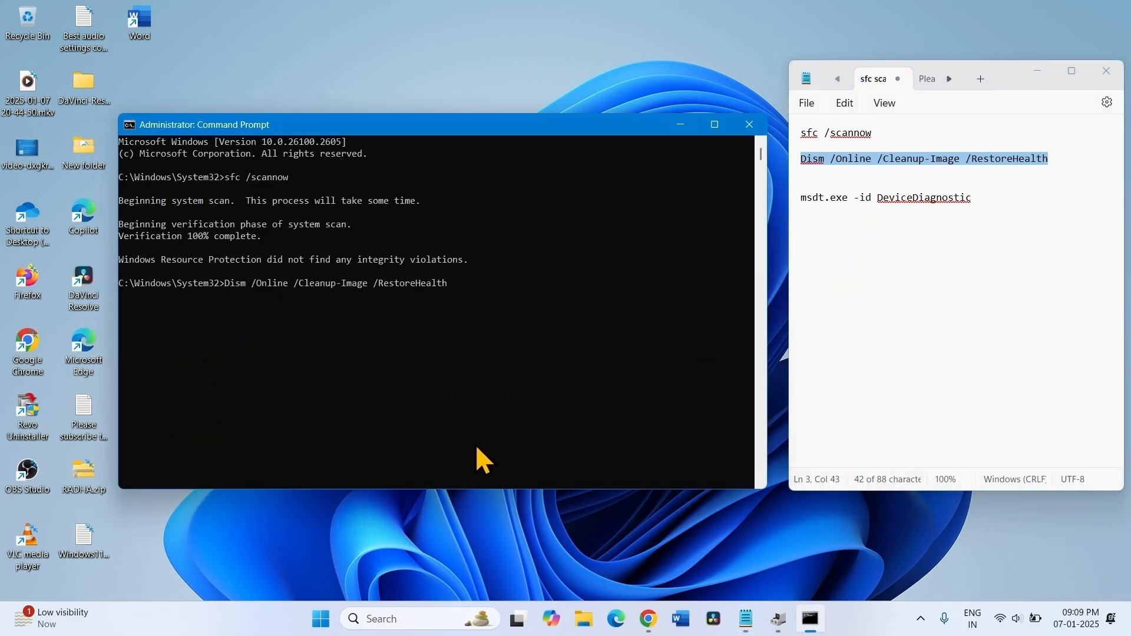
pyautogui.press('enter')
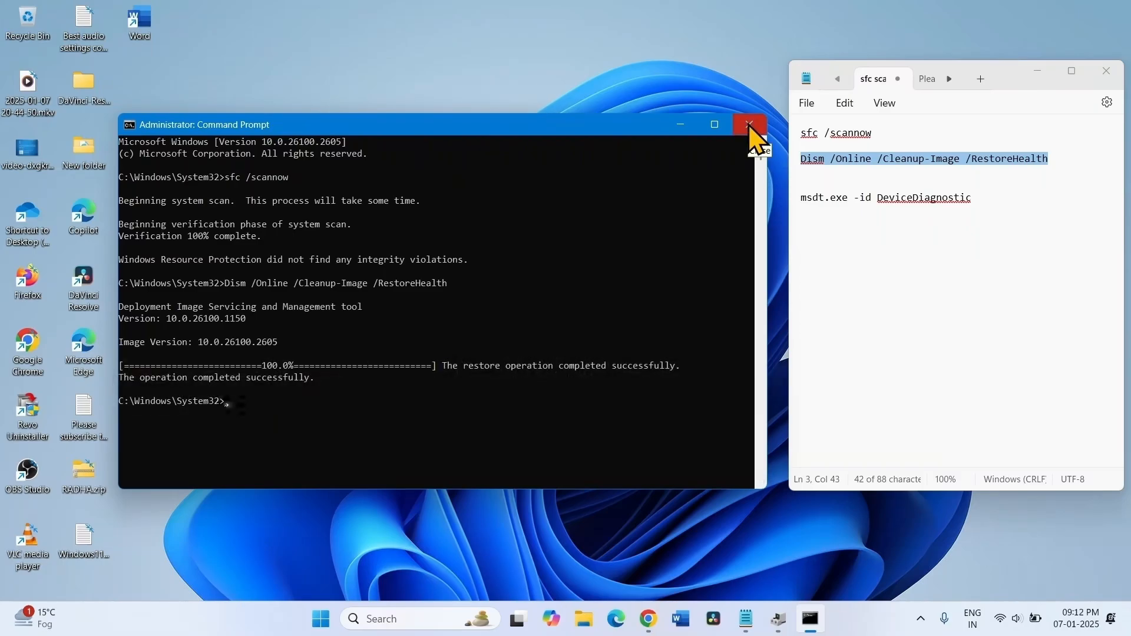
# Close the elevated Command Prompt and the notes window.
pyautogui.click(748, 124)
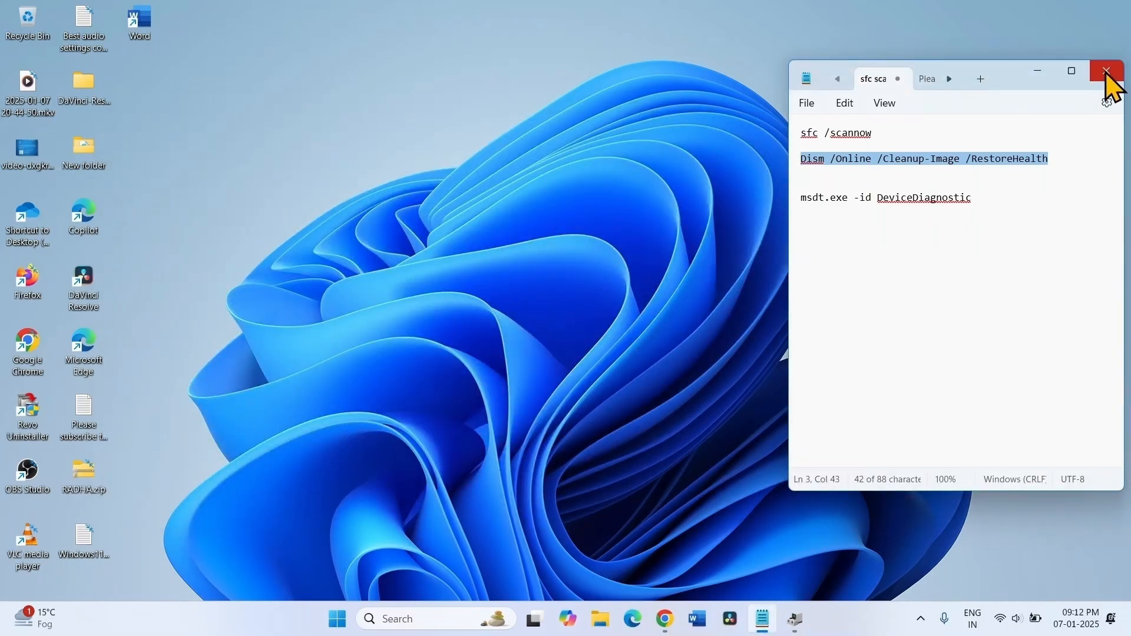
pyautogui.click(1109, 71)
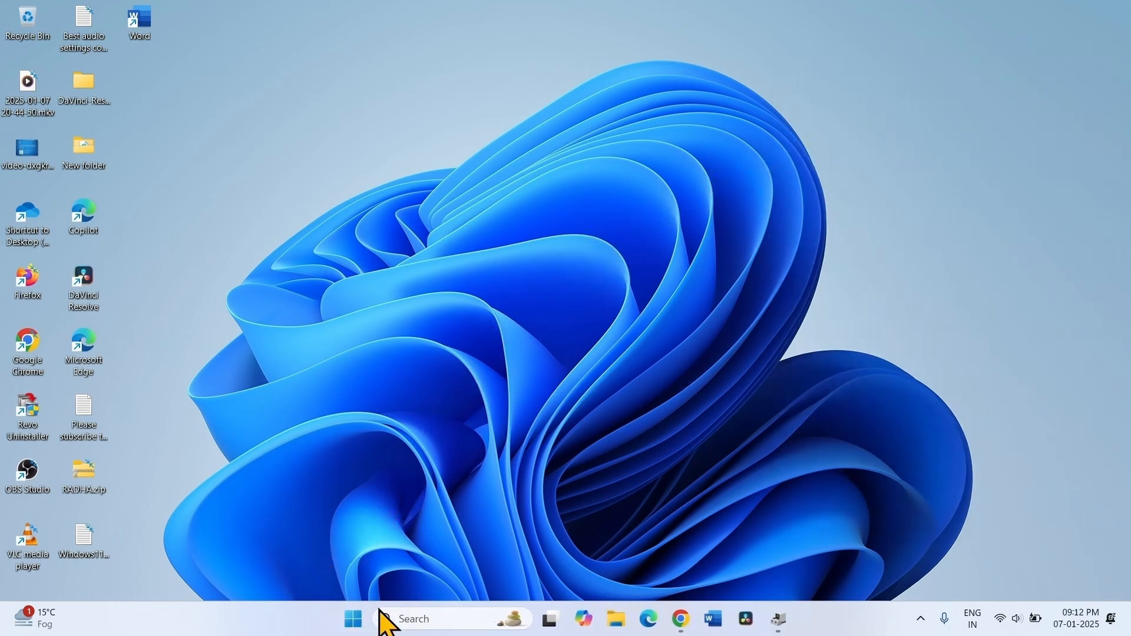
pyautogui.click(353, 619)
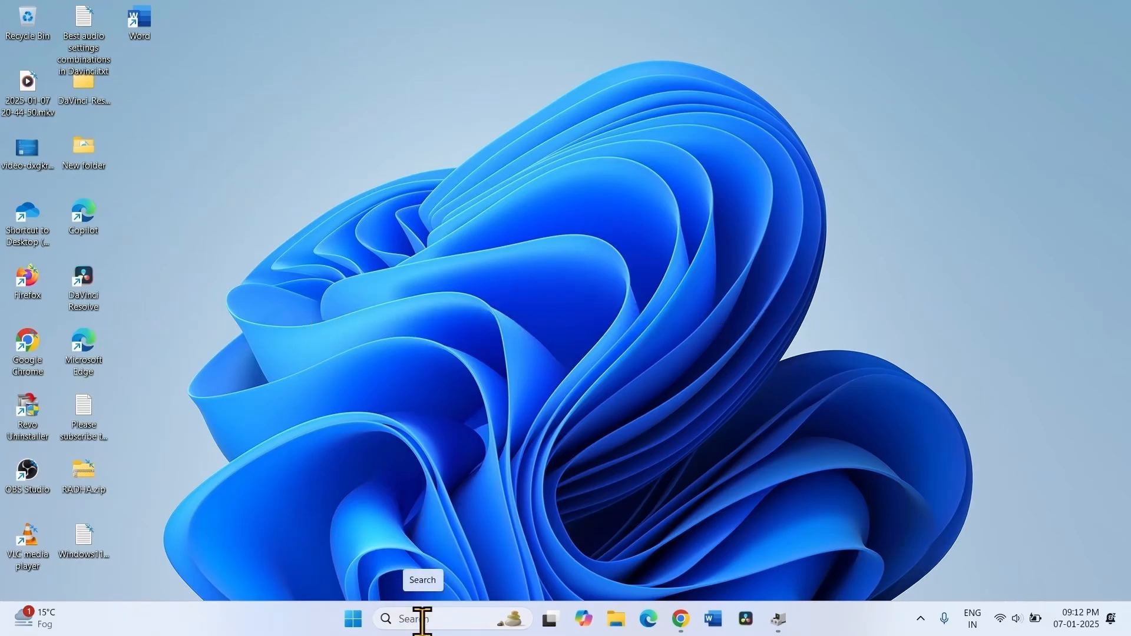
# Untick Turn on fast startup in Power Options shutdown settings, save, and close Control Panel.
pyautogui.click(422, 618)
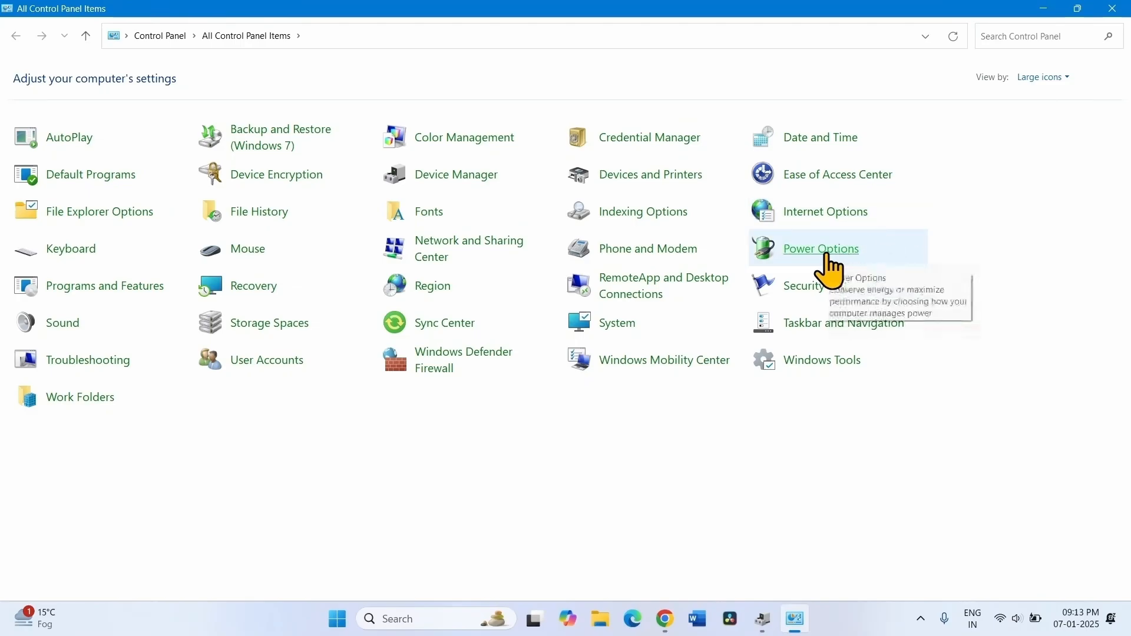
pyautogui.click(820, 248)
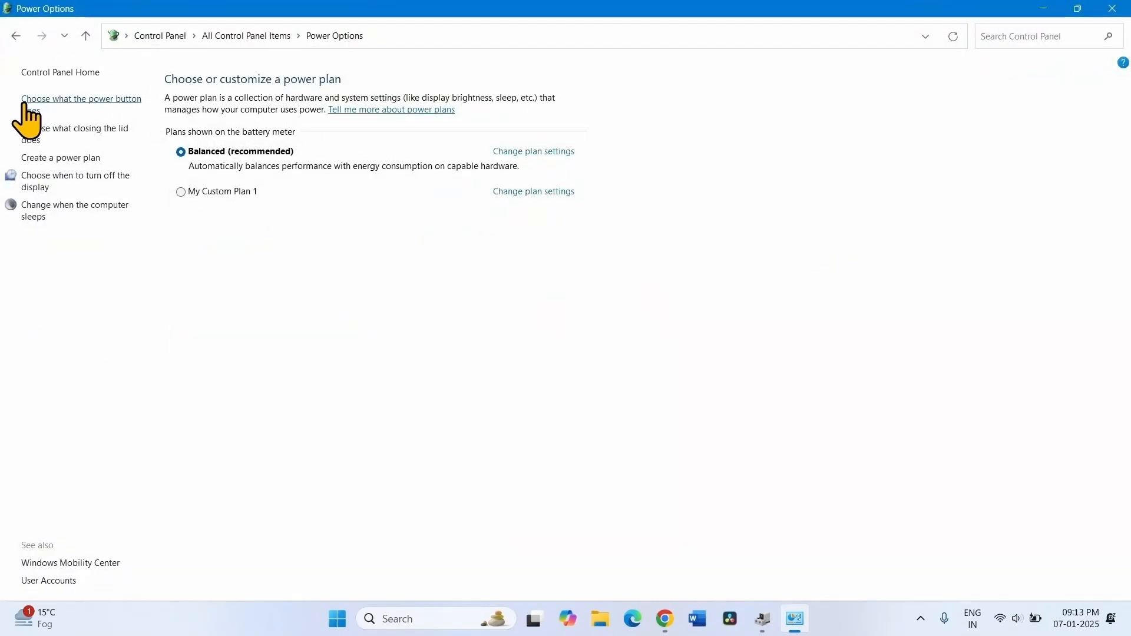
pyautogui.moveTo(126, 116)
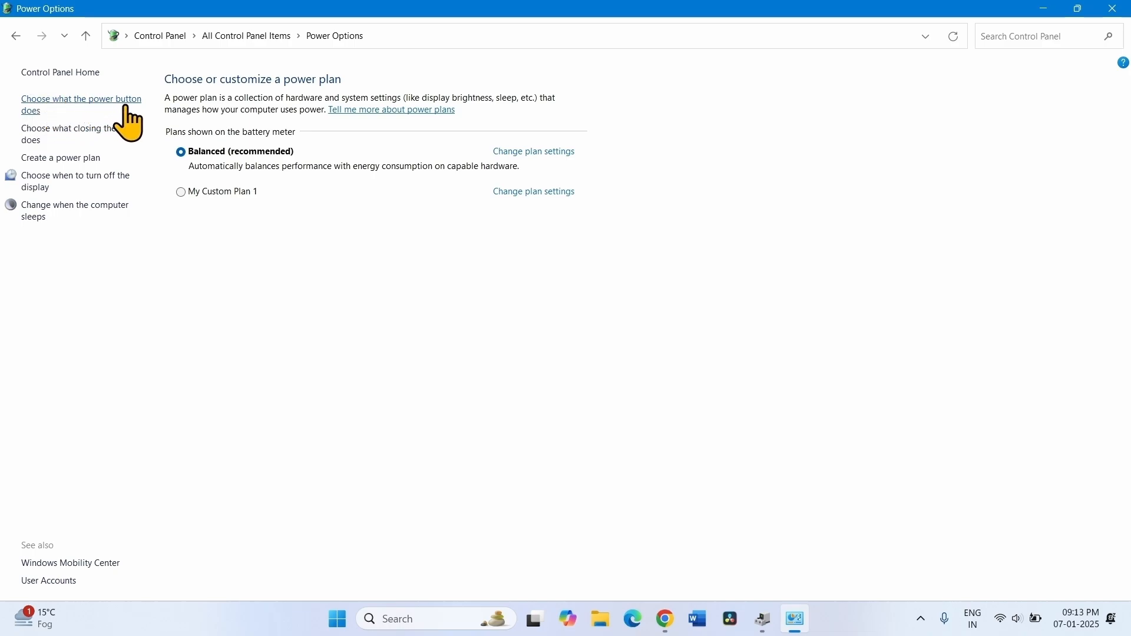
pyautogui.click(80, 104)
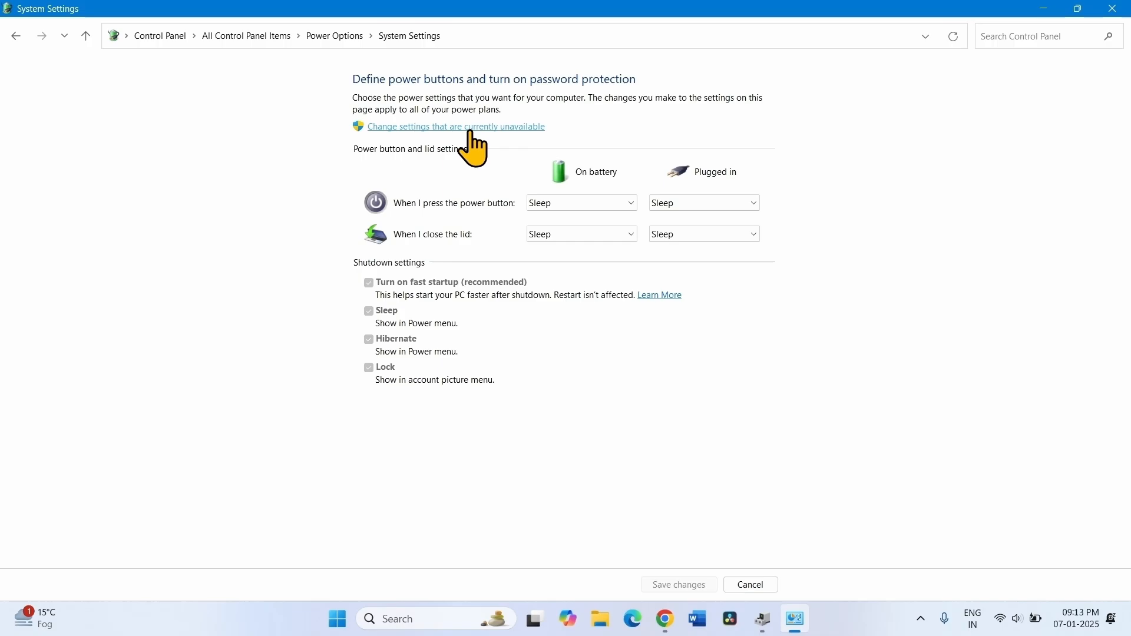
pyautogui.click(456, 126)
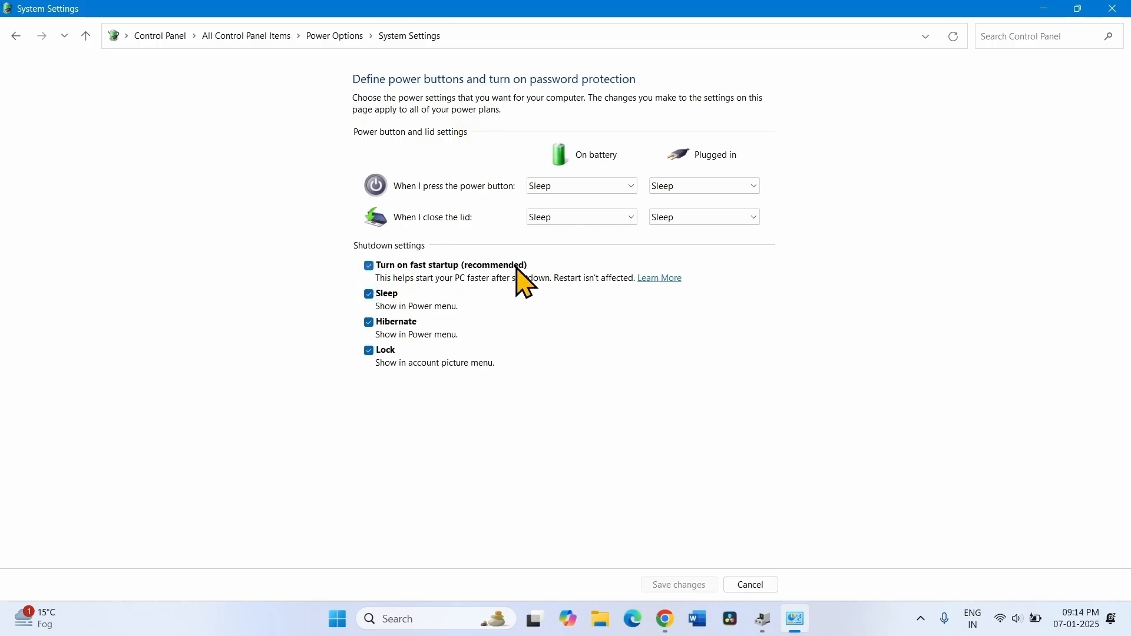
pyautogui.click(369, 266)
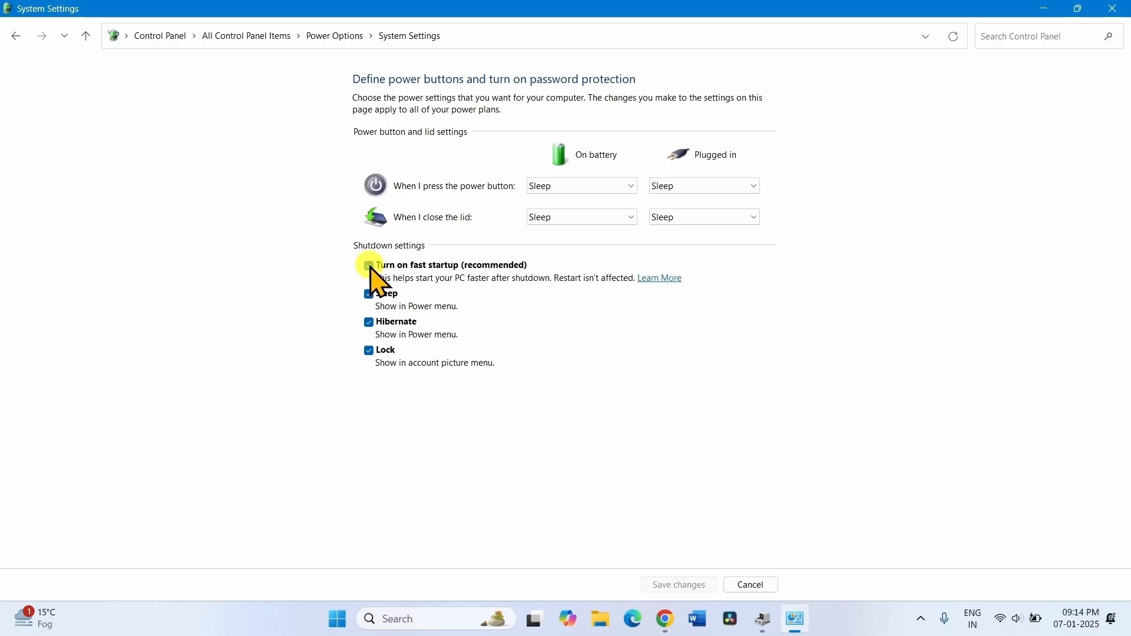
pyautogui.click(369, 264)
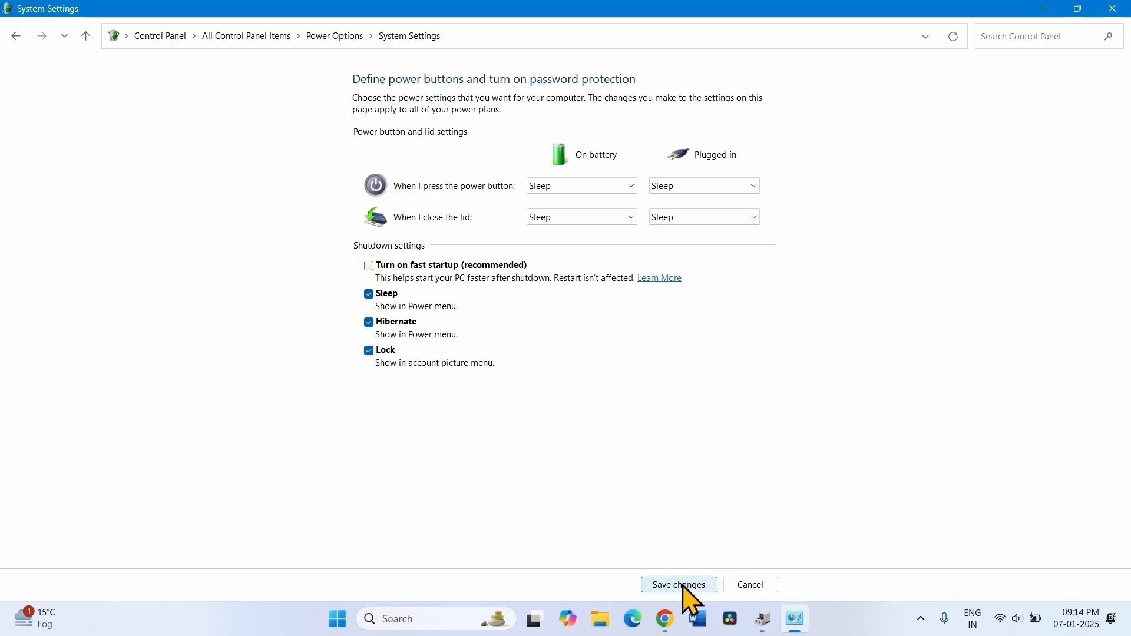
pyautogui.click(677, 585)
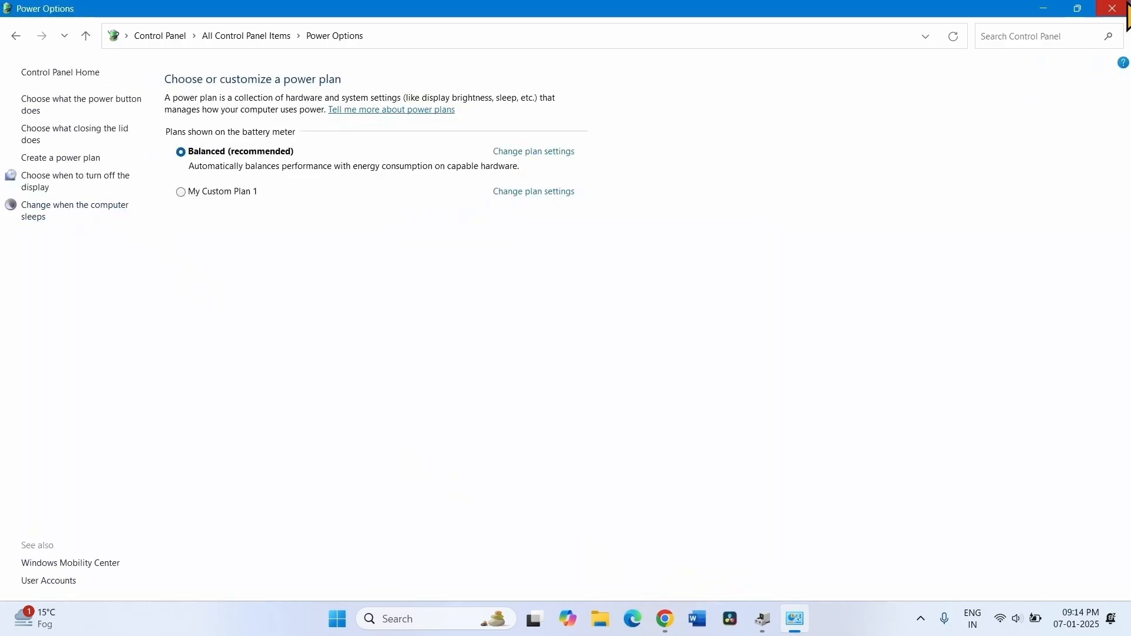
pyautogui.click(1110, 8)
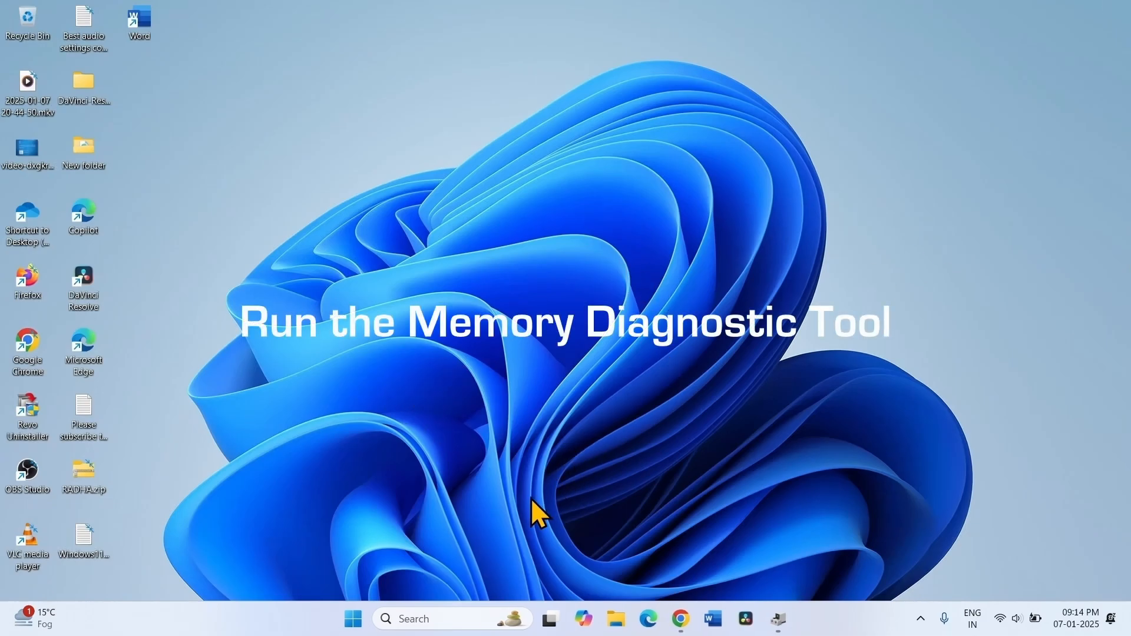
# Search 'mem' and launch Windows Memory Diagnostic.
pyautogui.click(452, 620)
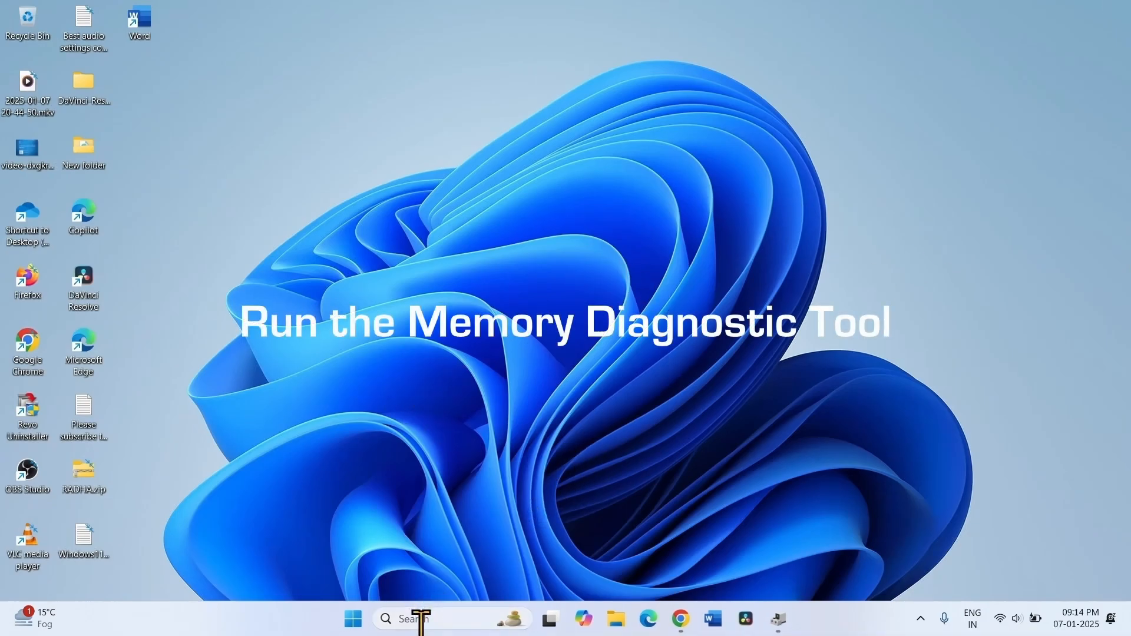
pyautogui.click(453, 618)
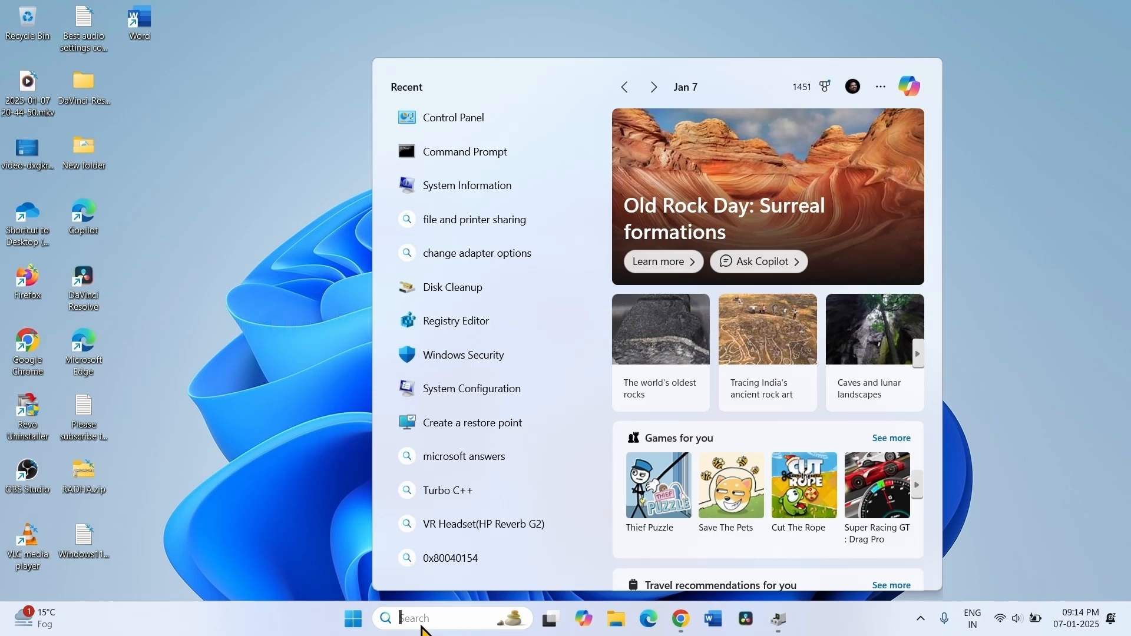
pyautogui.write('memory')
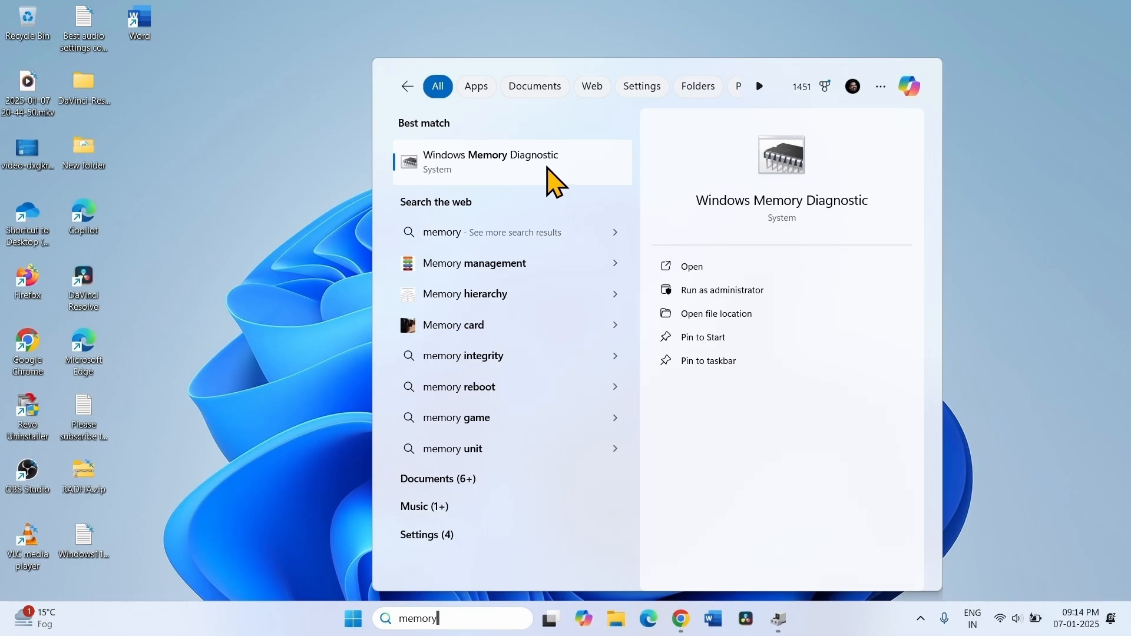
pyautogui.click(490, 161)
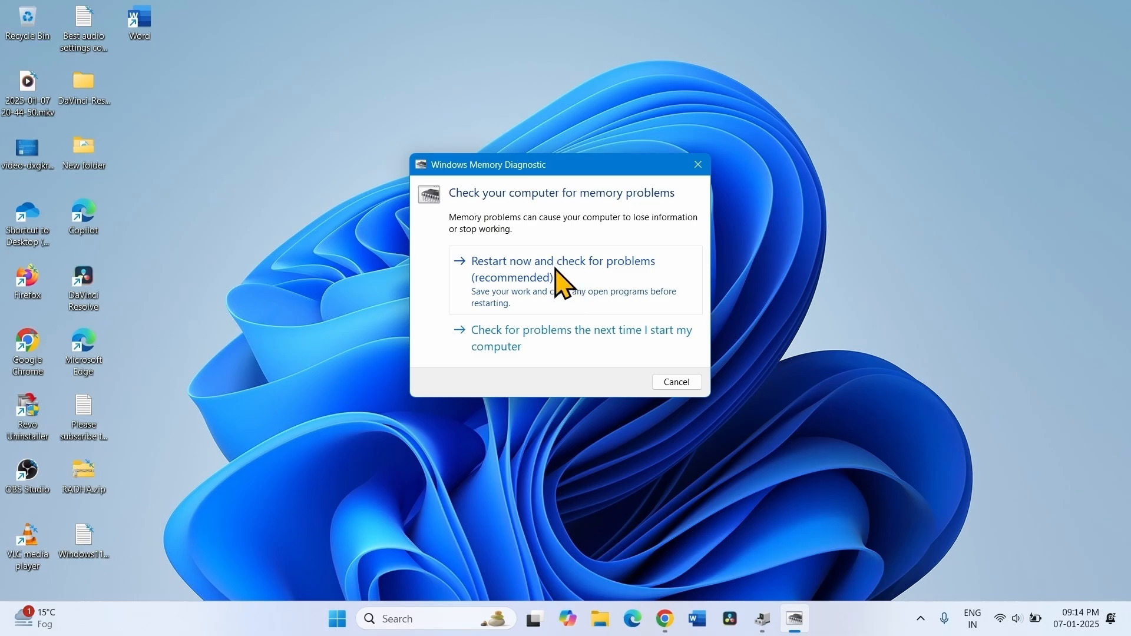
pyautogui.moveTo(493, 287)
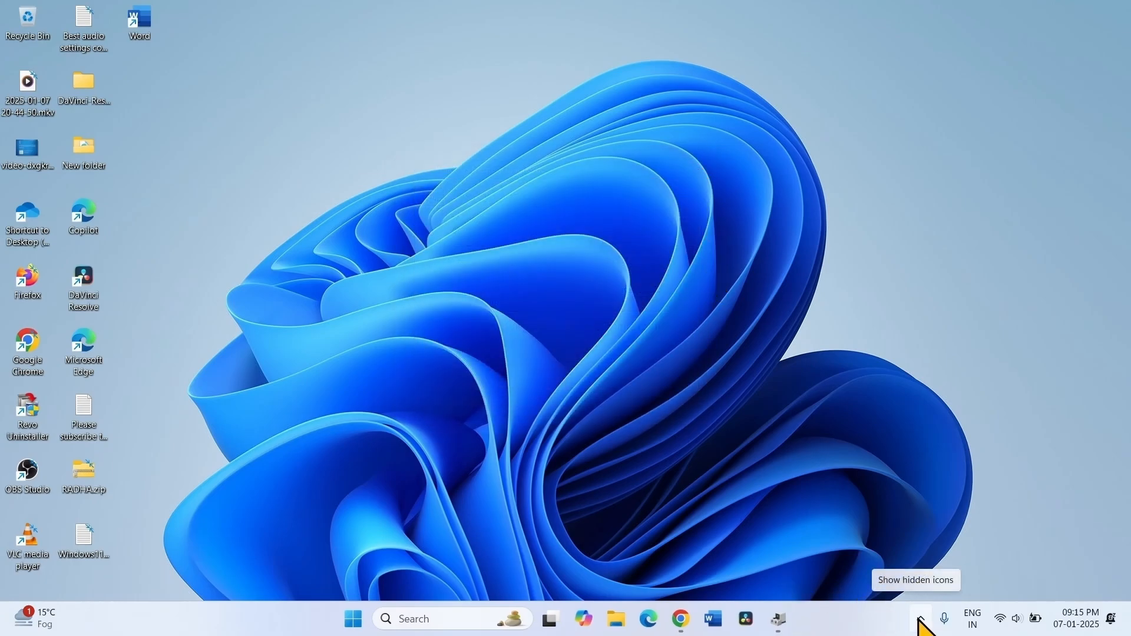
pyautogui.moveTo(607, 261)
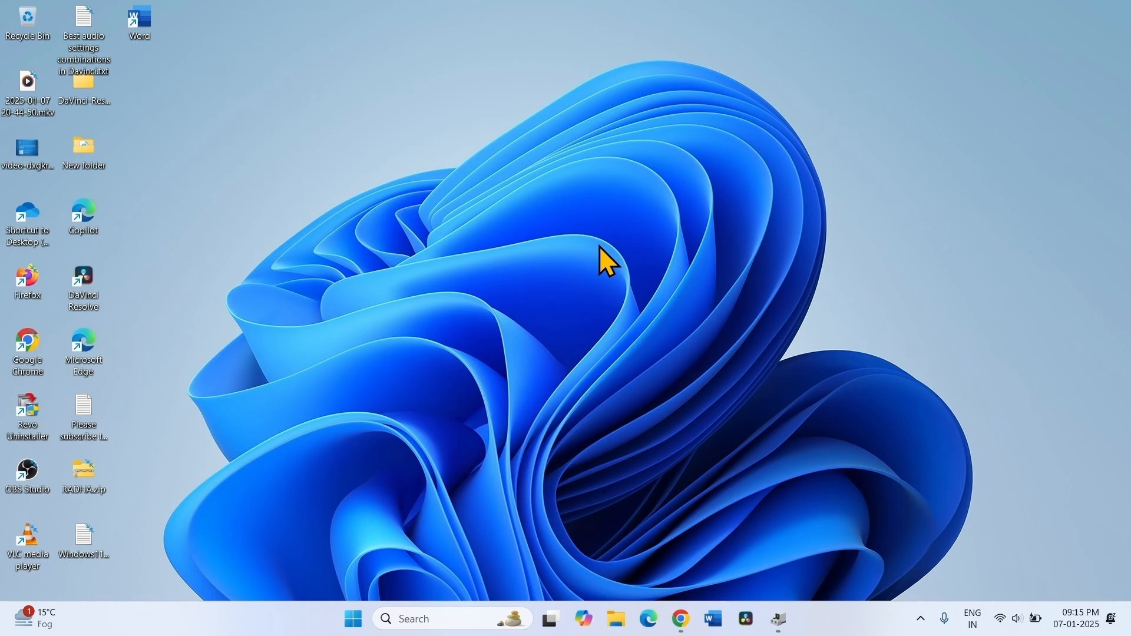
pyautogui.moveTo(646, 158)
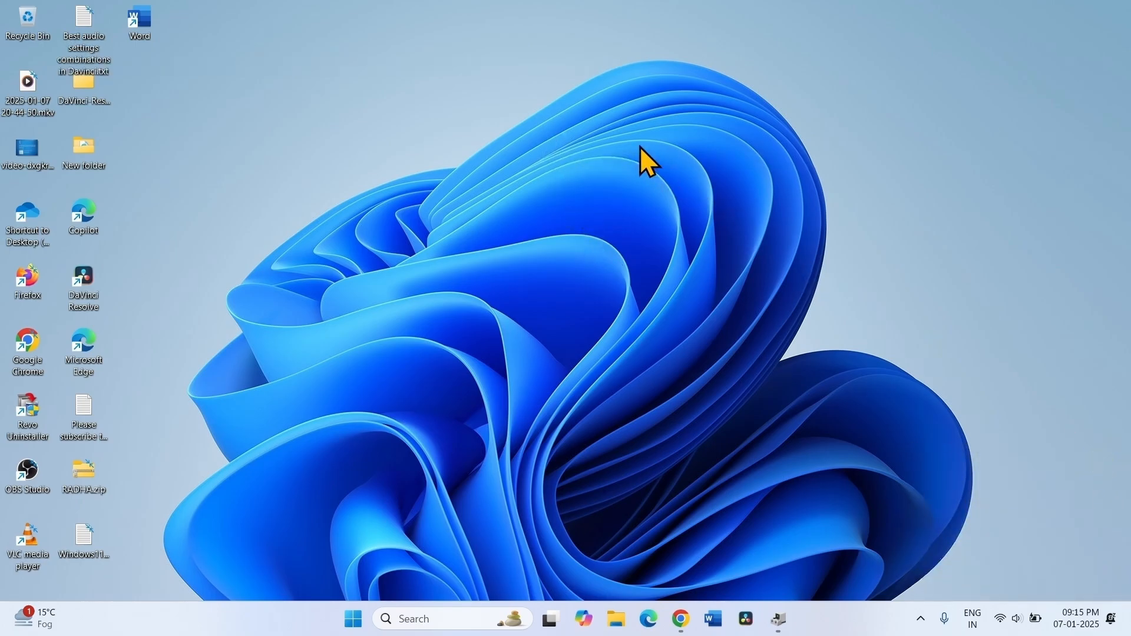
pyautogui.moveTo(449, 216)
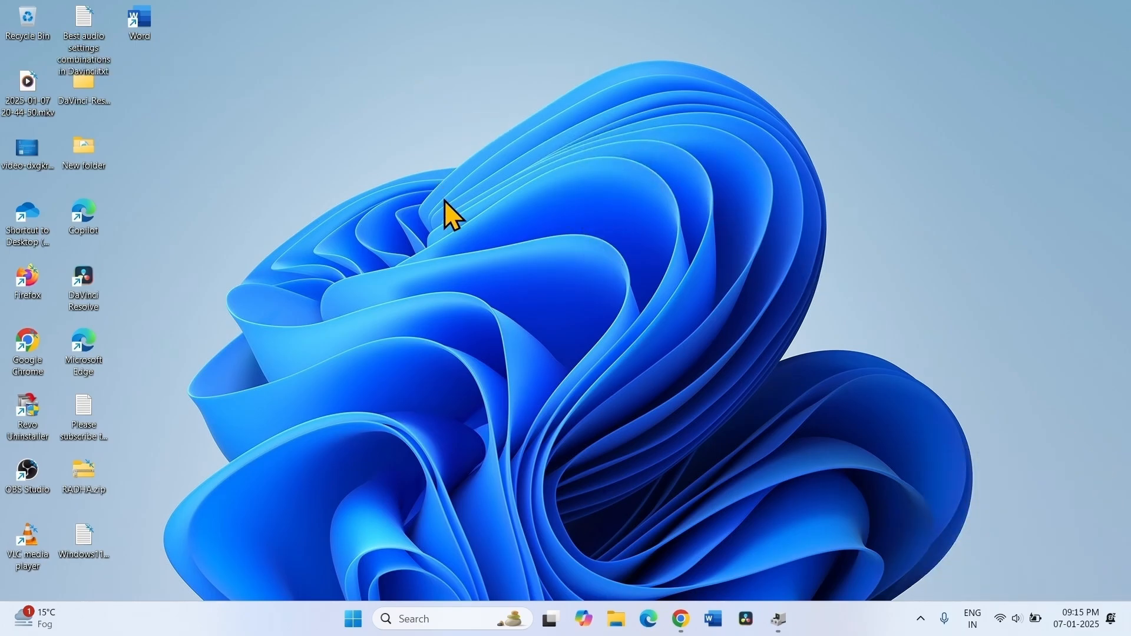
pyautogui.moveTo(595, 296)
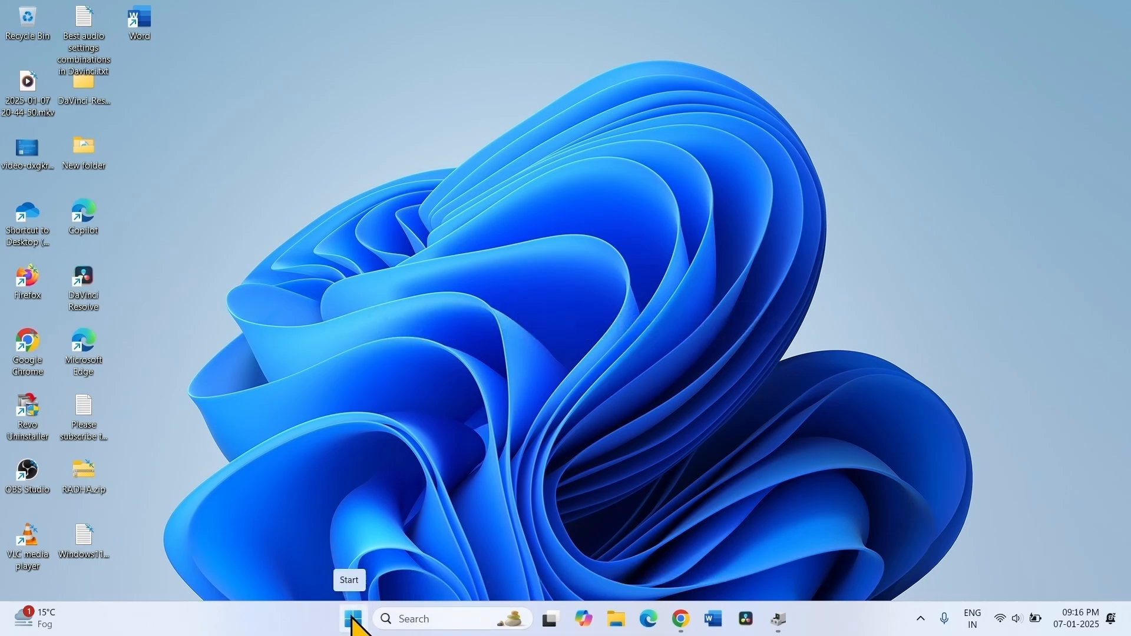
# Select Full scan under Windows Security Scan options, then close Settings.
pyautogui.click(353, 619)
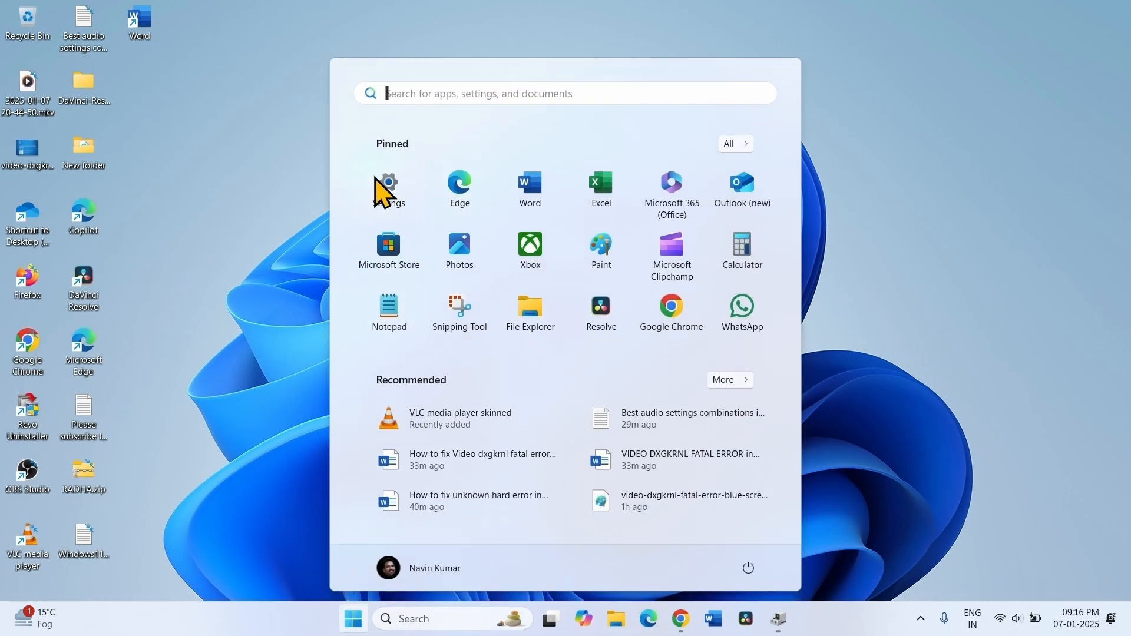
pyautogui.click(388, 182)
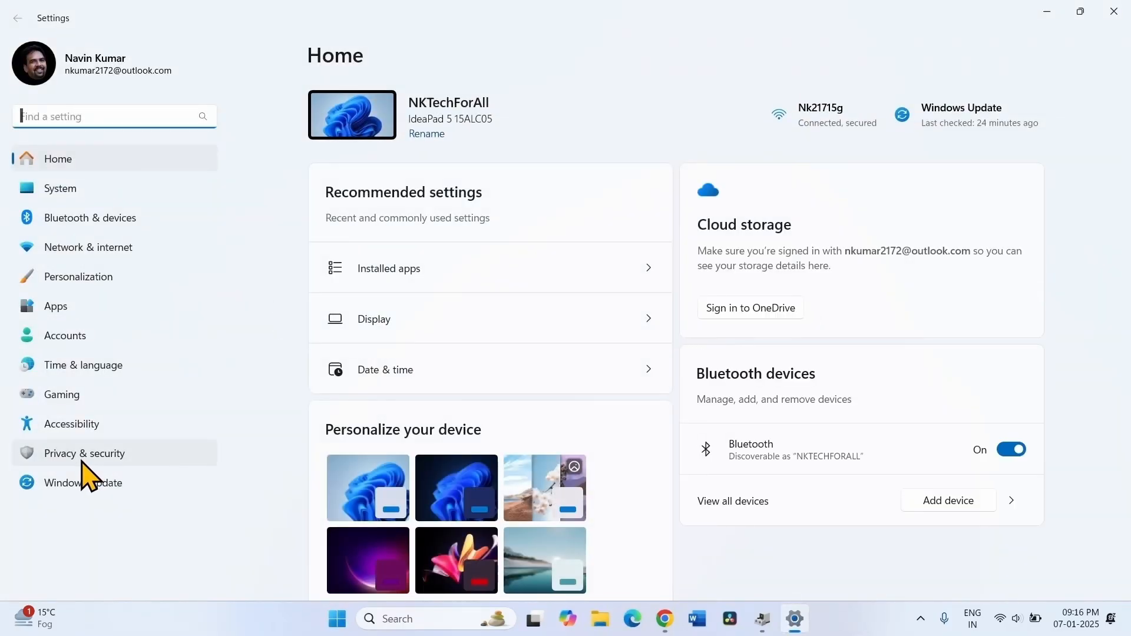
pyautogui.click(83, 453)
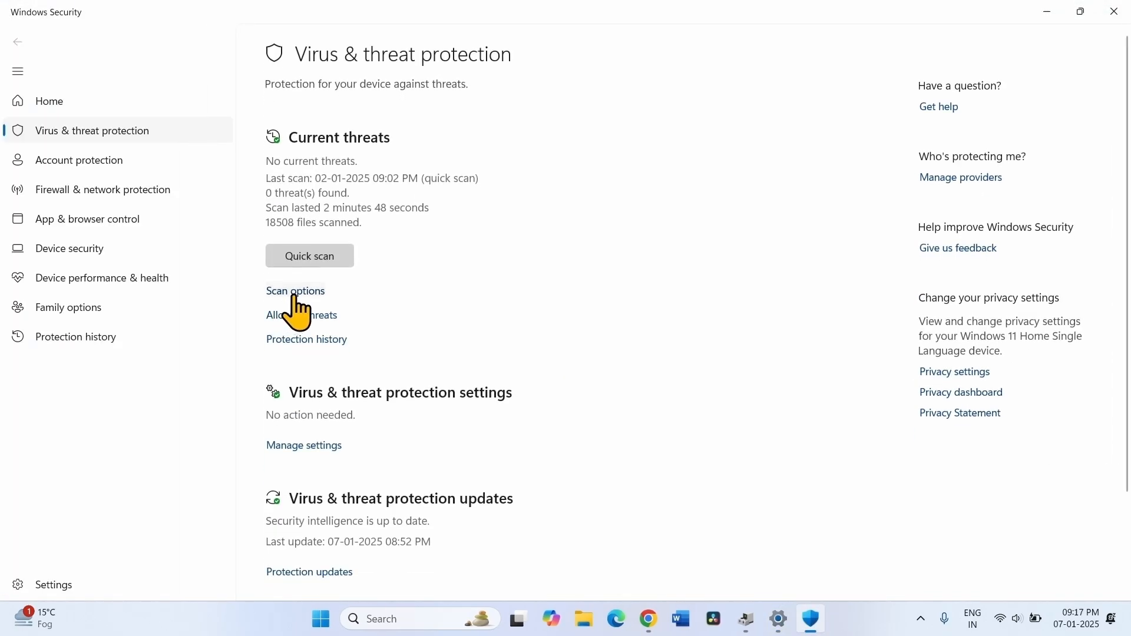
pyautogui.click(295, 291)
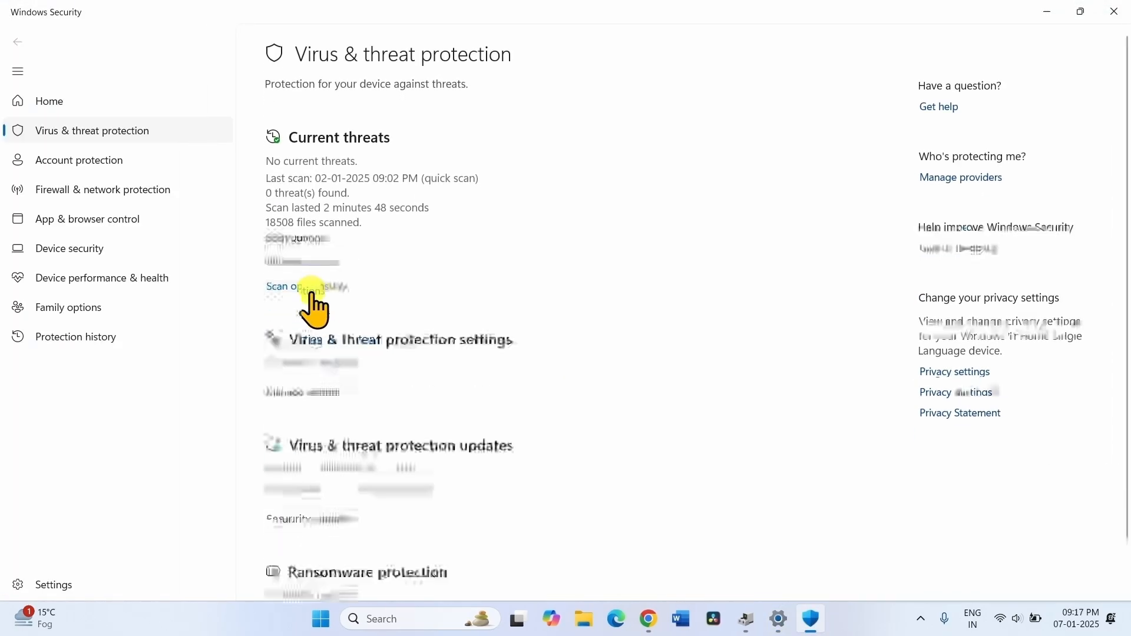
pyautogui.click(306, 286)
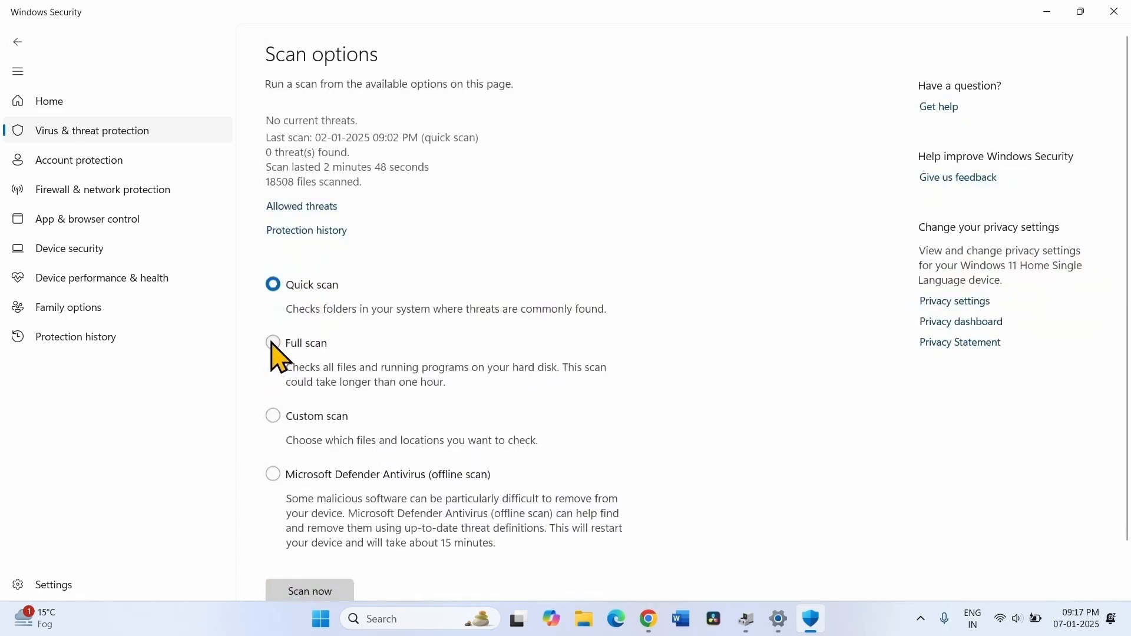
pyautogui.click(273, 343)
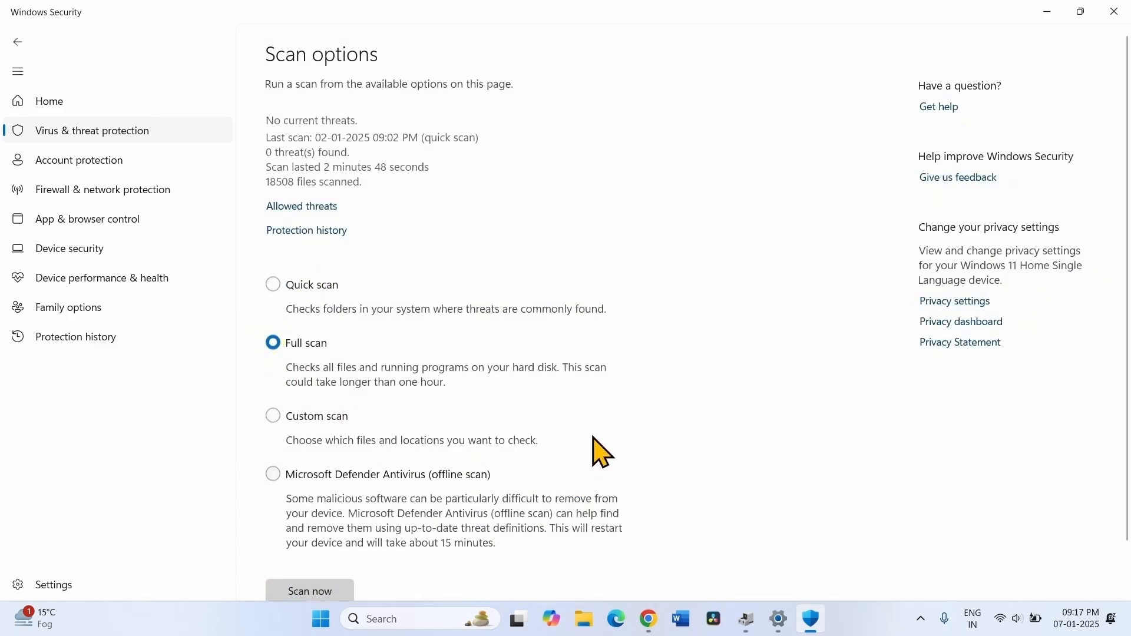
pyautogui.scroll(-3)
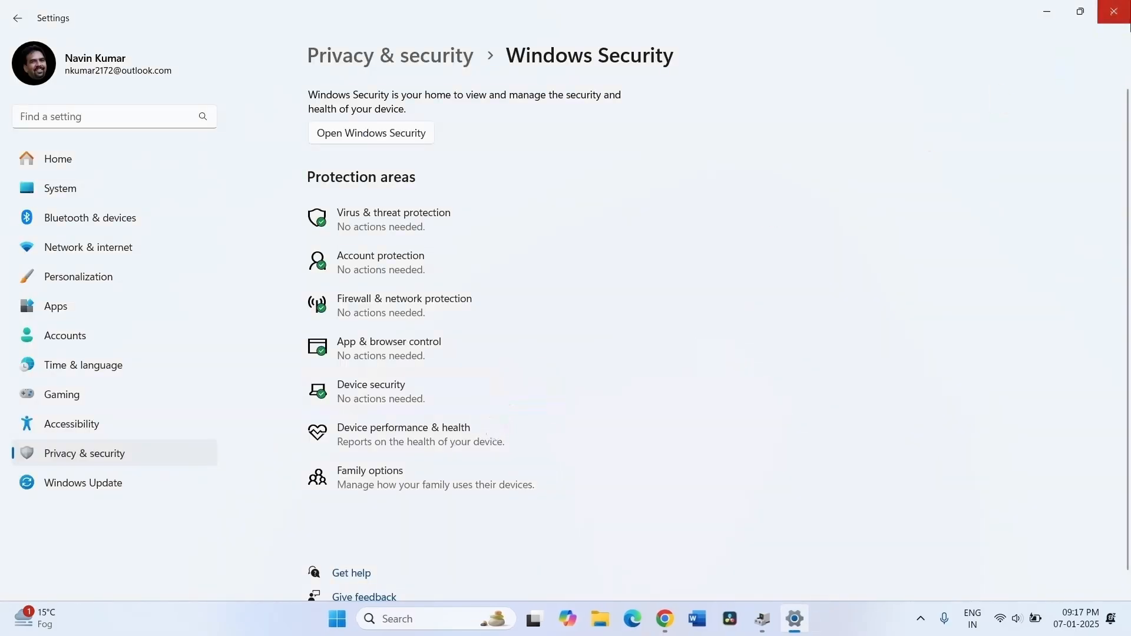
pyautogui.click(1113, 12)
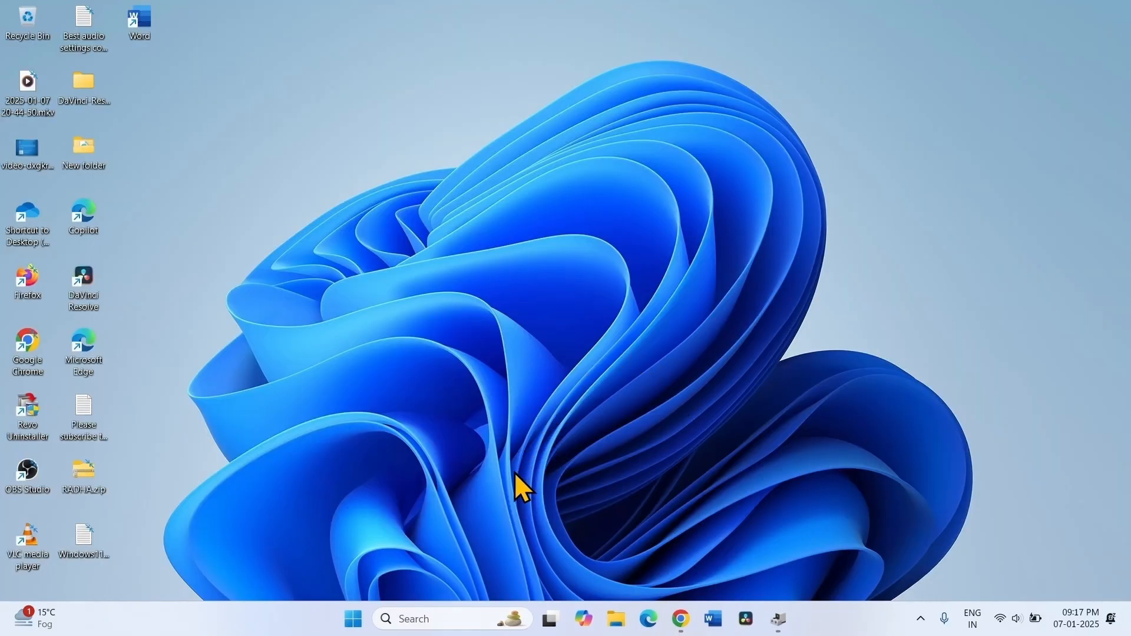
pyautogui.moveTo(920, 602)
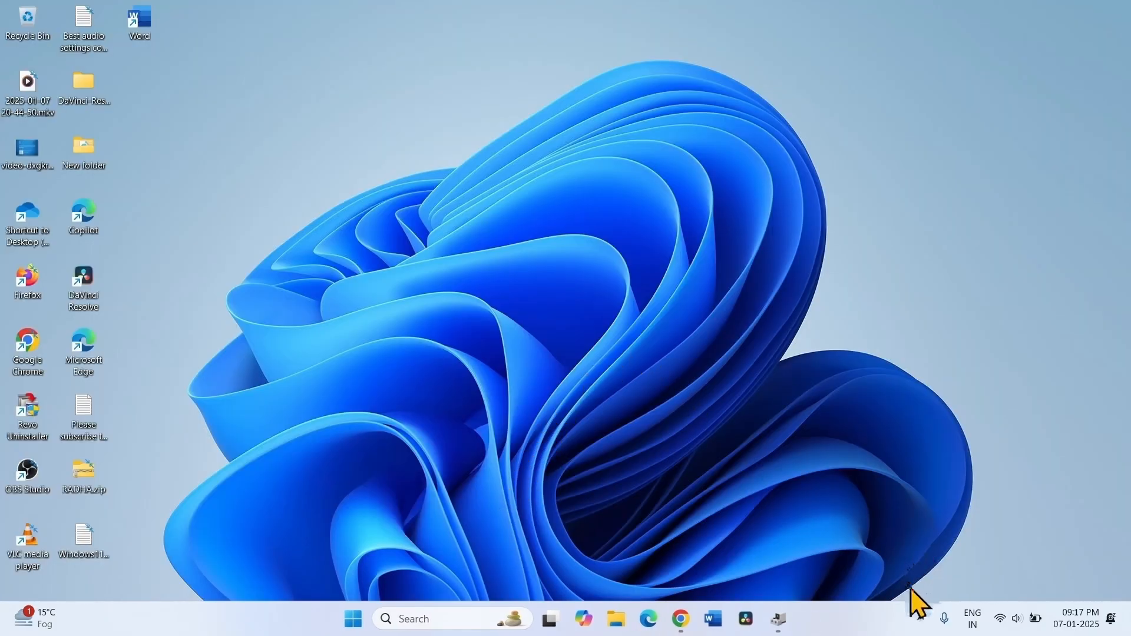
pyautogui.moveTo(804, 527)
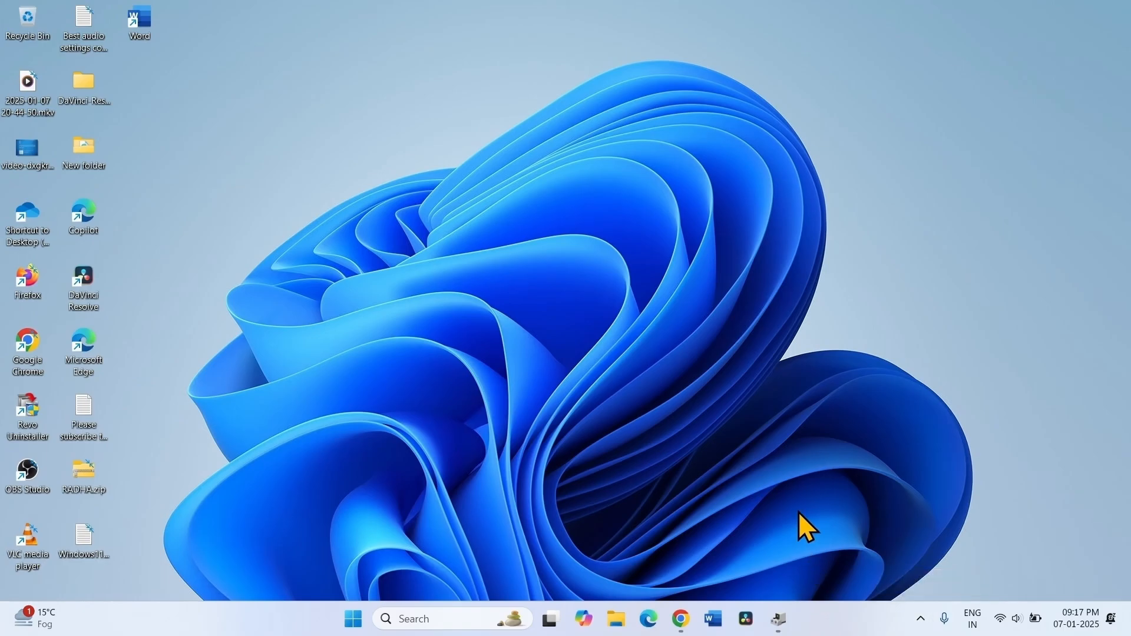
pyautogui.moveTo(920, 618)
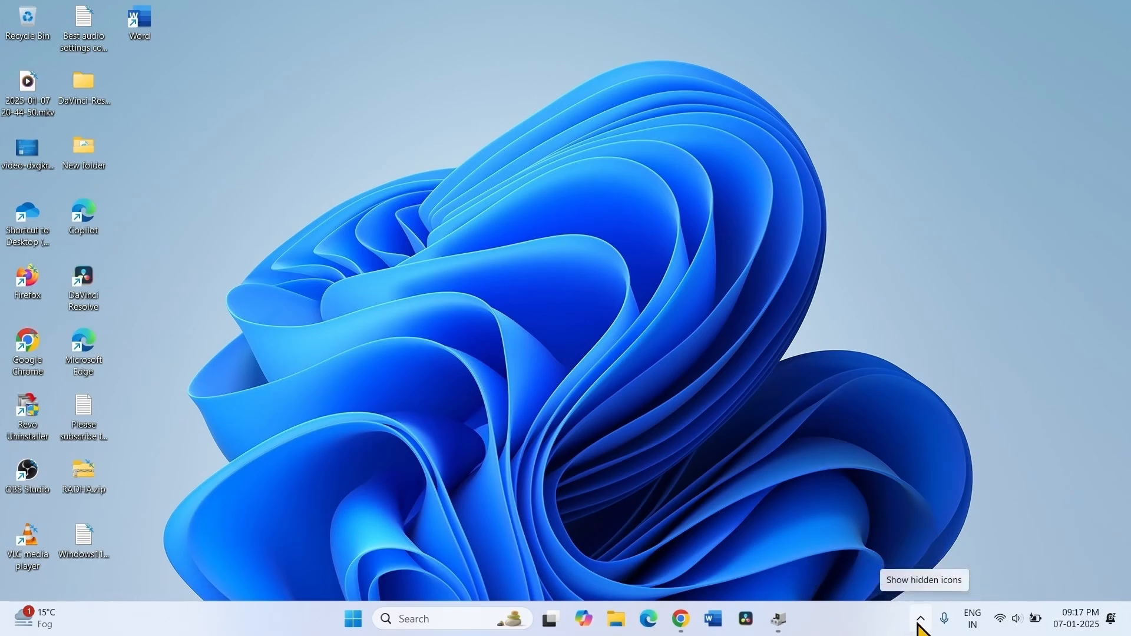
pyautogui.moveTo(493, 475)
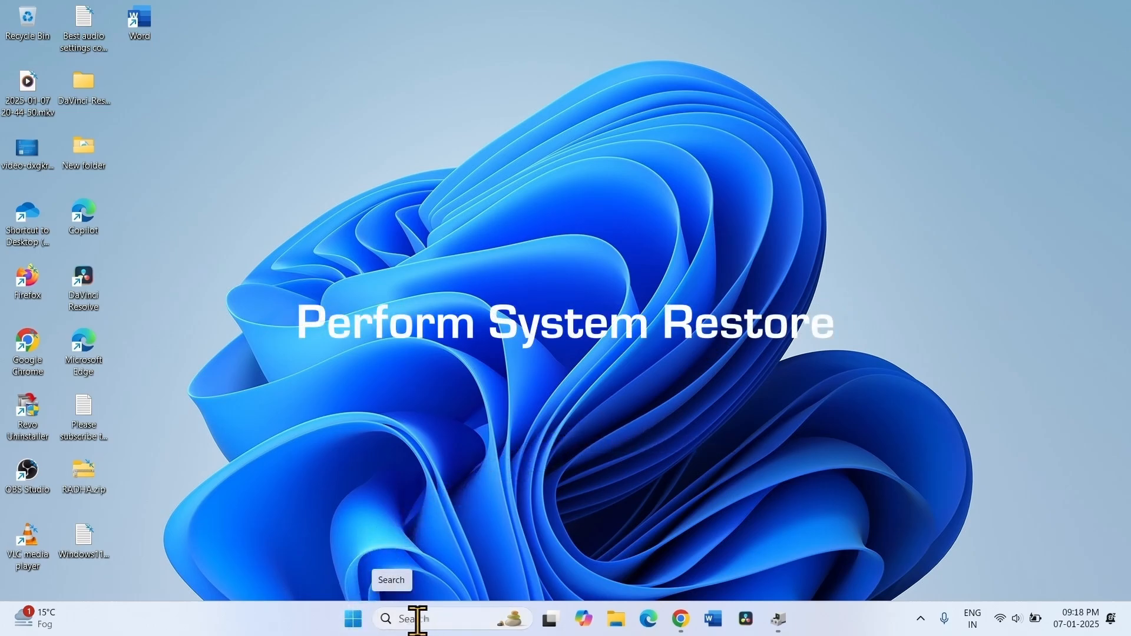
# Search 'resto' and launch the System Restore wizard from Create a restore point.
pyautogui.click(433, 618)
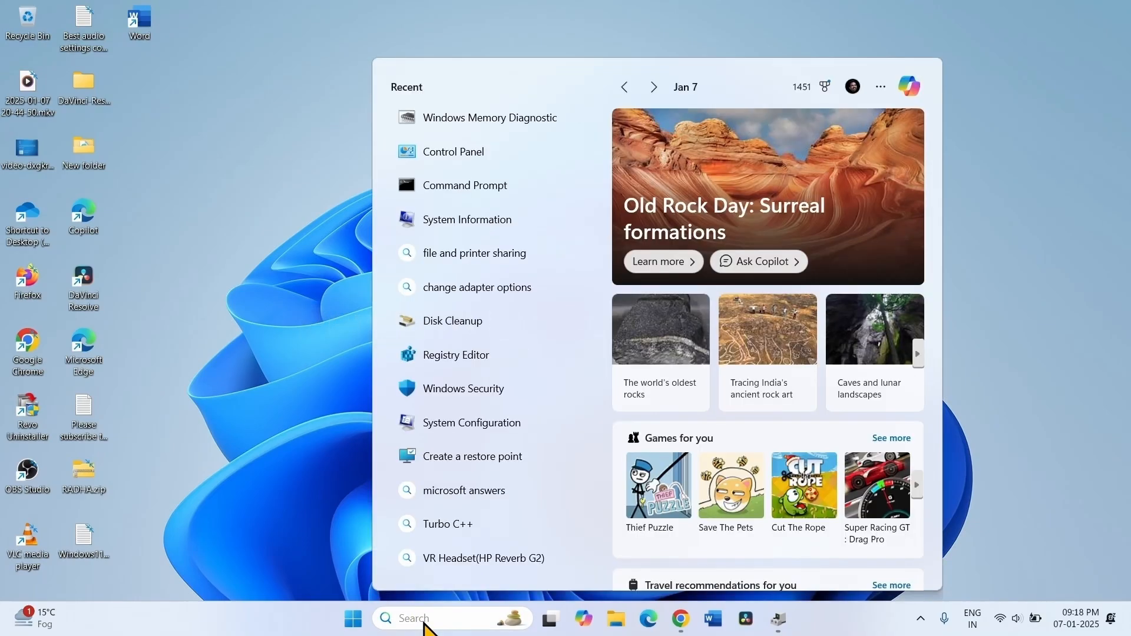
pyautogui.write('restore')
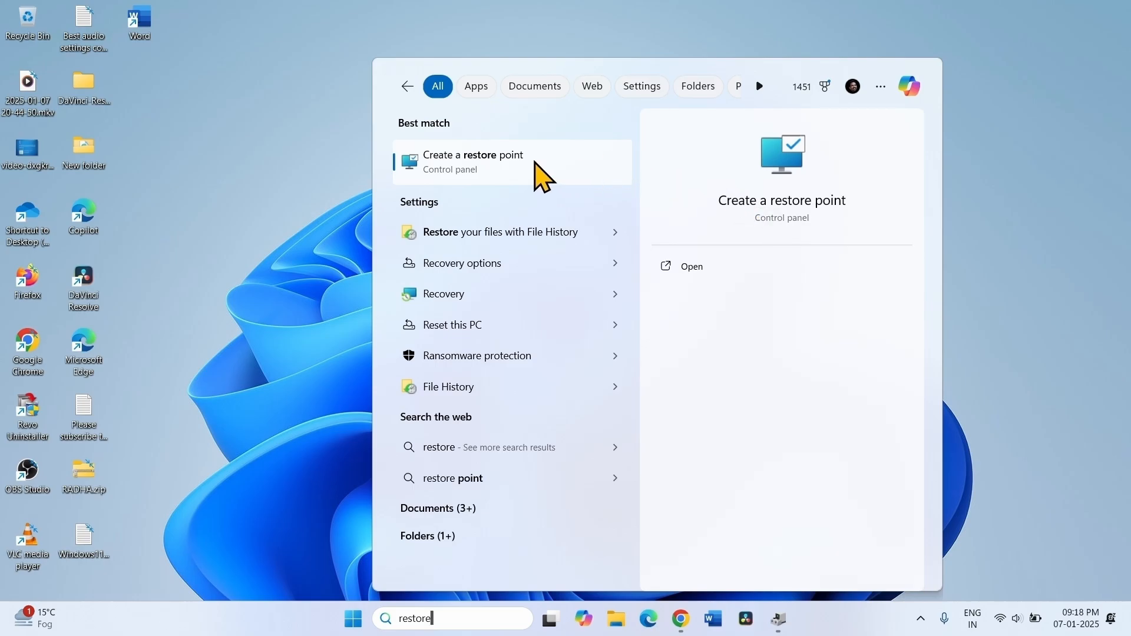
pyautogui.click(473, 160)
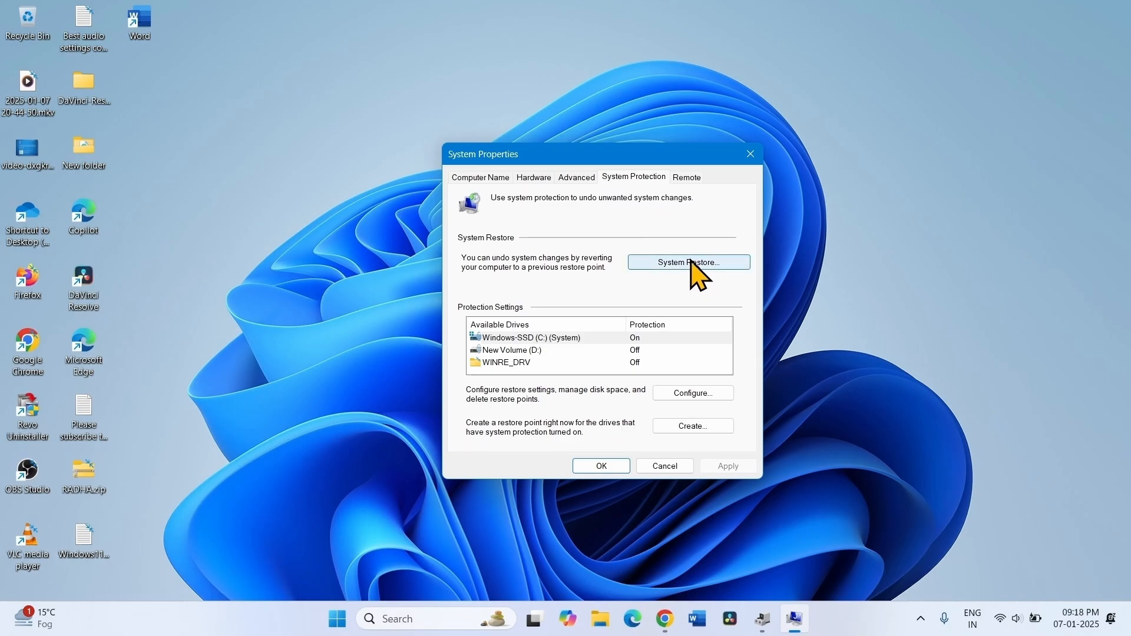
pyautogui.click(688, 261)
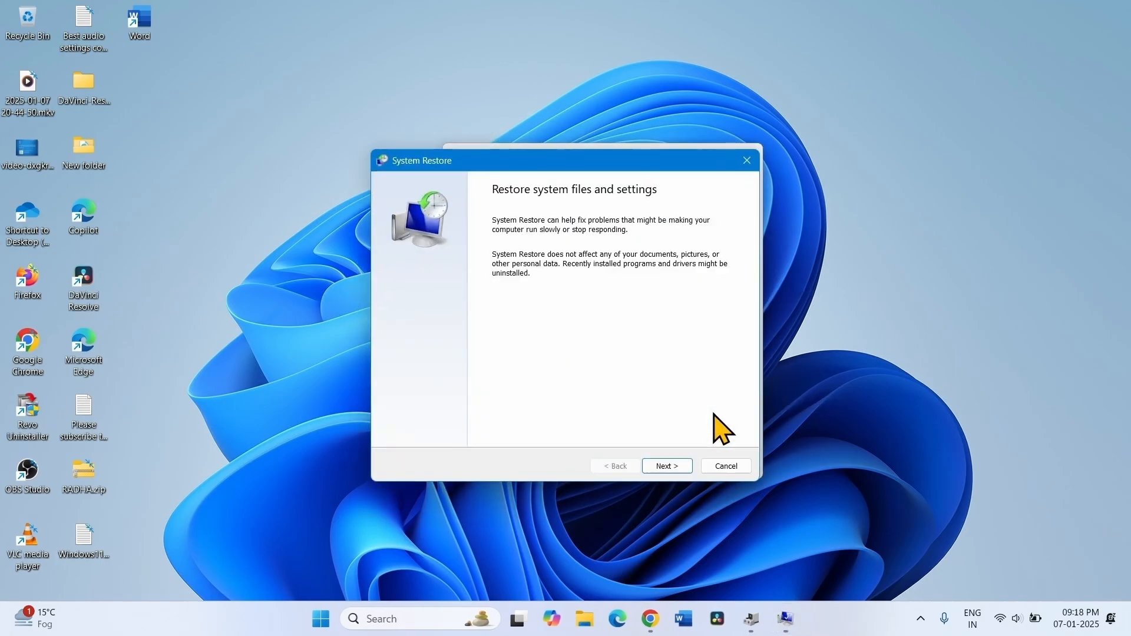
# Restore to the 28-12-2024 Oracle VirtualBox 7.1.4 point and confirm the restore.
pyautogui.click(665, 466)
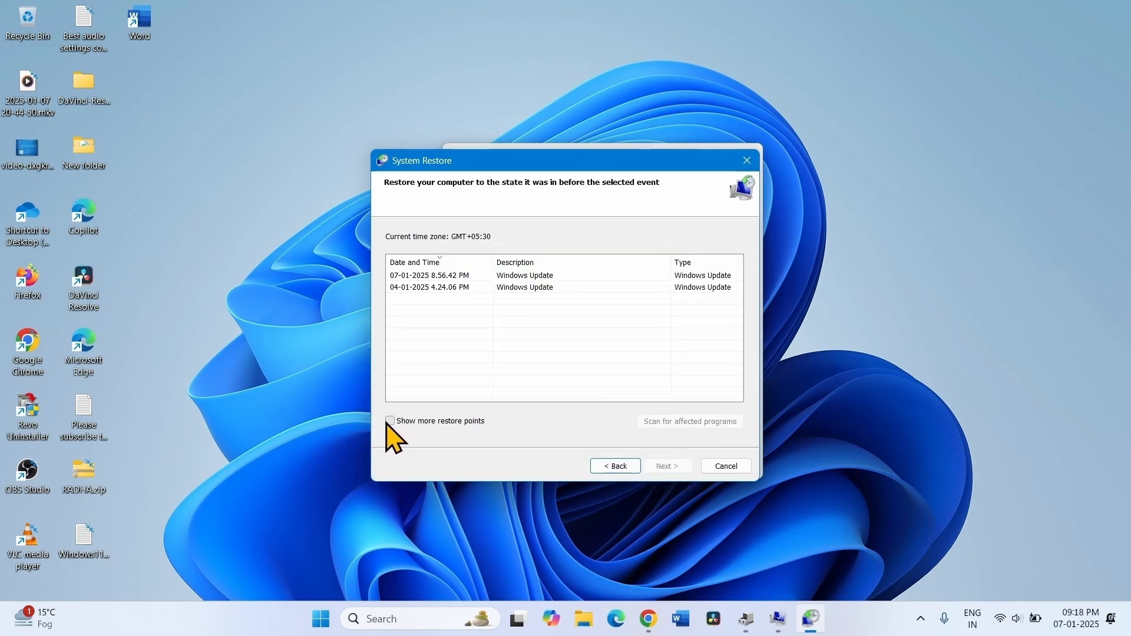
pyautogui.click(390, 421)
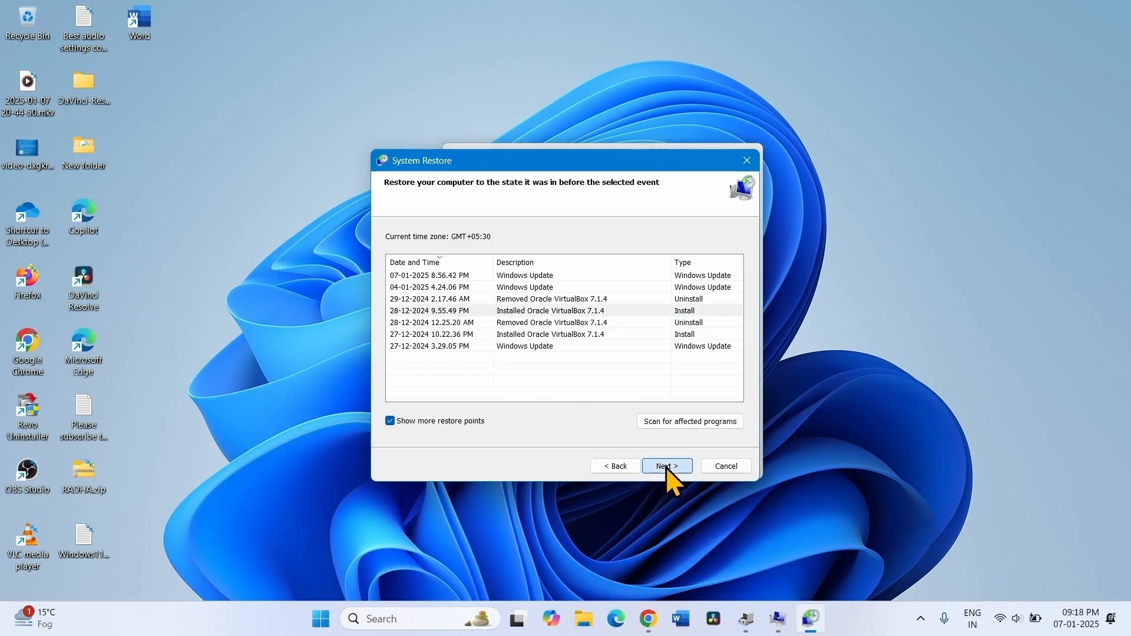
pyautogui.click(666, 465)
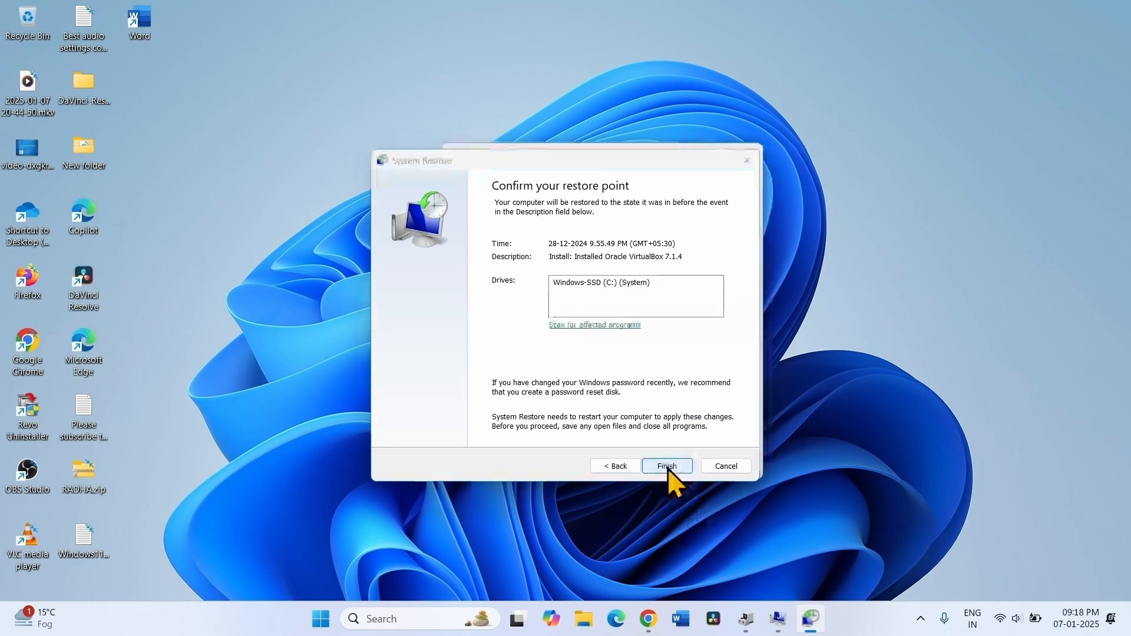
pyautogui.click(666, 466)
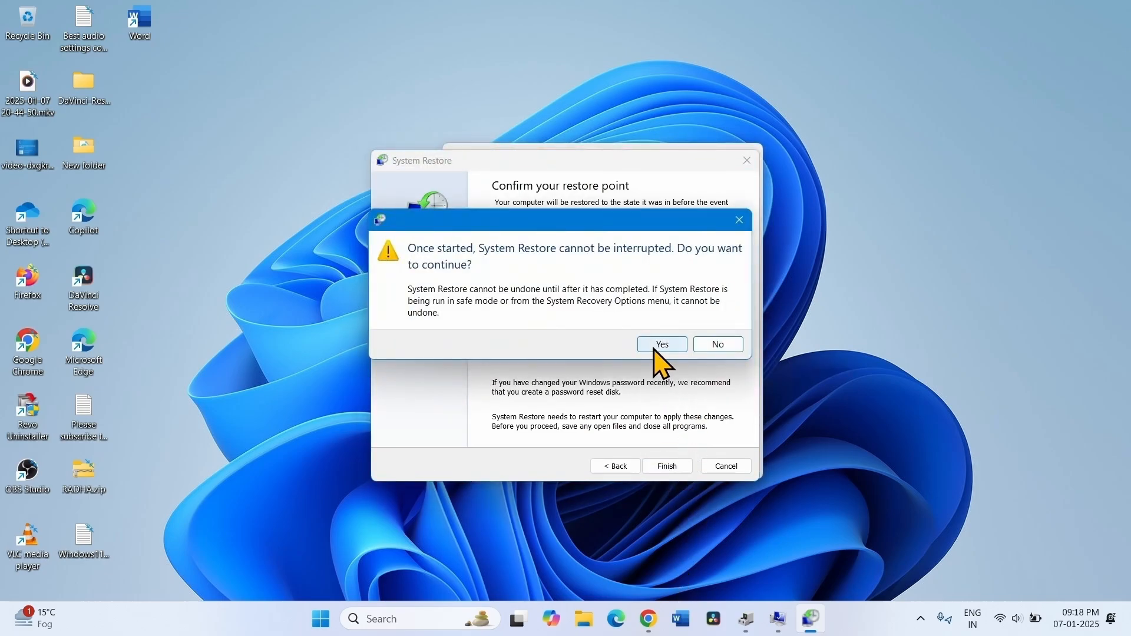
pyautogui.click(660, 344)
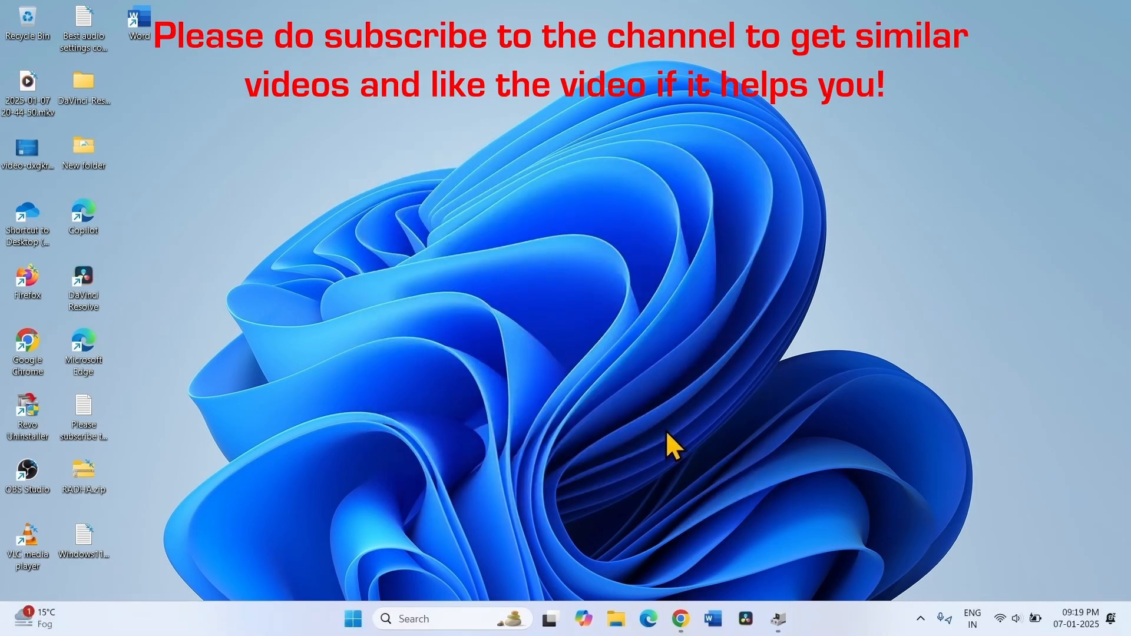